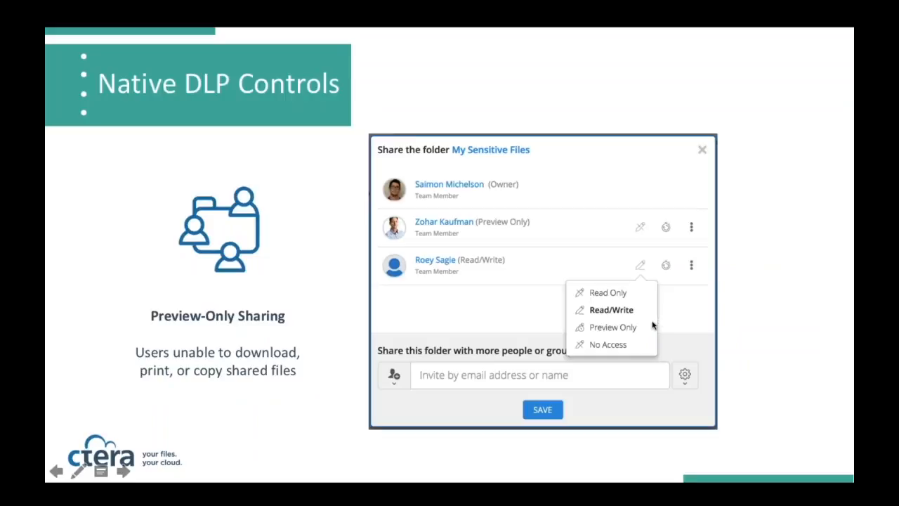
mouse_move(653, 329)
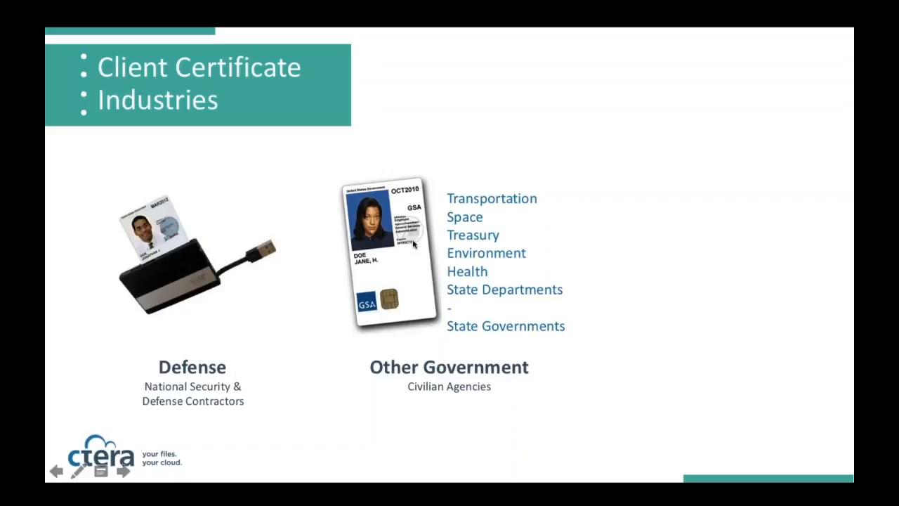
mouse_move(564, 293)
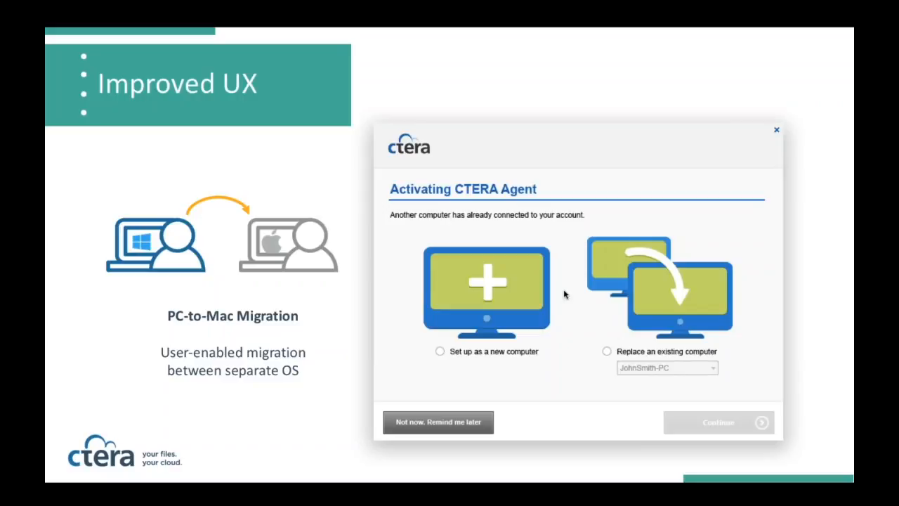
Step: Advance the deck through client certificates, UX and ransomware slides to the New Endpoint Demo slide
key(Right)
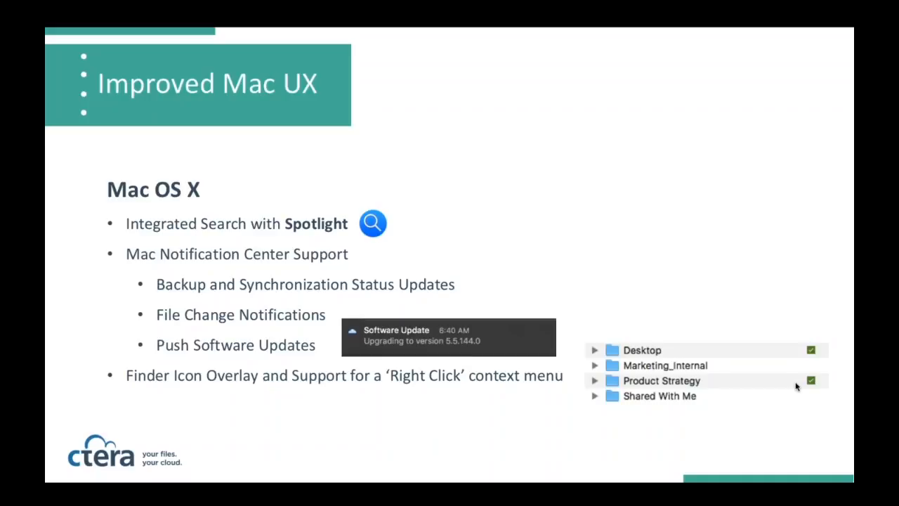
key(Right)
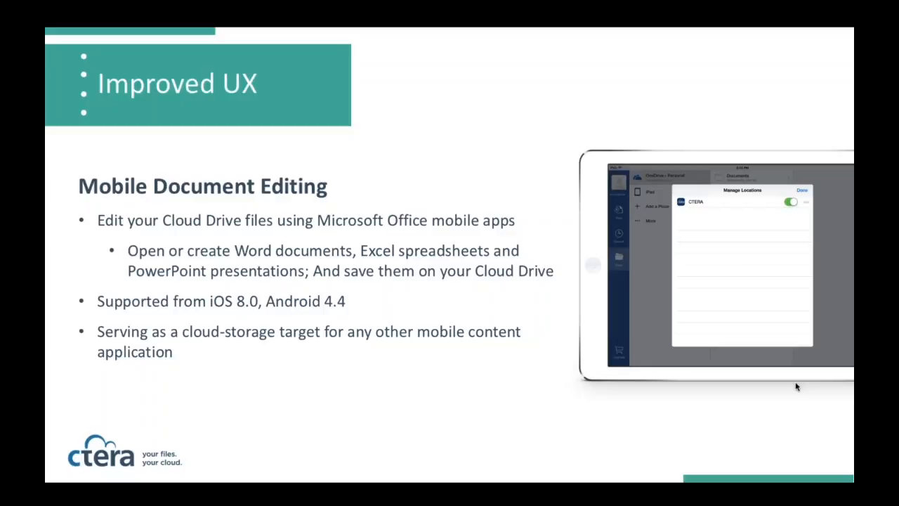
mouse_move(825, 345)
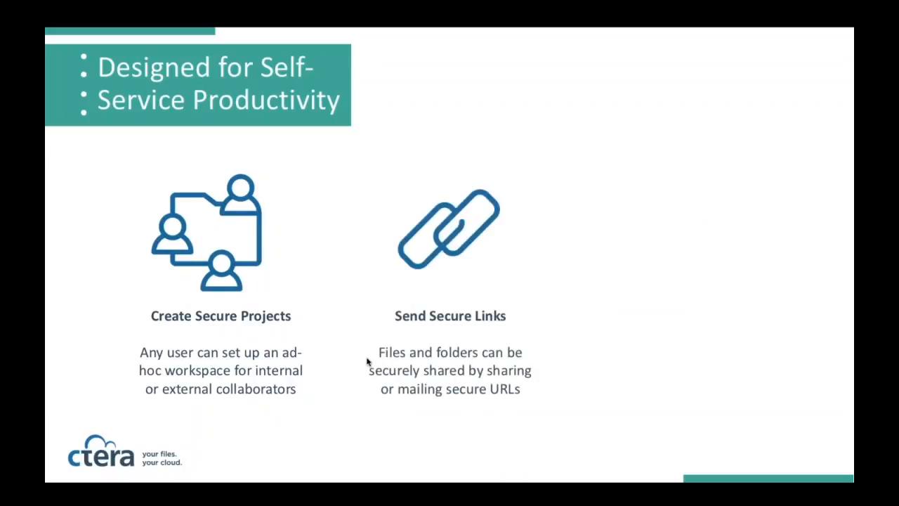
key(right)
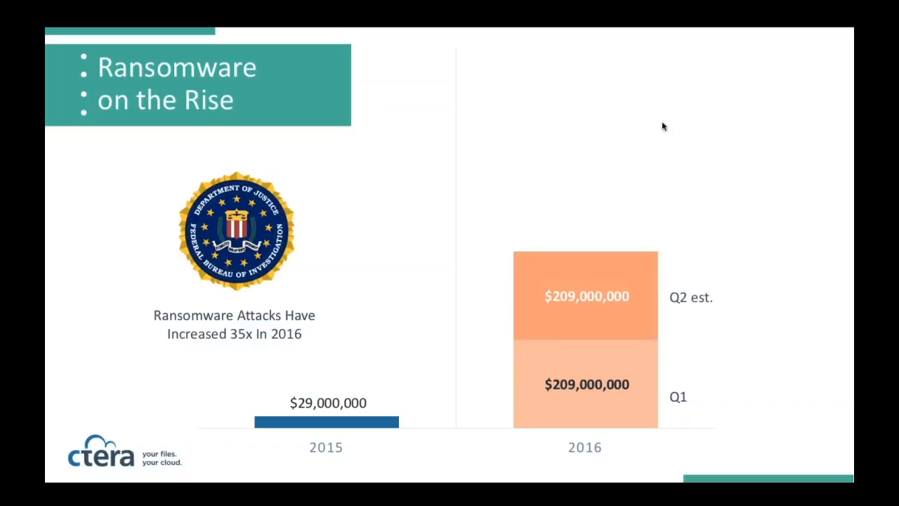
key(Right)
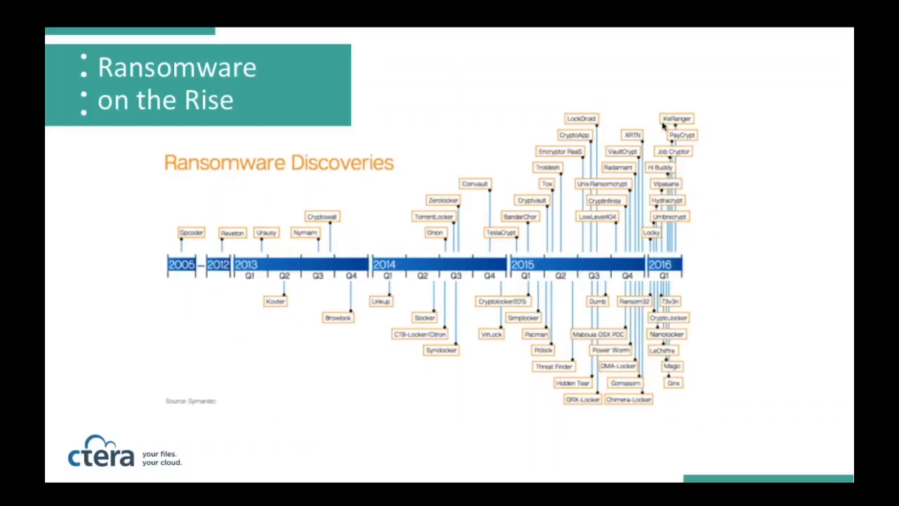
key(Right)
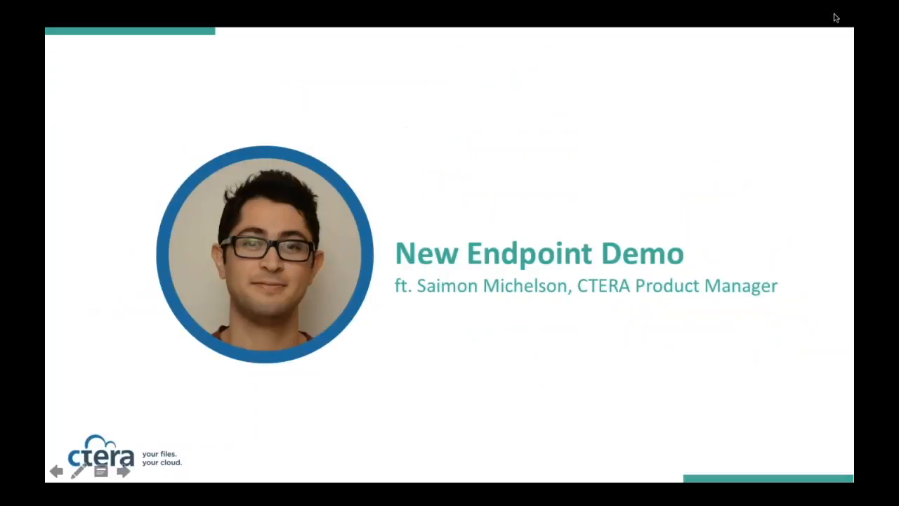
mouse_move(708, 32)
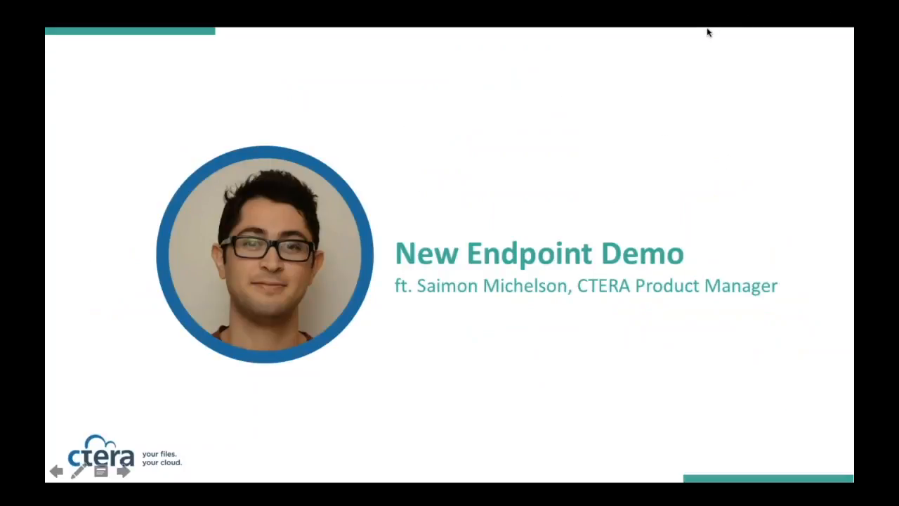
mouse_move(727, 140)
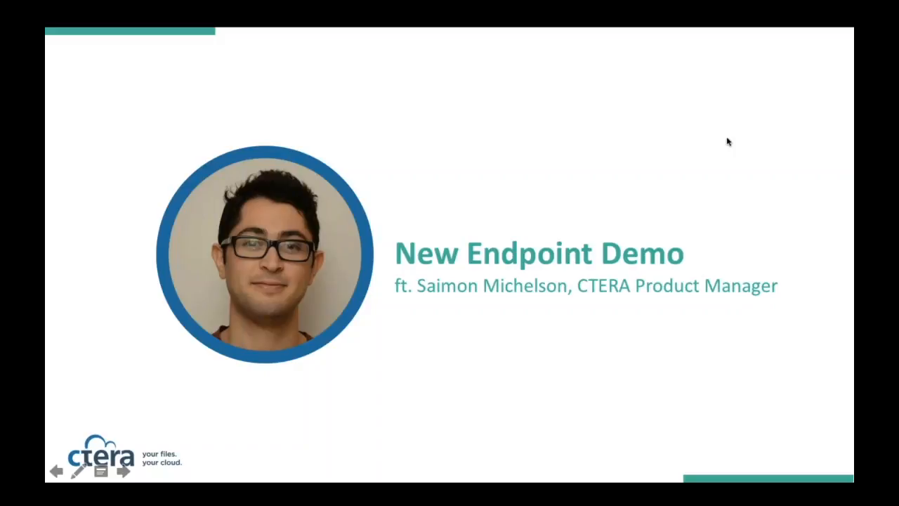
mouse_move(767, 168)
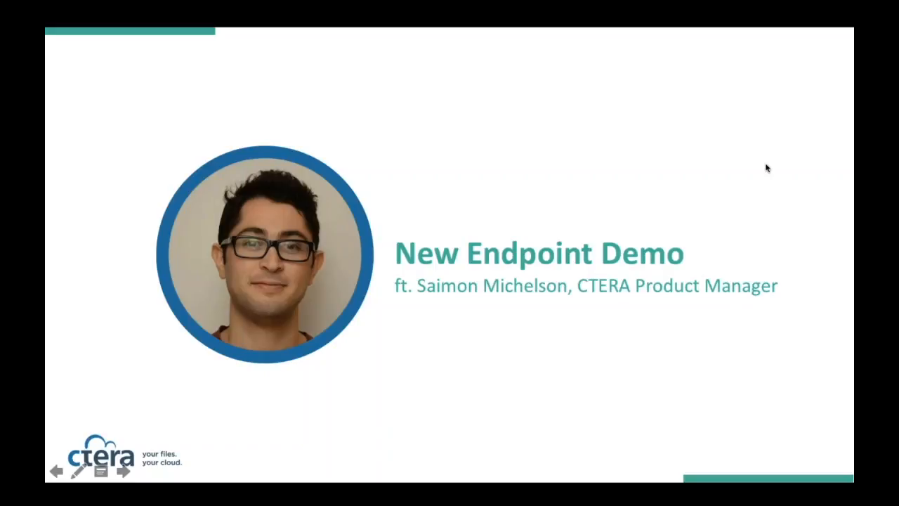
mouse_move(573, 202)
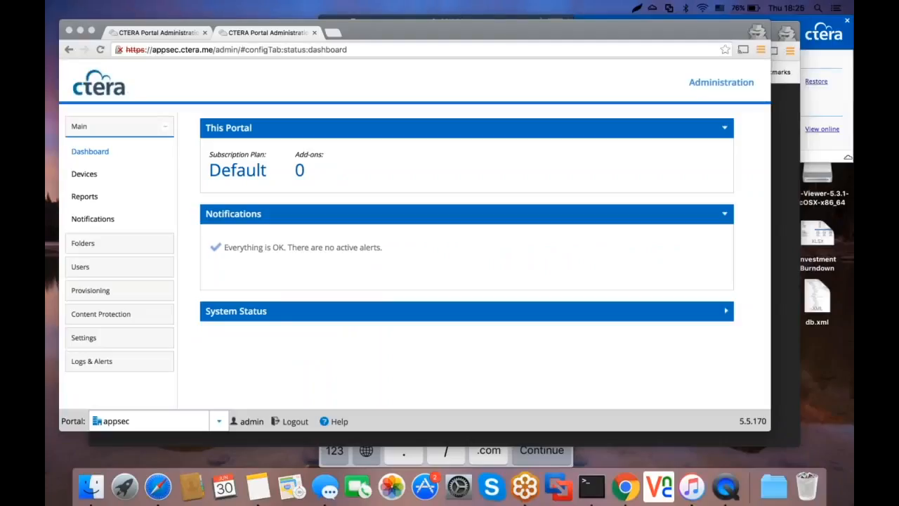
mouse_move(522, 32)
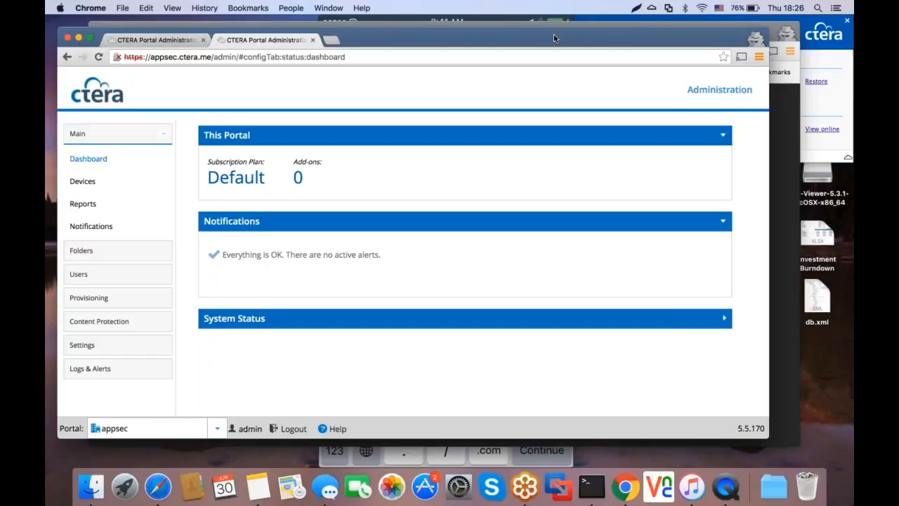
mouse_move(517, 45)
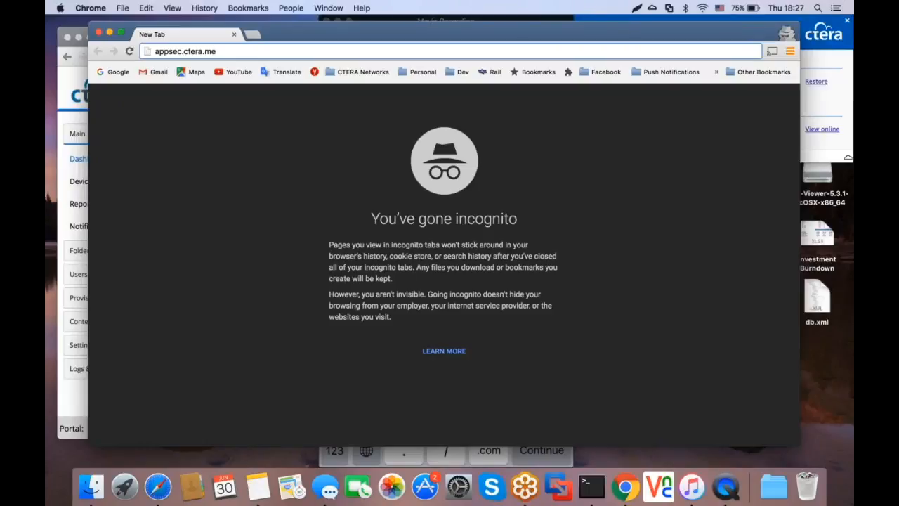
Step: Sign in to Okta as user 'salmon' and land in the CTERA end-user portal
click(218, 51)
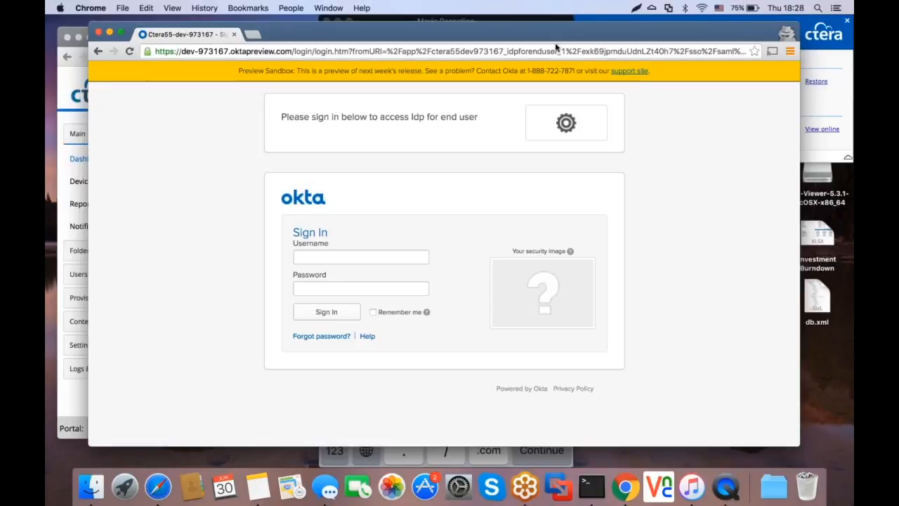
click(359, 256)
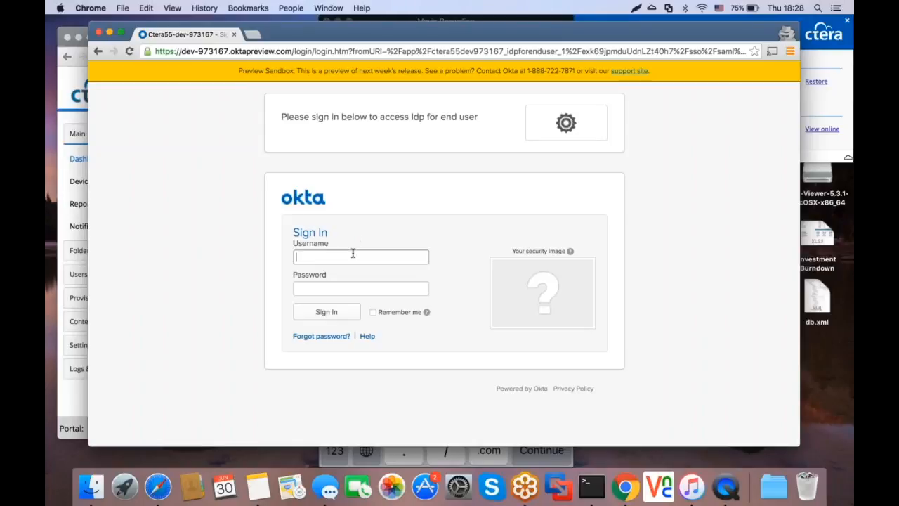
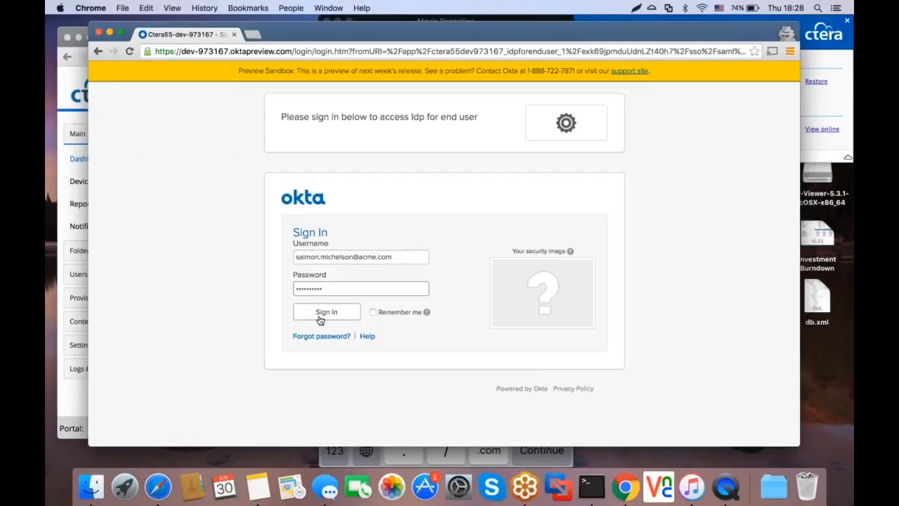
click(326, 312)
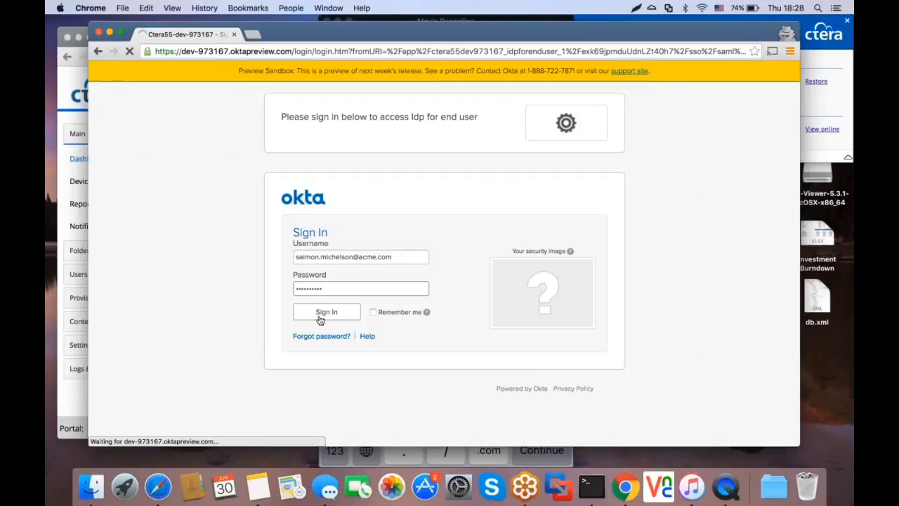
click(325, 312)
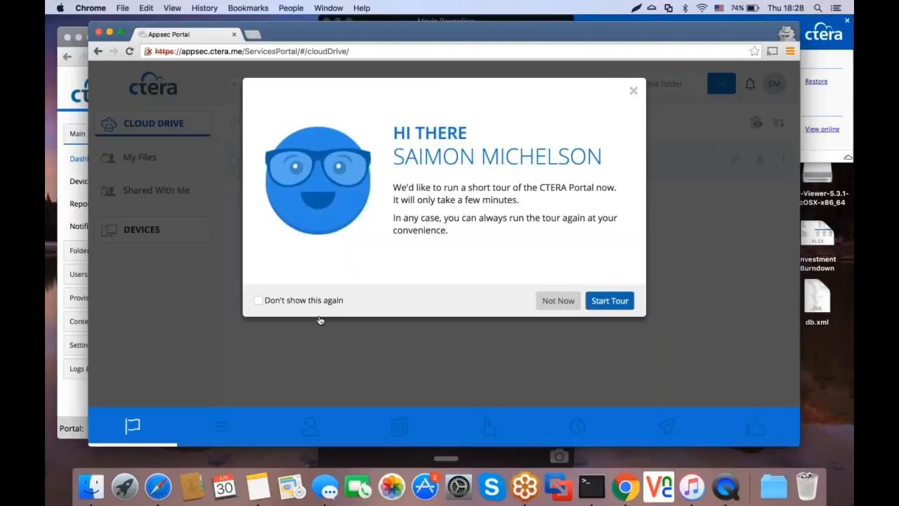
mouse_move(259, 35)
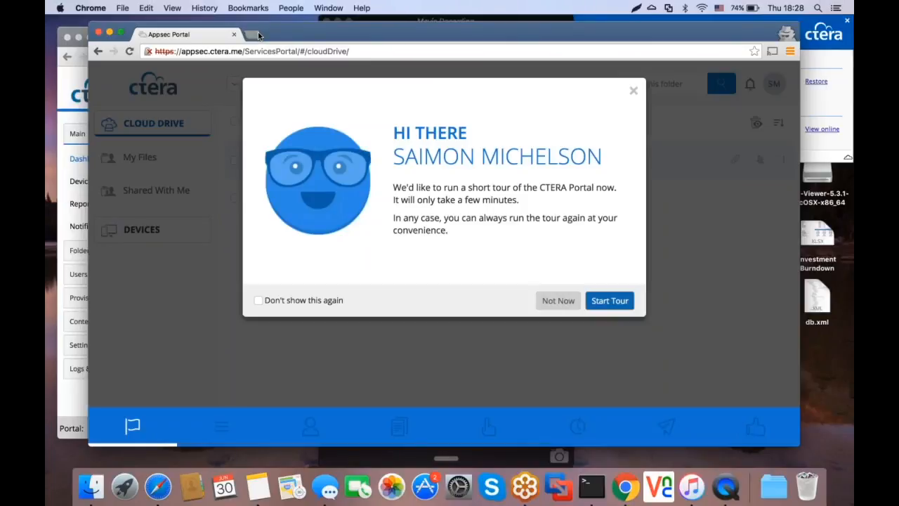
Step: Open a second private tab and begin entering the portal address 'appse'
click(252, 33)
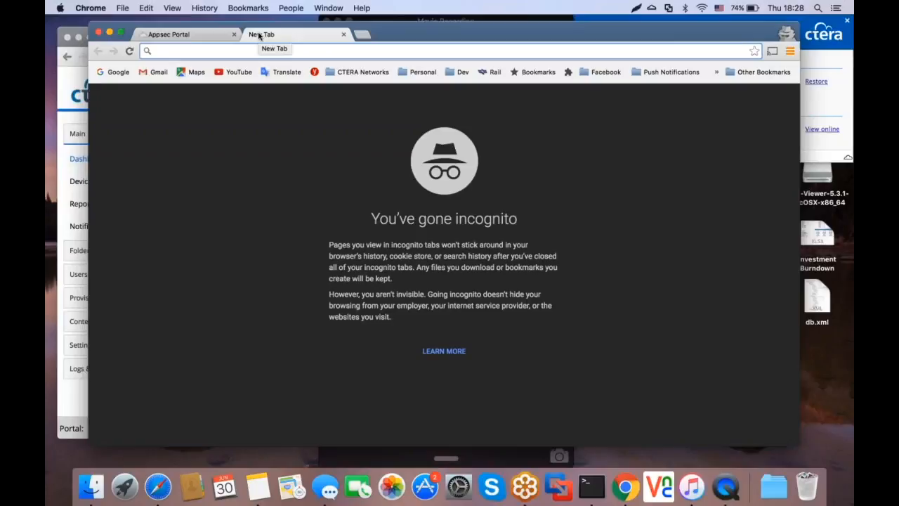
text(appsec.ctera.me/ServicesPortal/#/cloudDrive/)
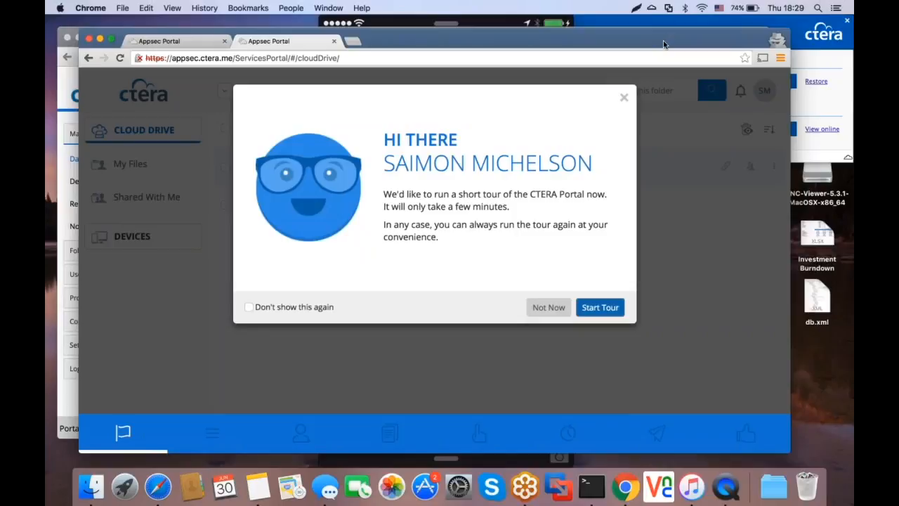
mouse_move(659, 57)
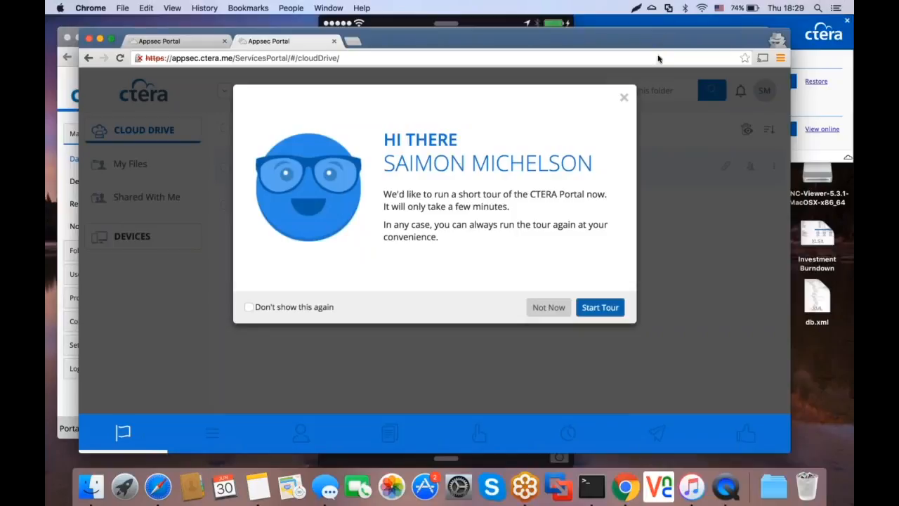
mouse_move(610, 230)
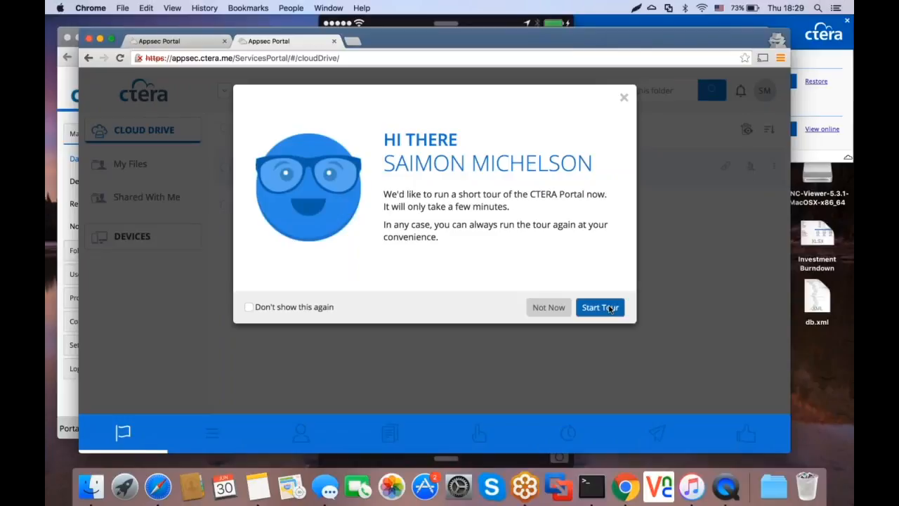
Step: Start the guided tour and continue past the Side Menu and Account steps
click(600, 306)
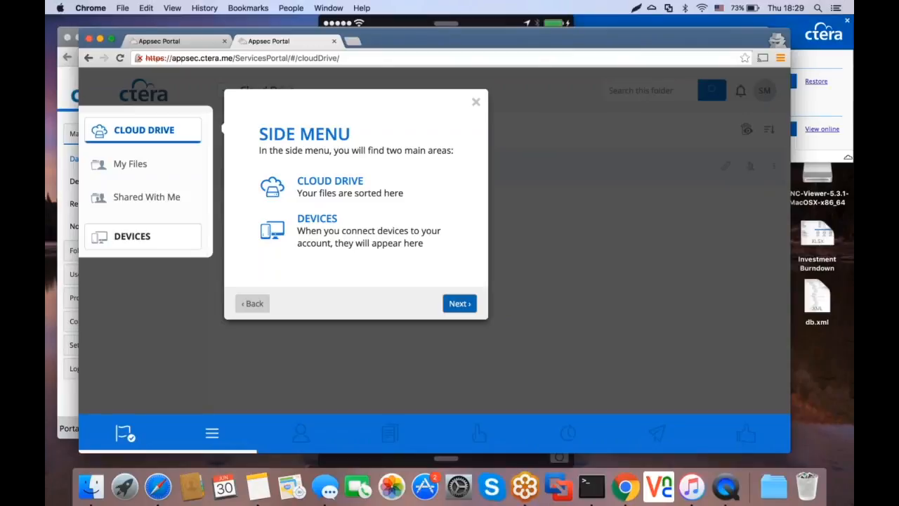
mouse_move(156, 203)
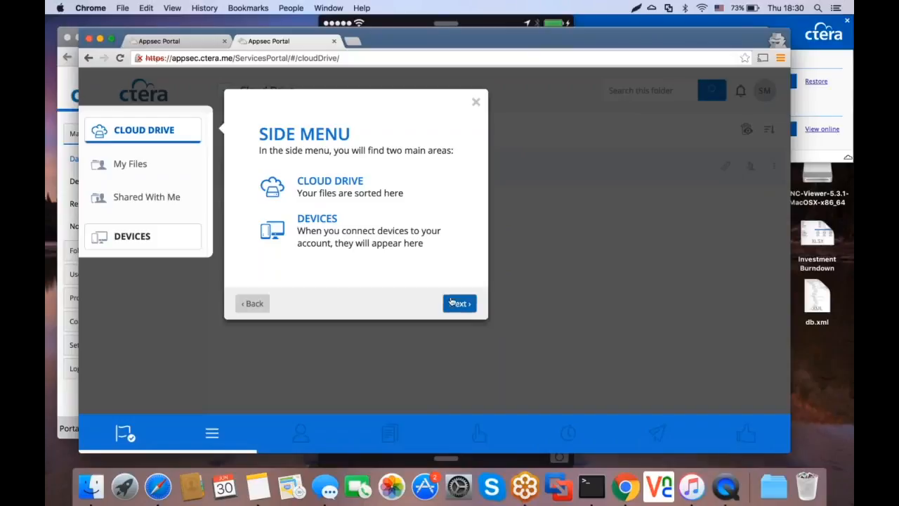
click(458, 304)
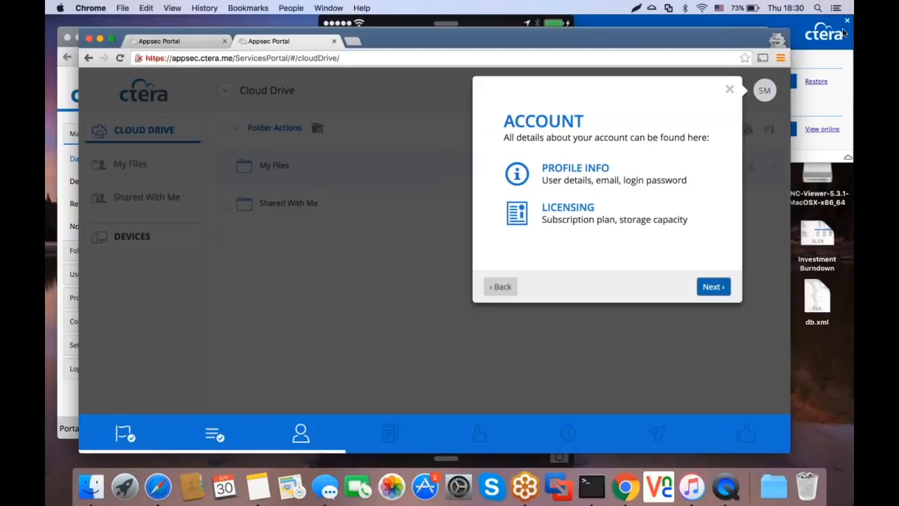
mouse_move(762, 267)
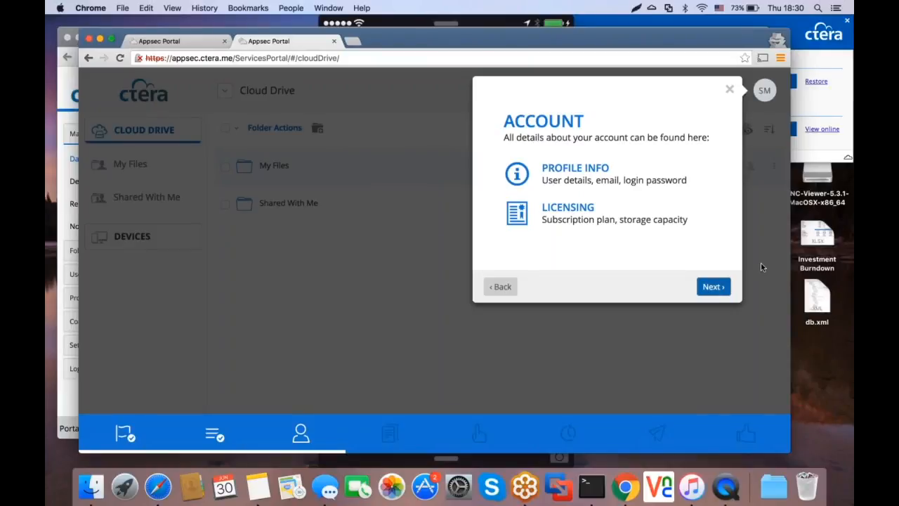
click(714, 286)
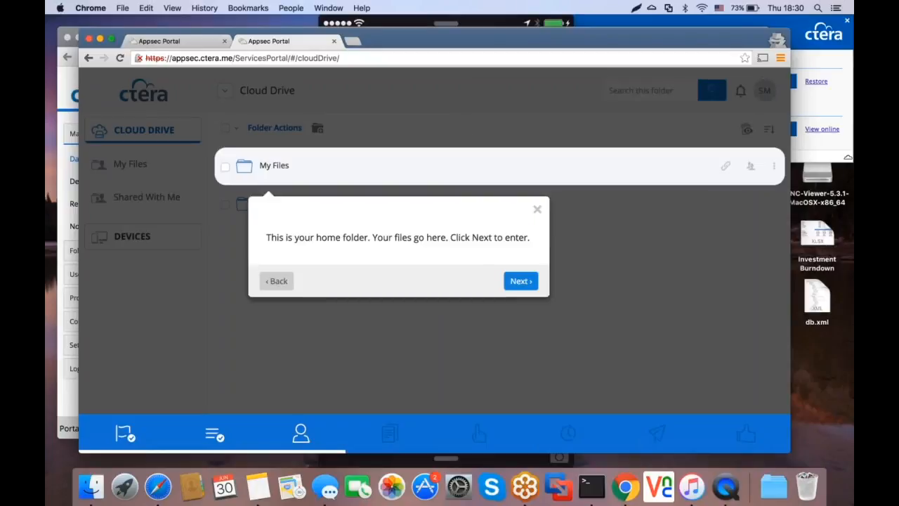
mouse_move(490, 312)
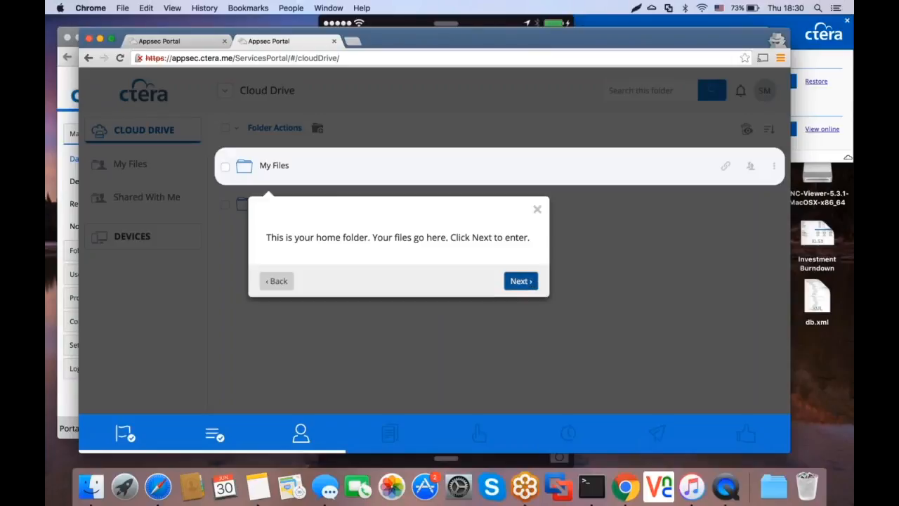
Step: Enter My Files via the tour and let it upload the Getting Started sample file
click(520, 281)
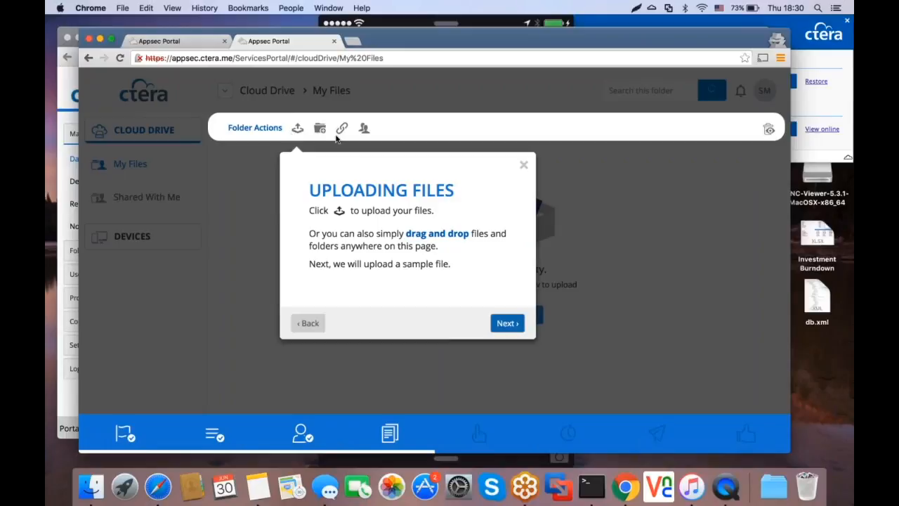
mouse_move(335, 144)
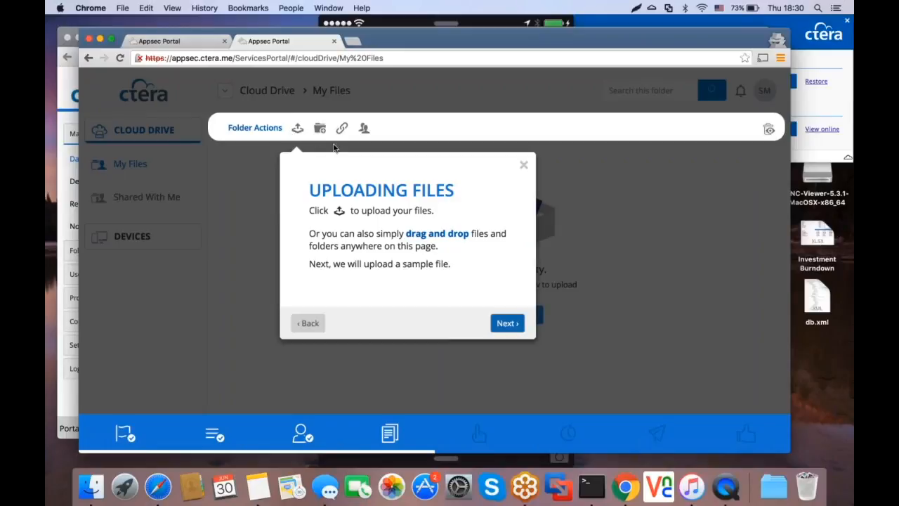
mouse_move(465, 244)
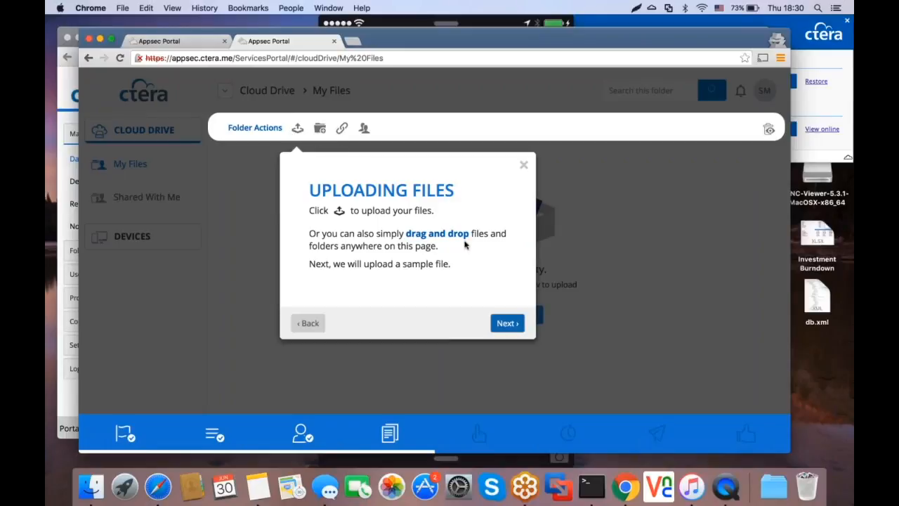
mouse_move(645, 246)
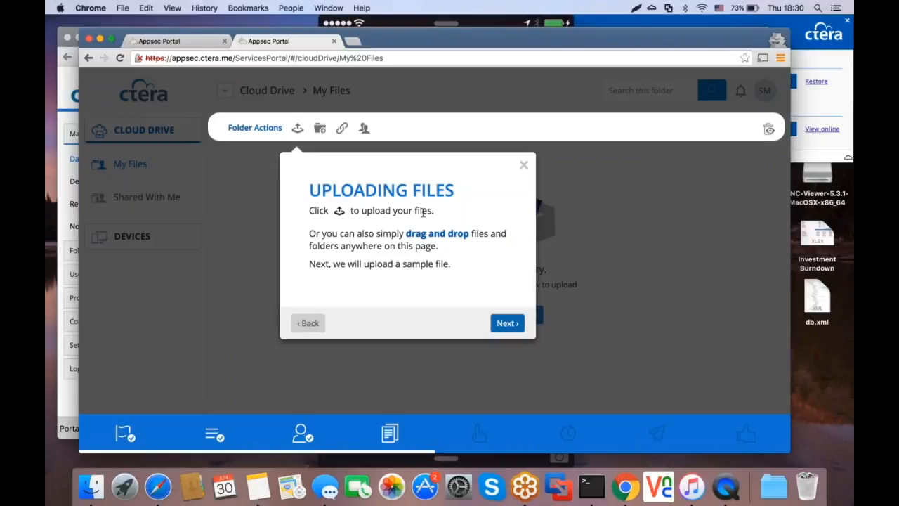
click(506, 322)
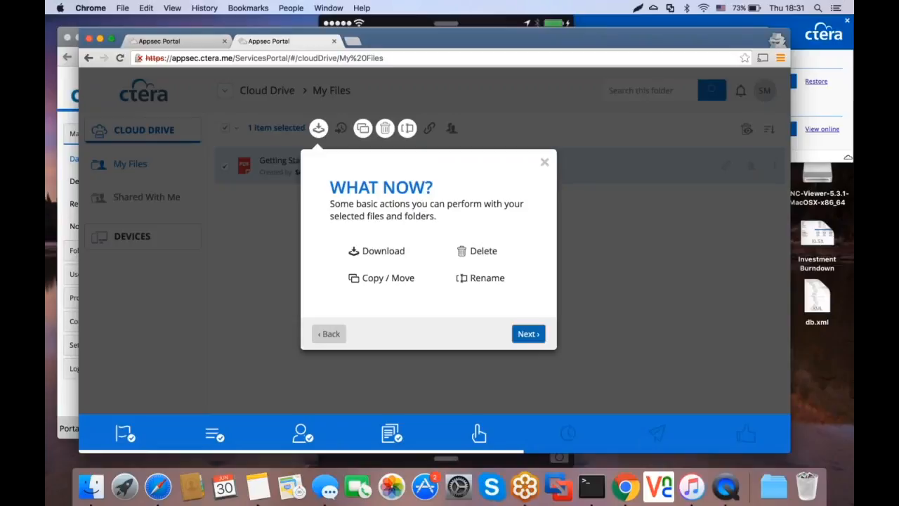
mouse_move(390, 295)
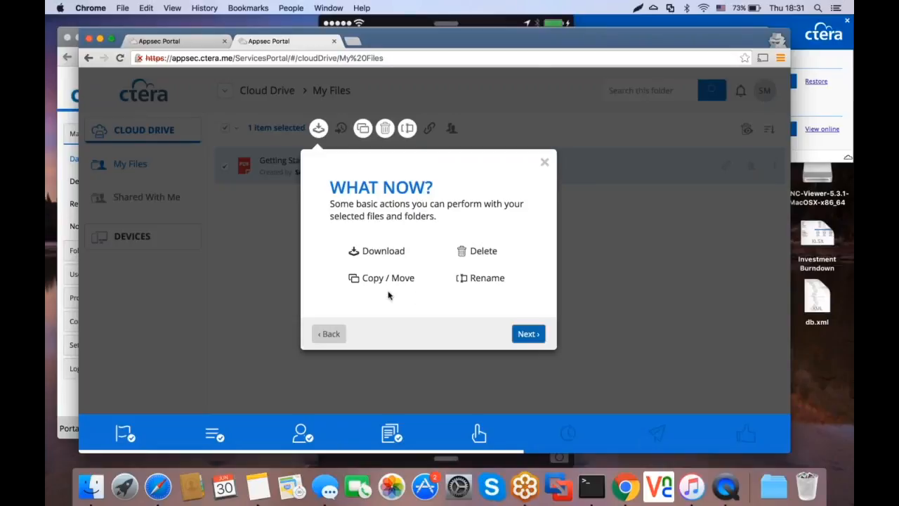
Step: Continue the tour past the basic file-actions step to previous versions
click(528, 335)
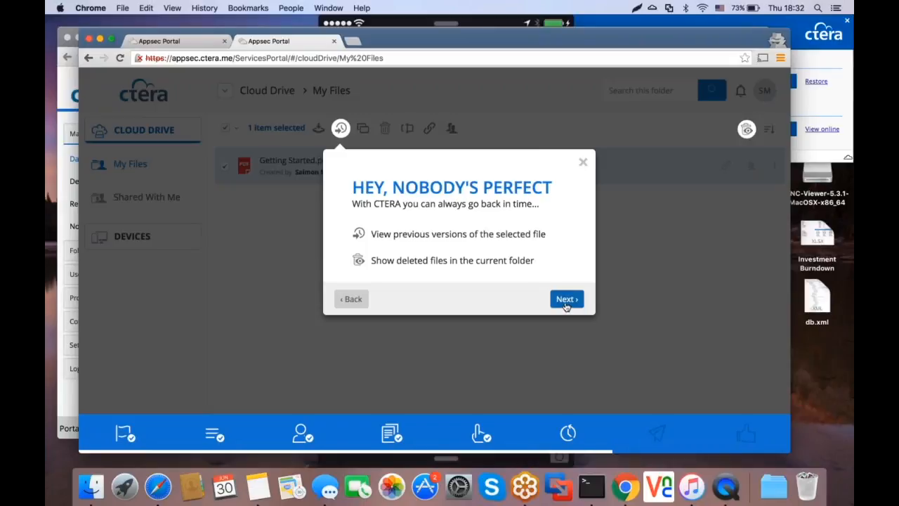
Step: Continue the tour past file versions to the sharing and collaboration step
click(566, 298)
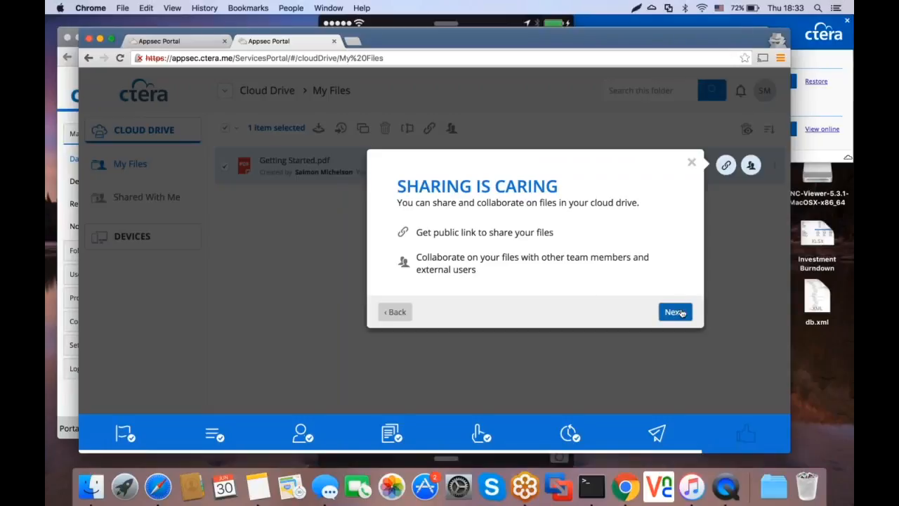
Step: Continue past Sharing Is Caring to the tour's Well Done screen
click(674, 311)
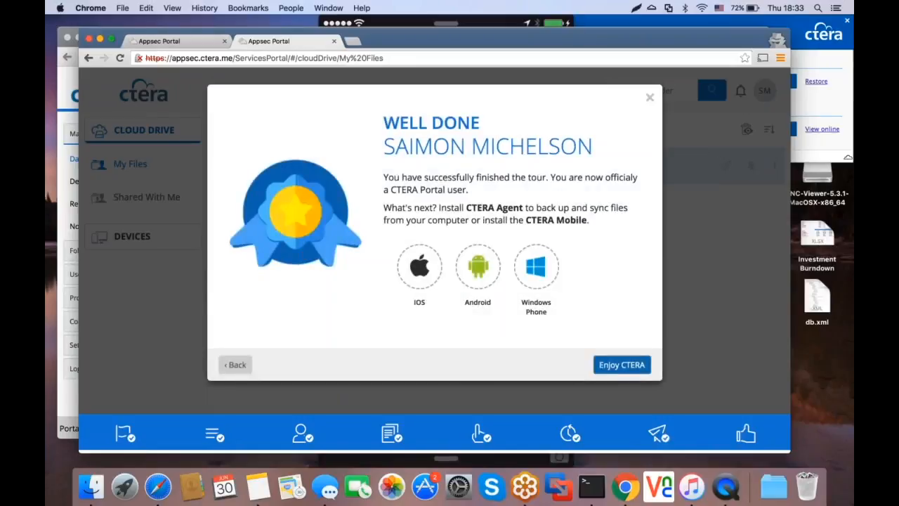
mouse_move(477, 270)
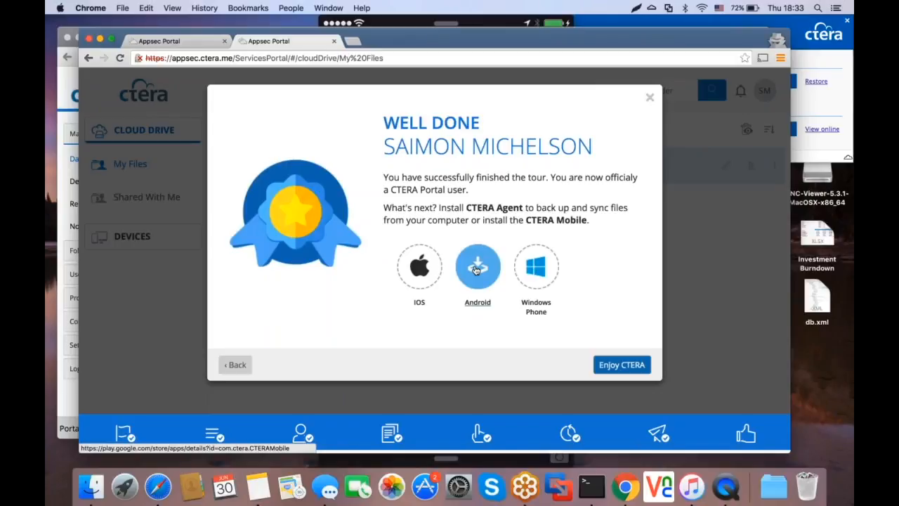
mouse_move(536, 267)
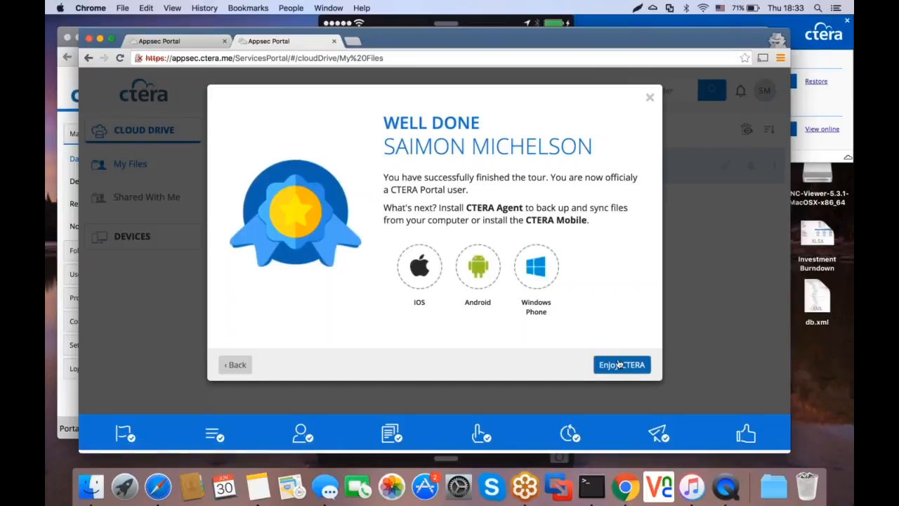
Step: Close the tour with Enjoy CTERA, leaving Getting Started.pdf in My Files
click(621, 366)
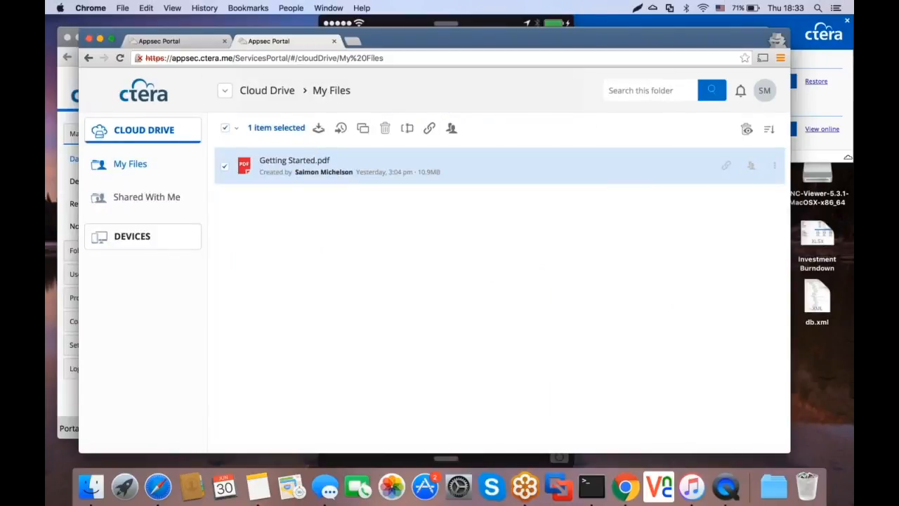
mouse_move(495, 213)
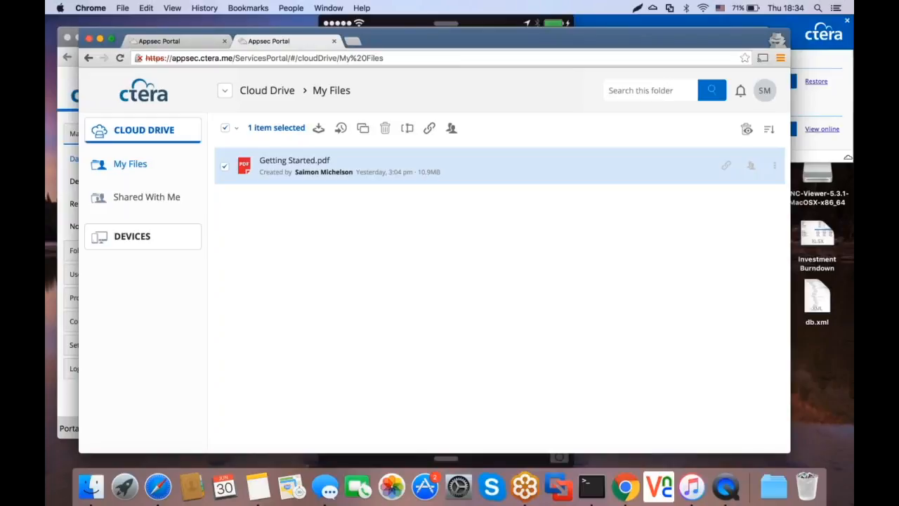
Step: Switch to Administration and view the Collaboration Policy rules under Content Protection
click(154, 40)
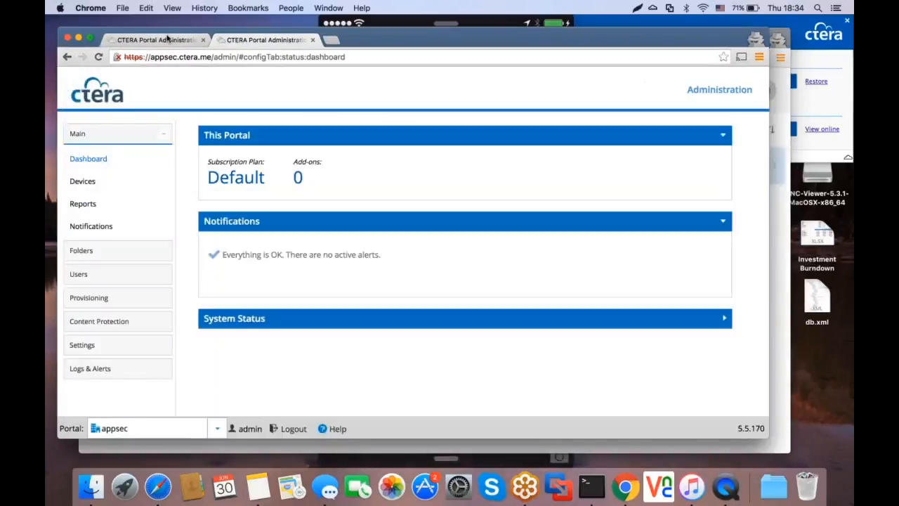
click(104, 276)
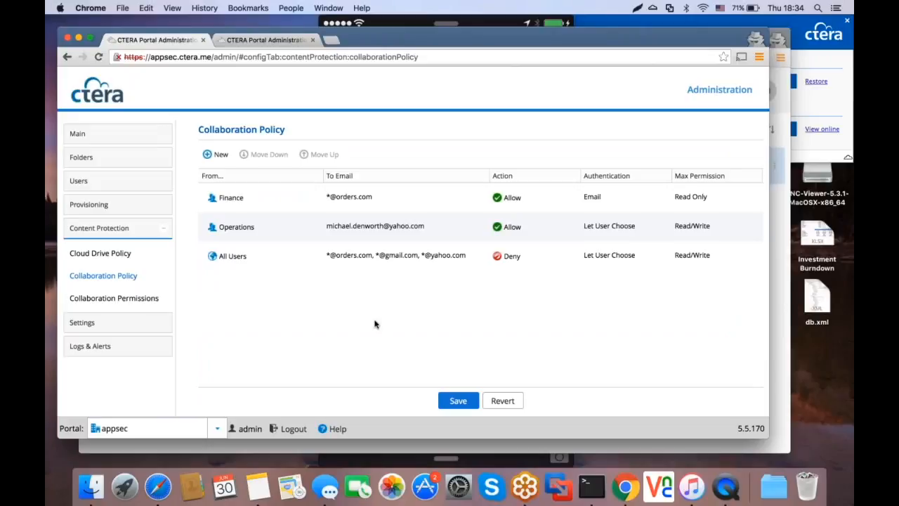
mouse_move(264, 236)
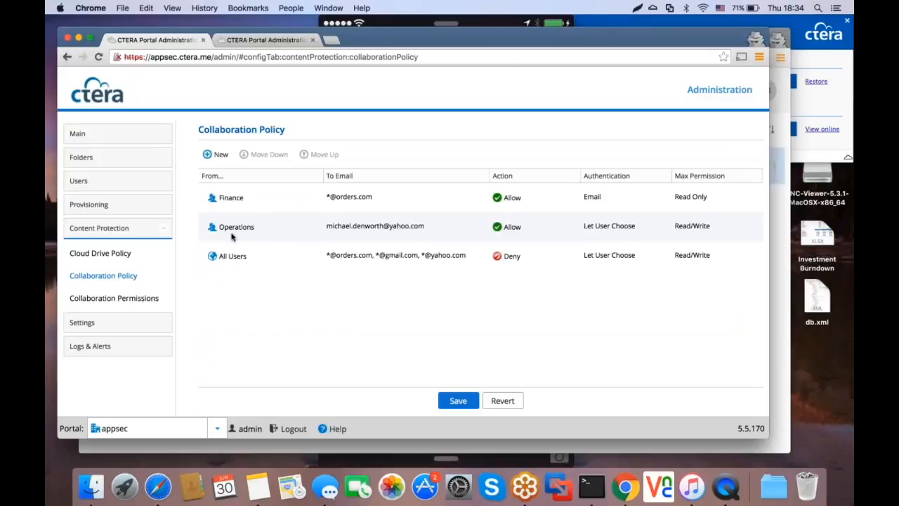
mouse_move(250, 243)
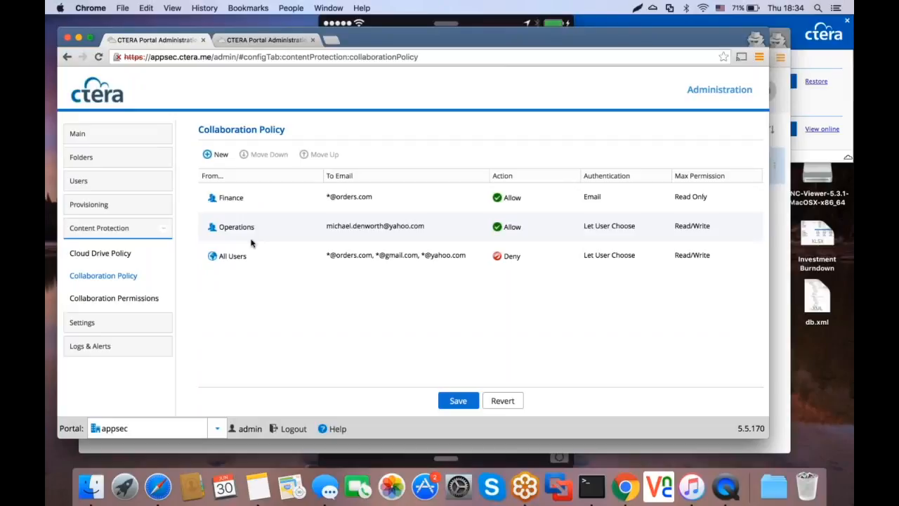
mouse_move(323, 273)
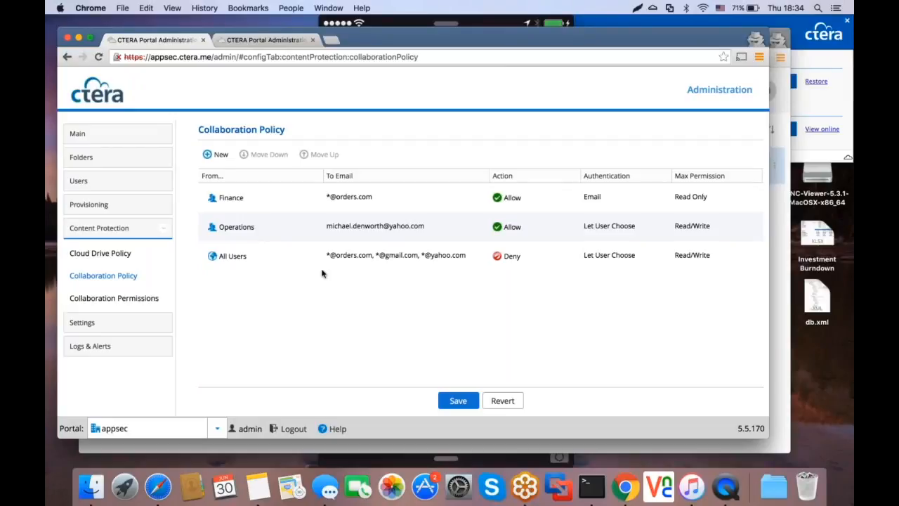
mouse_move(366, 283)
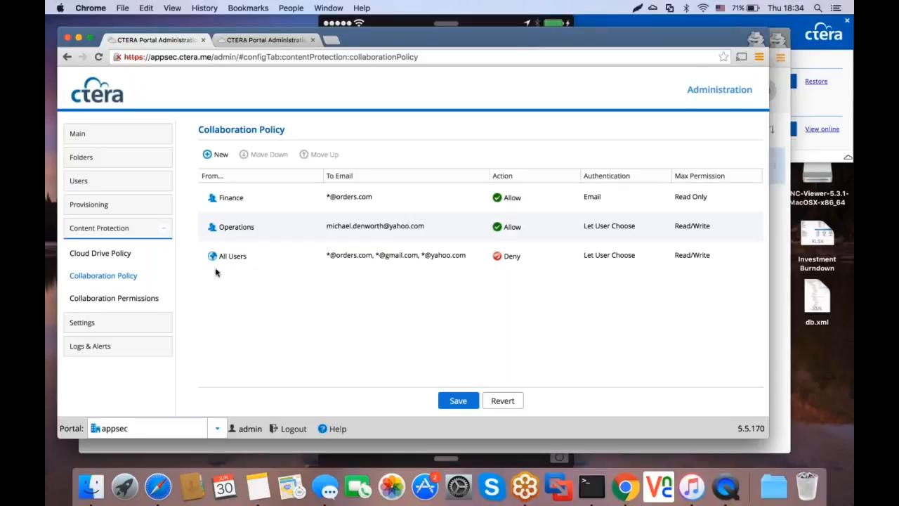
mouse_move(267, 274)
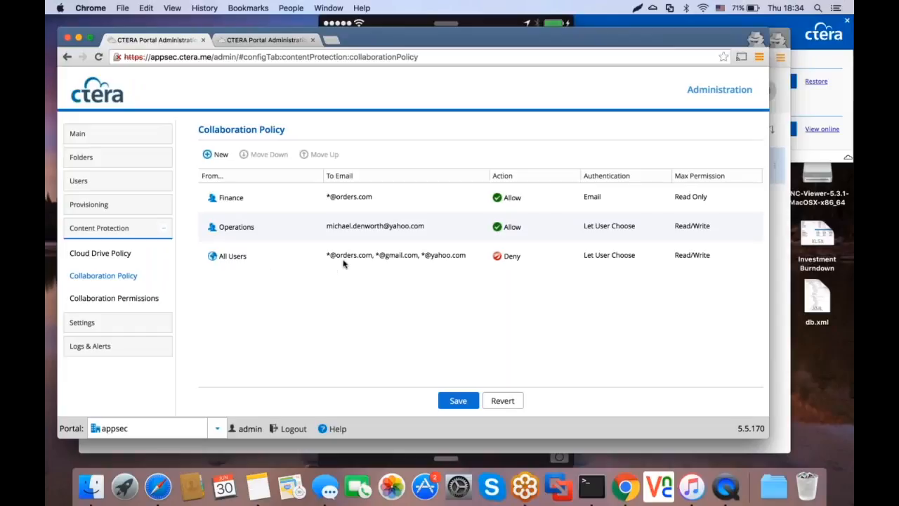
mouse_move(380, 263)
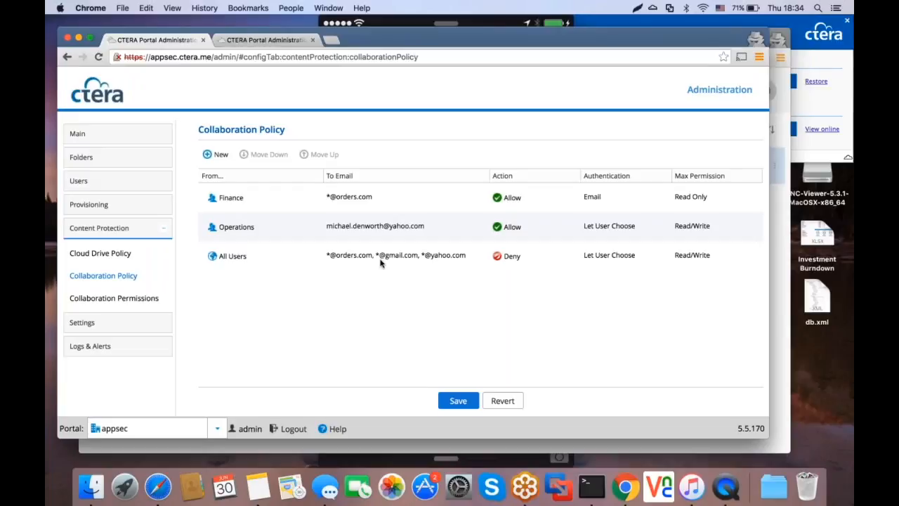
mouse_move(446, 262)
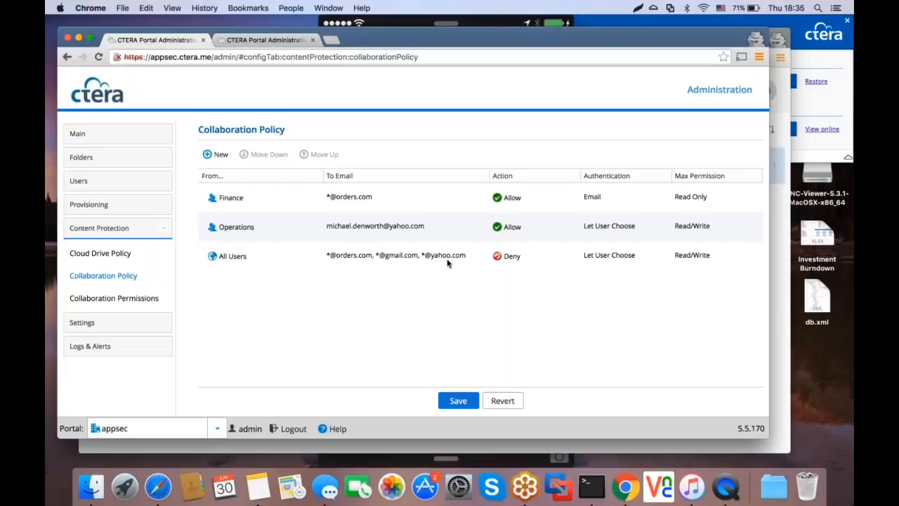
mouse_move(260, 210)
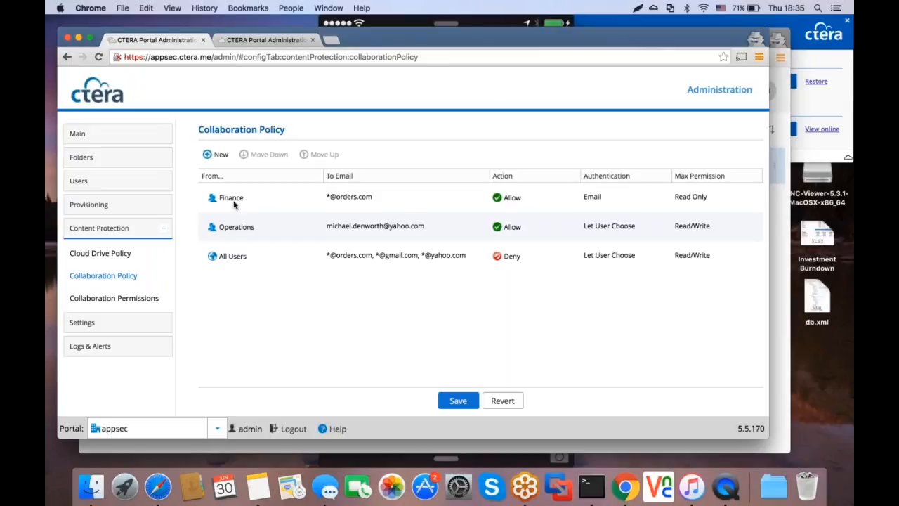
mouse_move(329, 206)
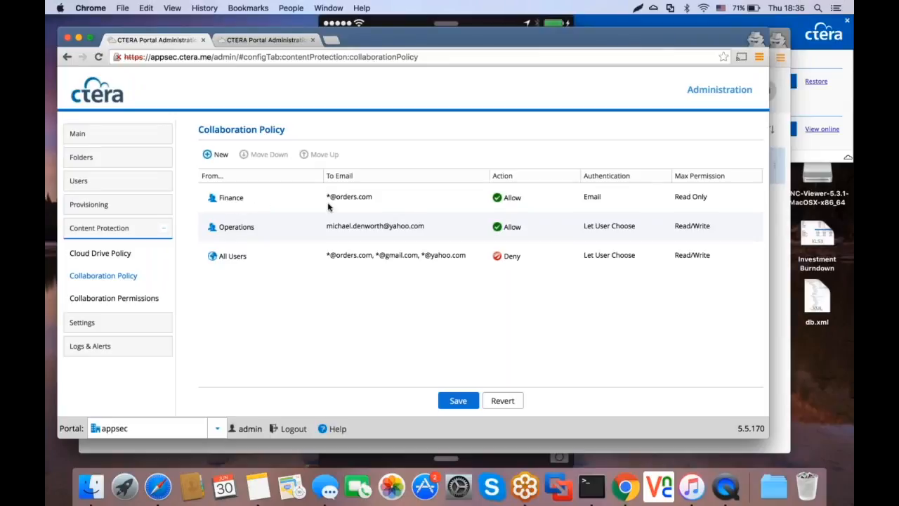
mouse_move(320, 218)
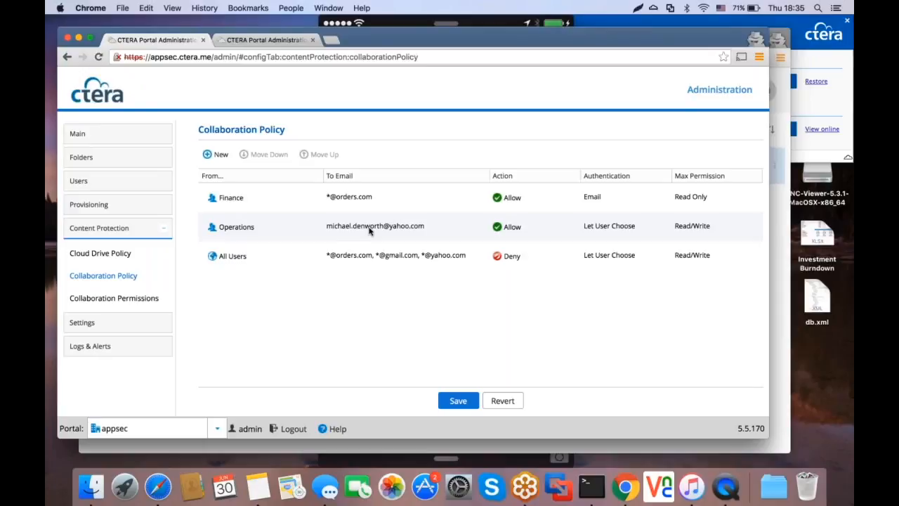
mouse_move(666, 252)
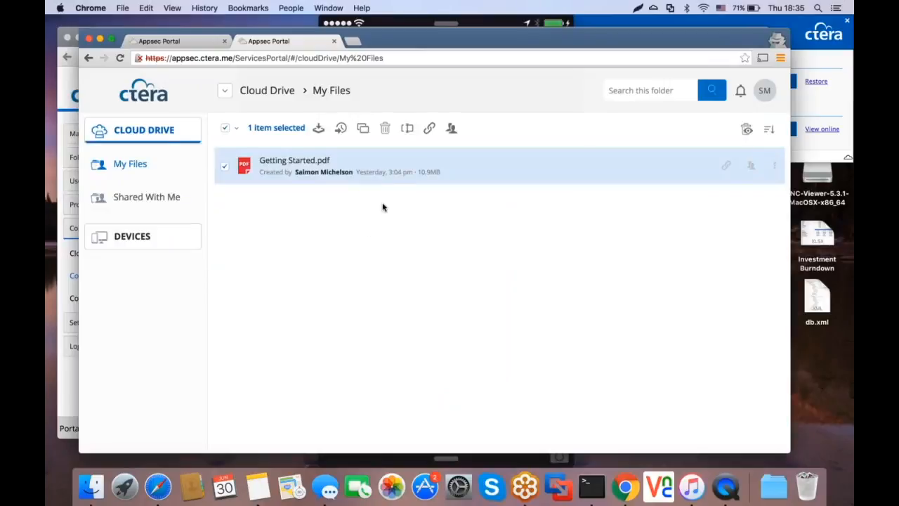
mouse_move(452, 128)
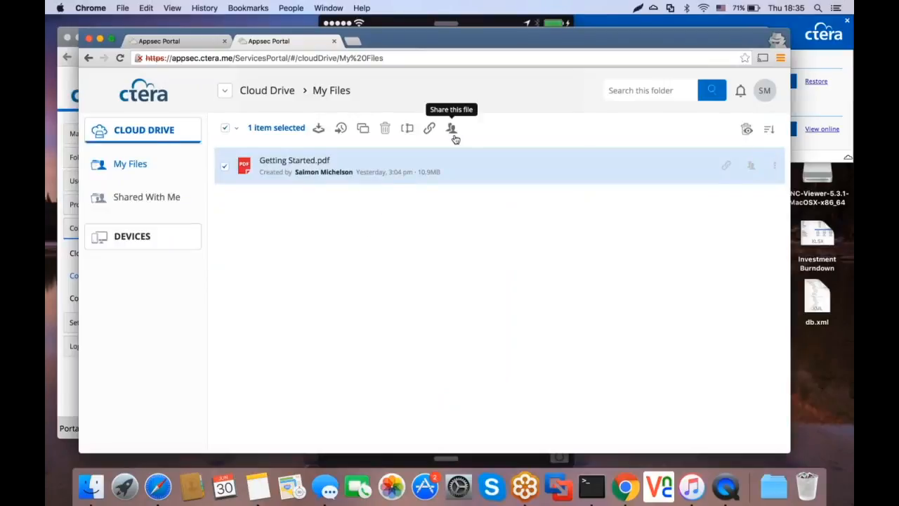
click(451, 128)
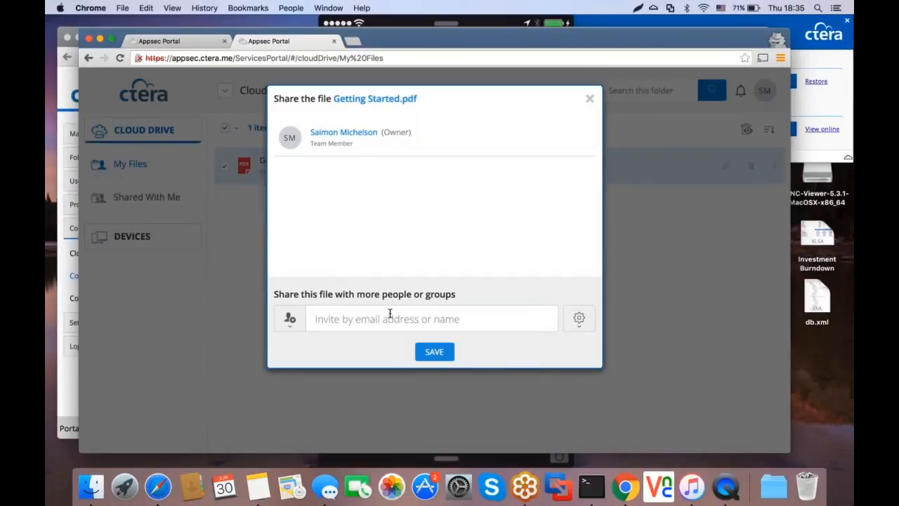
click(431, 318)
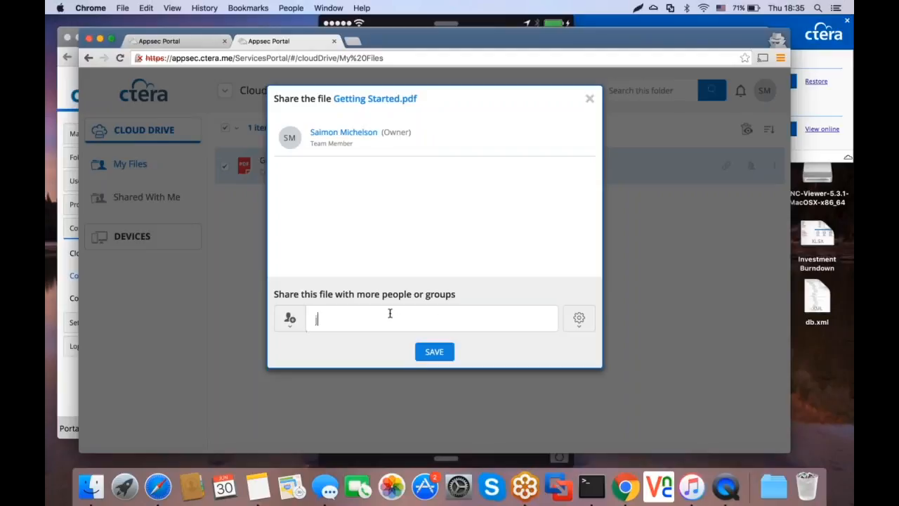
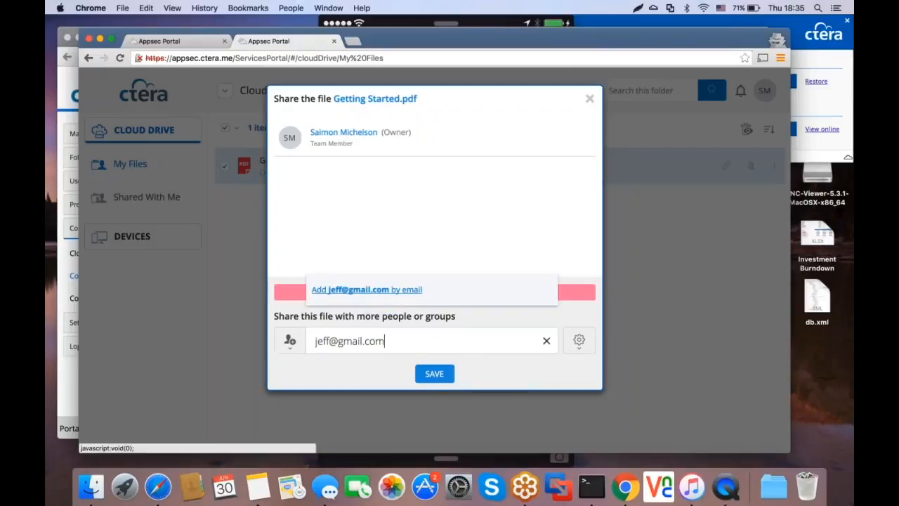
click(367, 289)
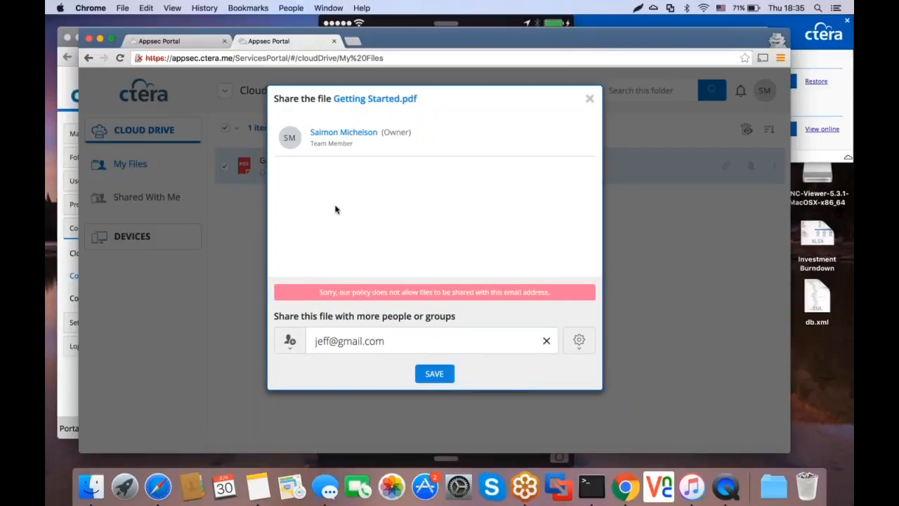
mouse_move(343, 307)
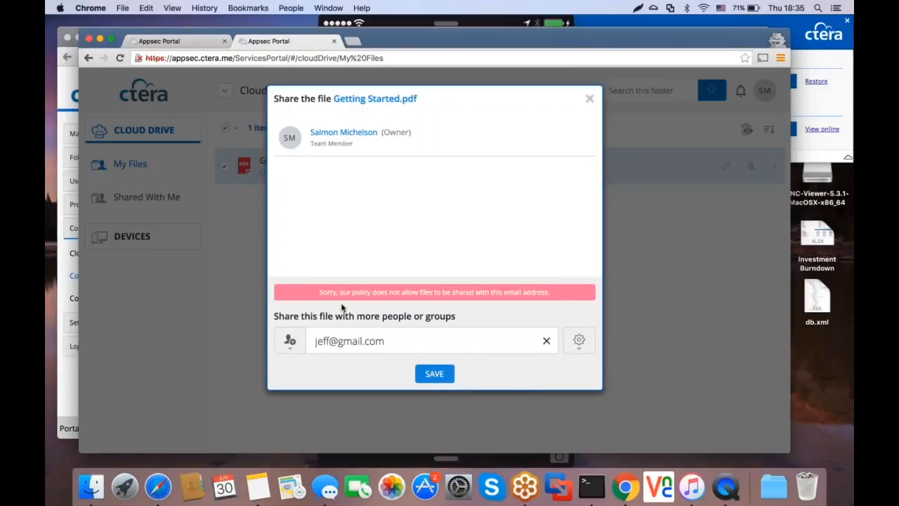
mouse_move(441, 307)
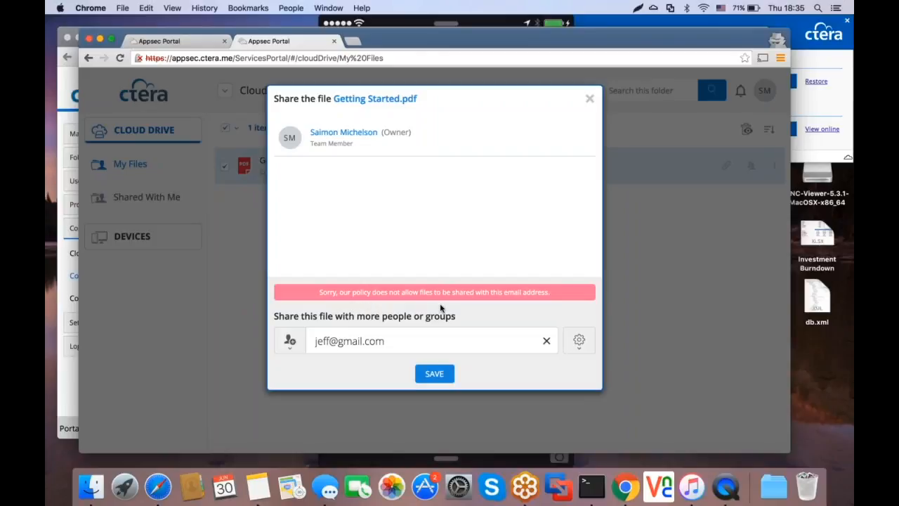
mouse_move(525, 304)
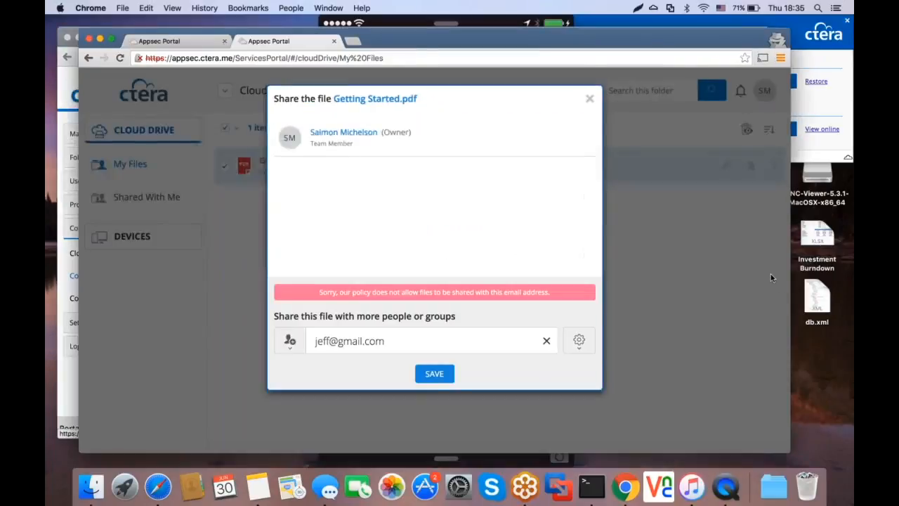
Step: Try adding a yahoo.com address, which the collaboration policy rejects
click(415, 341)
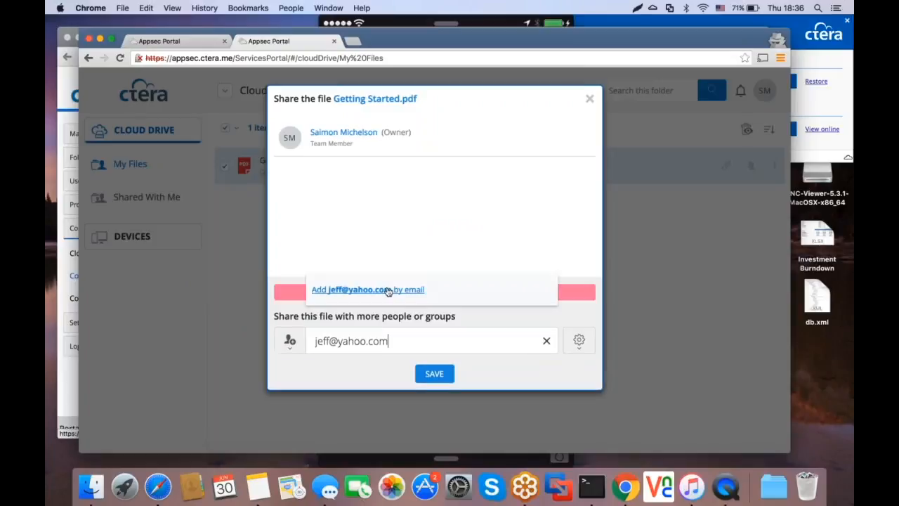
click(368, 289)
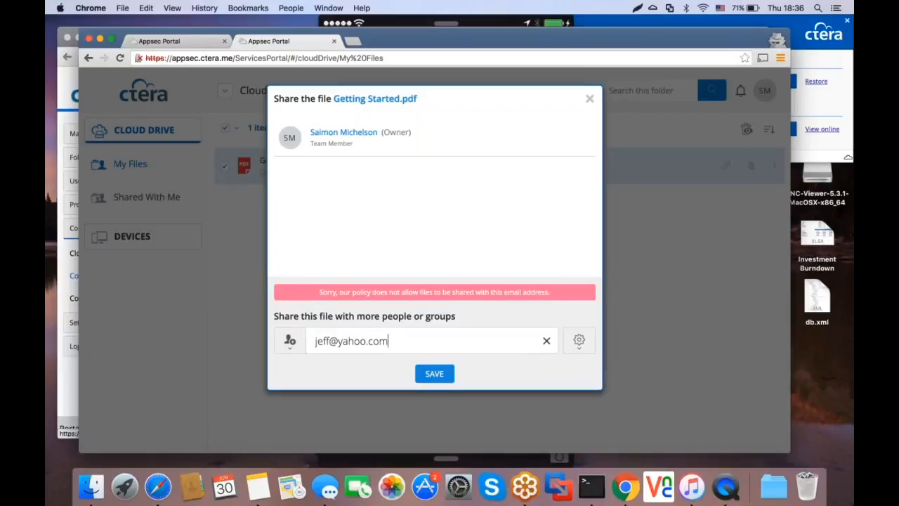
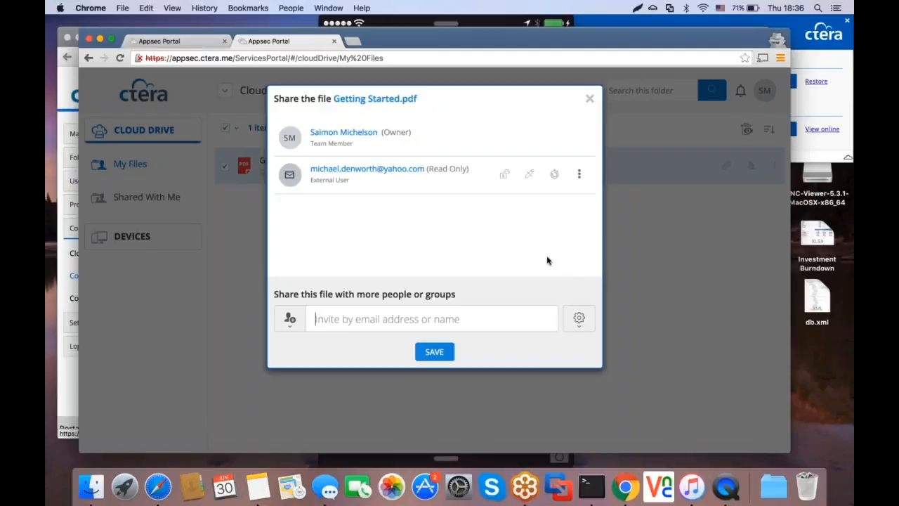
mouse_move(531, 245)
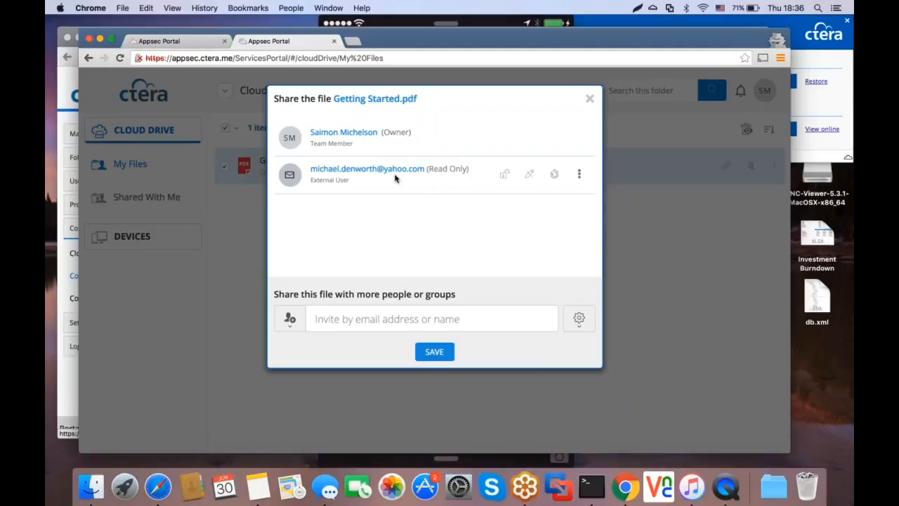
mouse_move(455, 180)
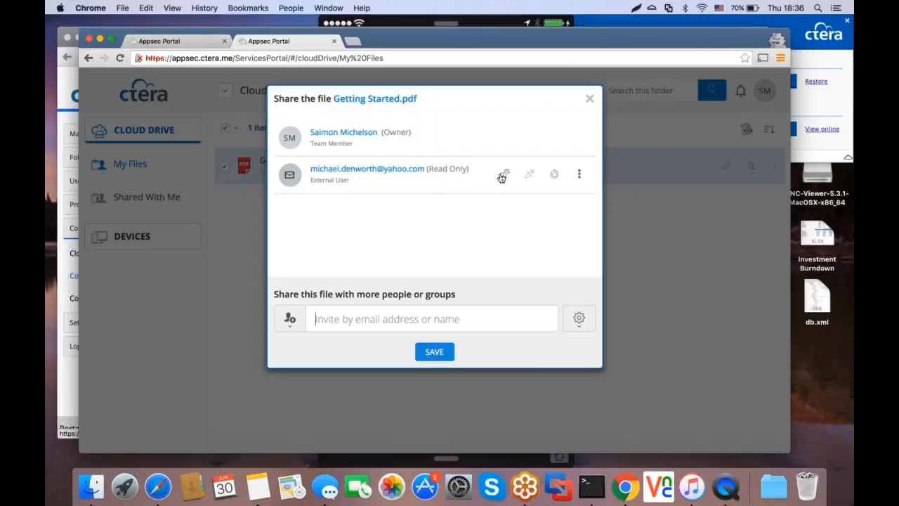
click(503, 174)
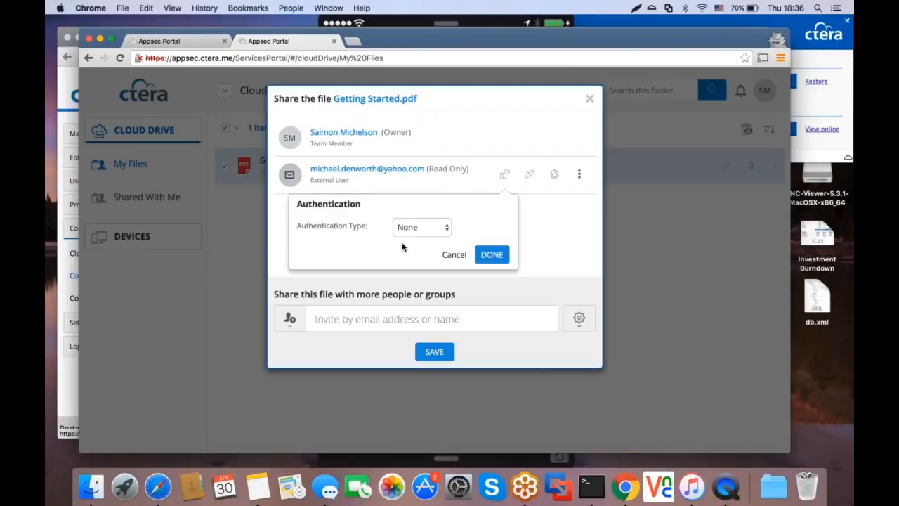
click(492, 254)
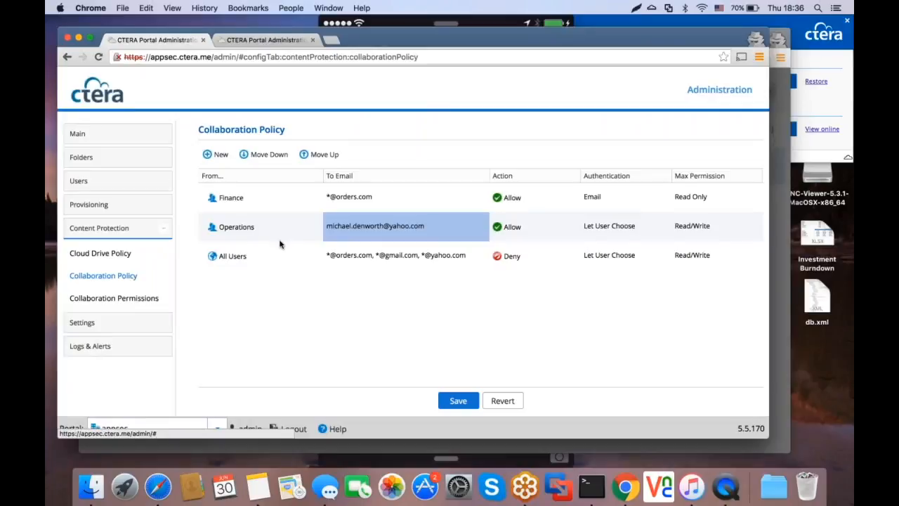
mouse_move(256, 236)
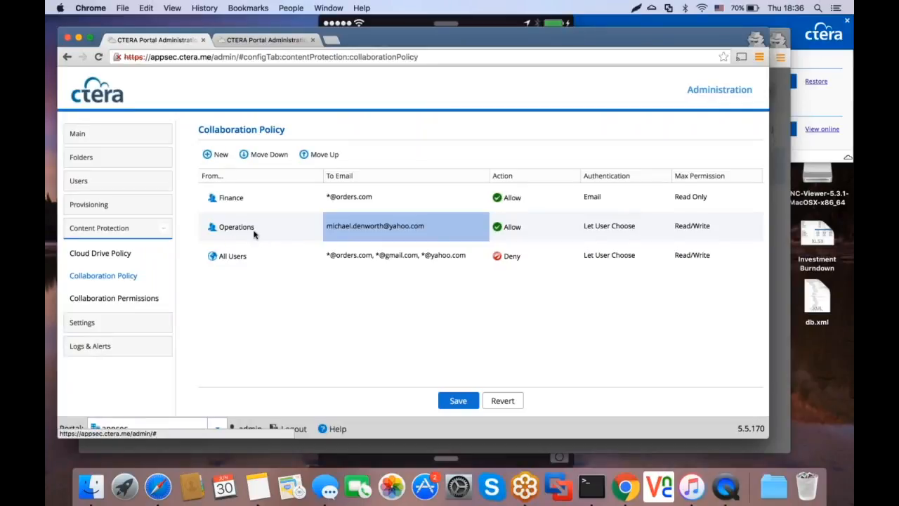
mouse_move(385, 236)
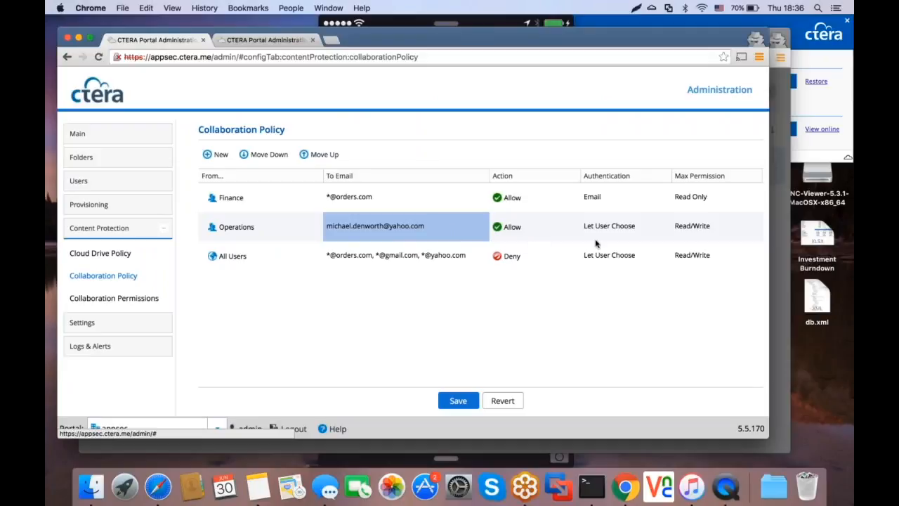
click(620, 225)
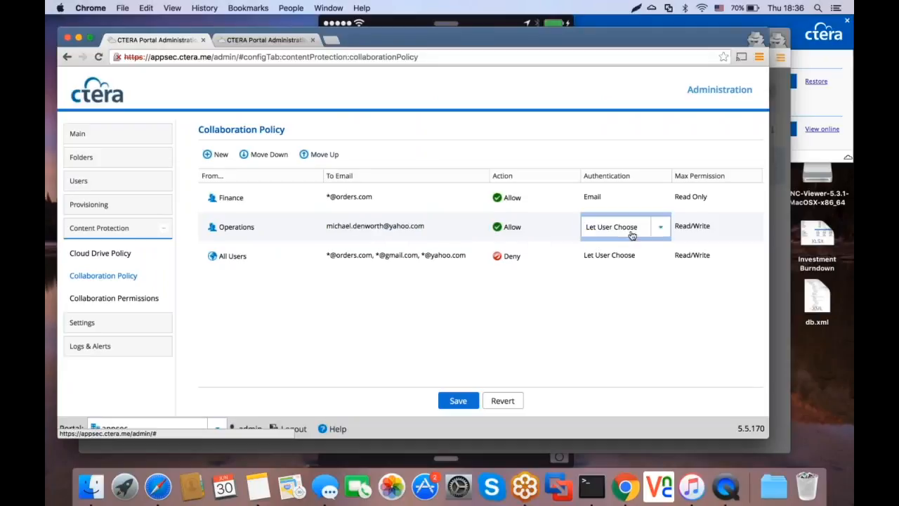
click(659, 226)
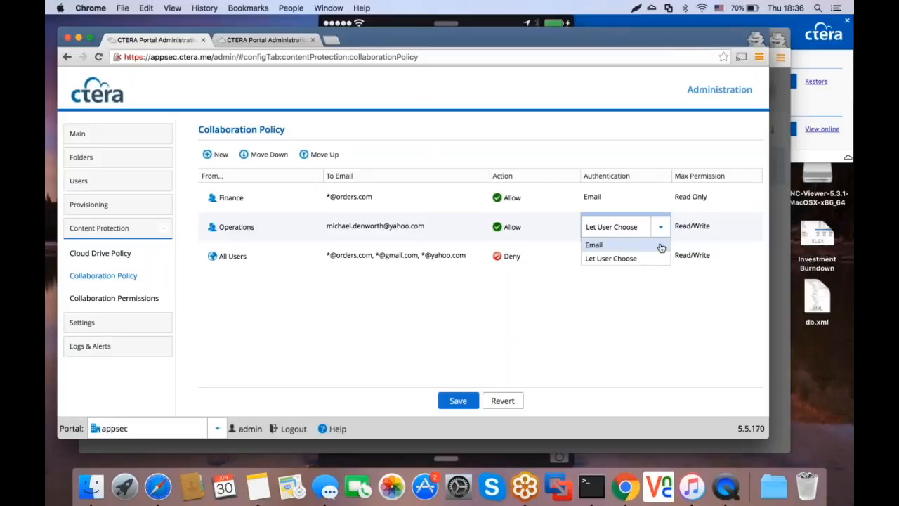
click(609, 259)
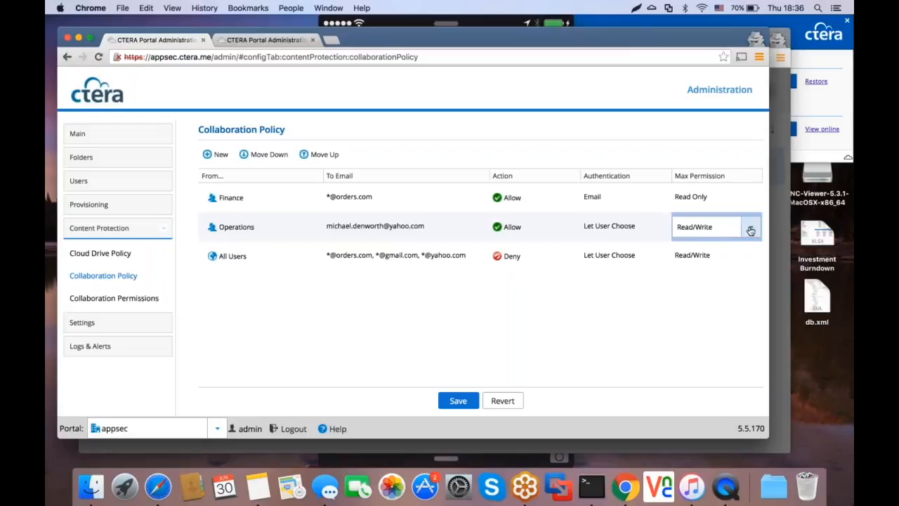
click(750, 227)
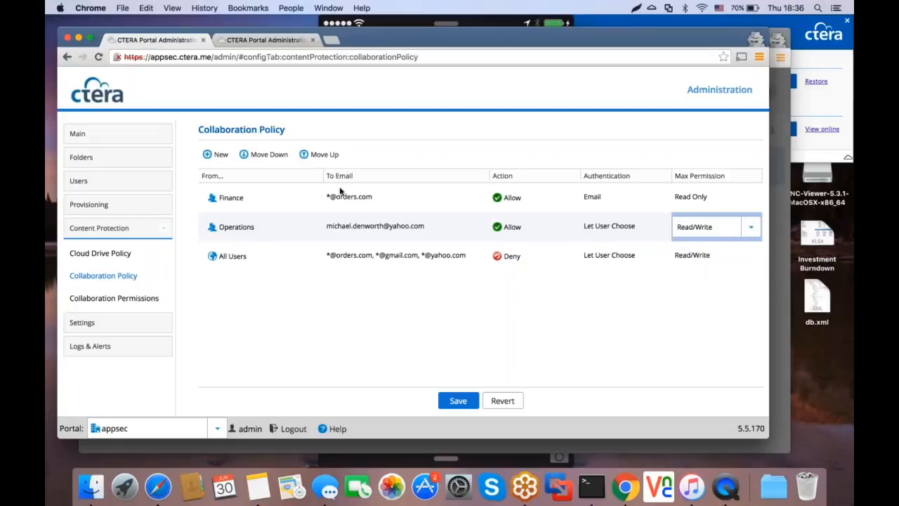
click(246, 197)
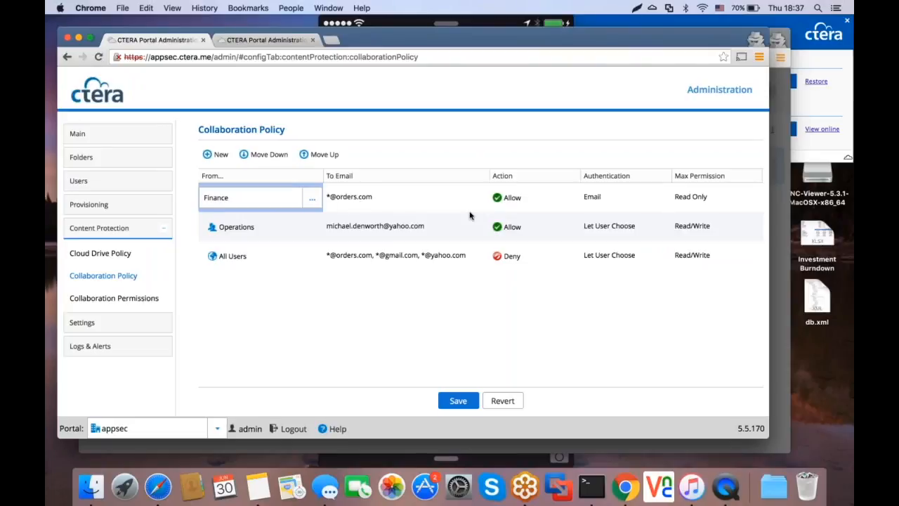
mouse_move(596, 205)
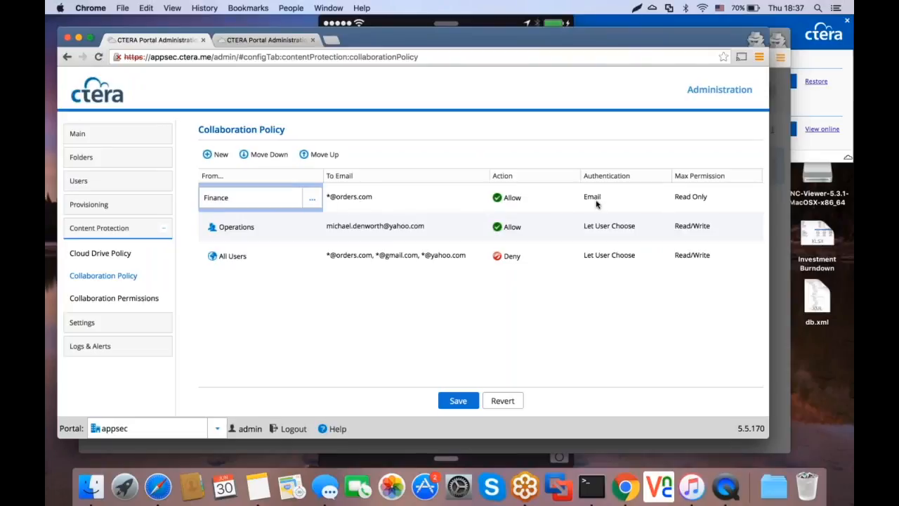
click(618, 197)
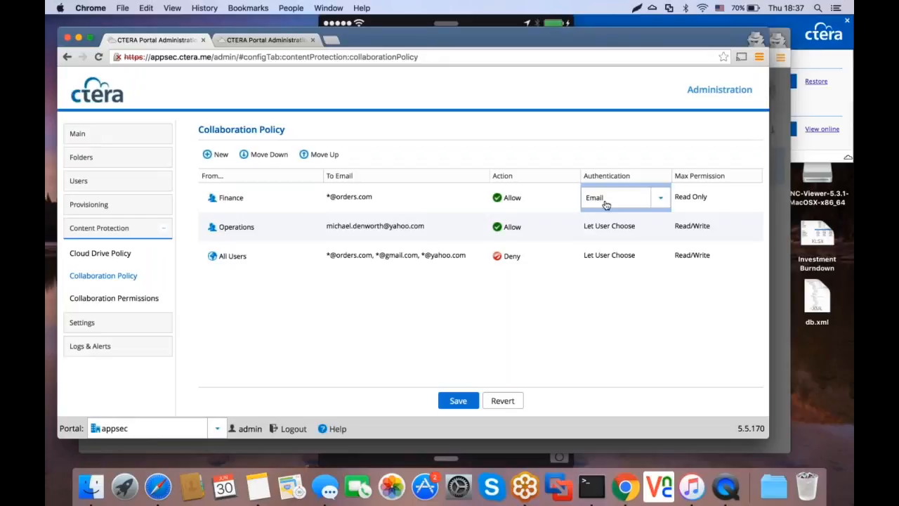
mouse_move(713, 200)
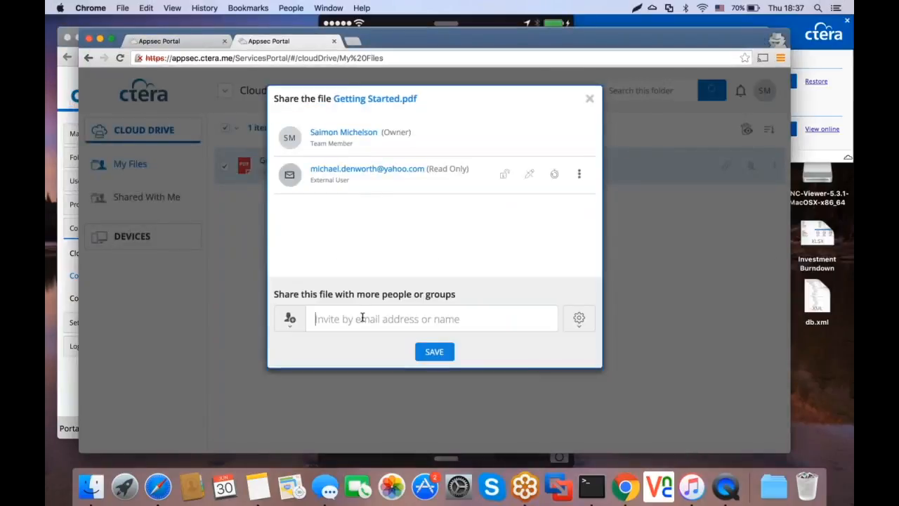
Step: Add an orders.com address as a read-only recipient of Getting Started.pdf
text(S)
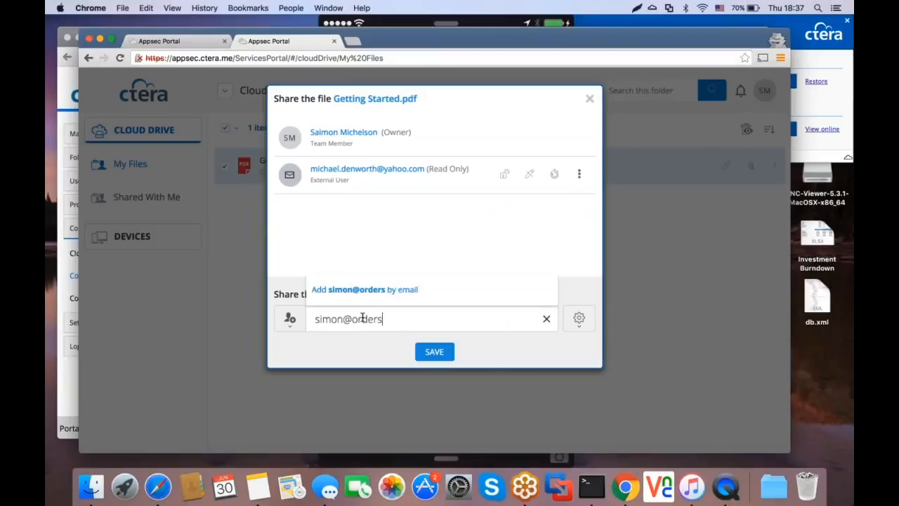
text(.com)
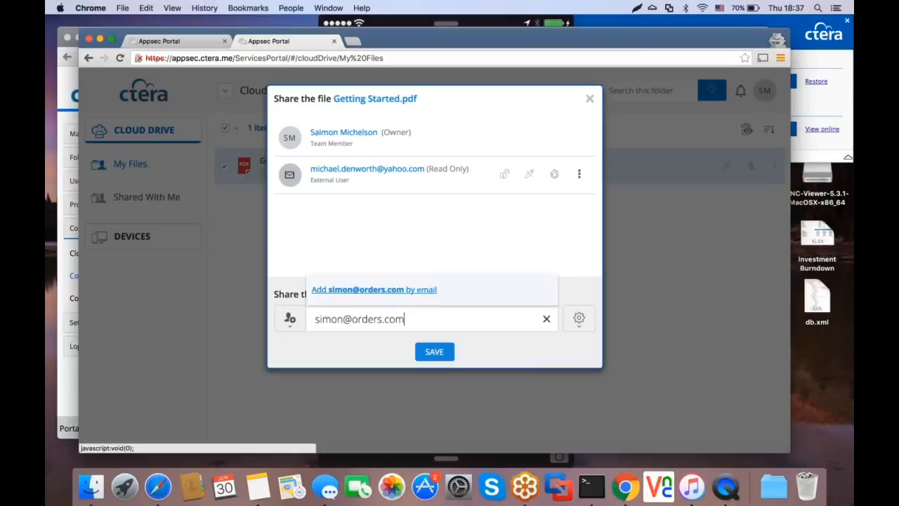
click(374, 290)
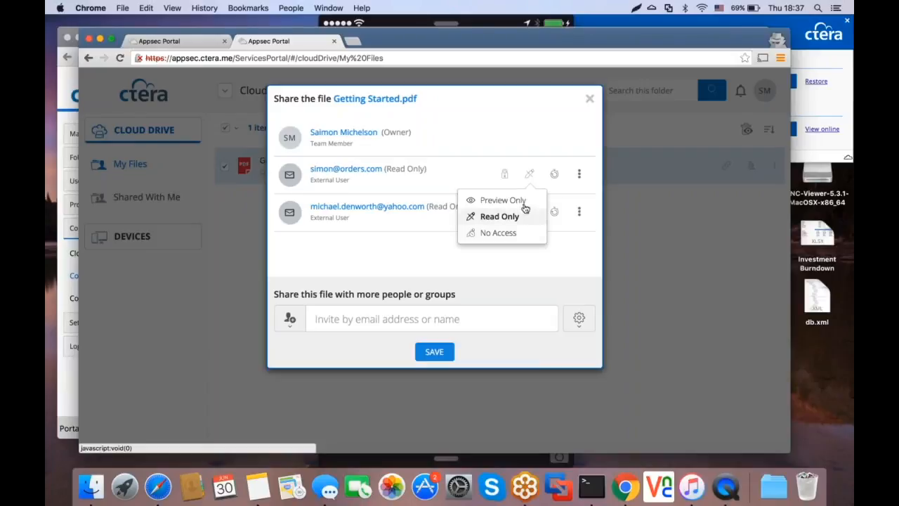
mouse_move(528, 242)
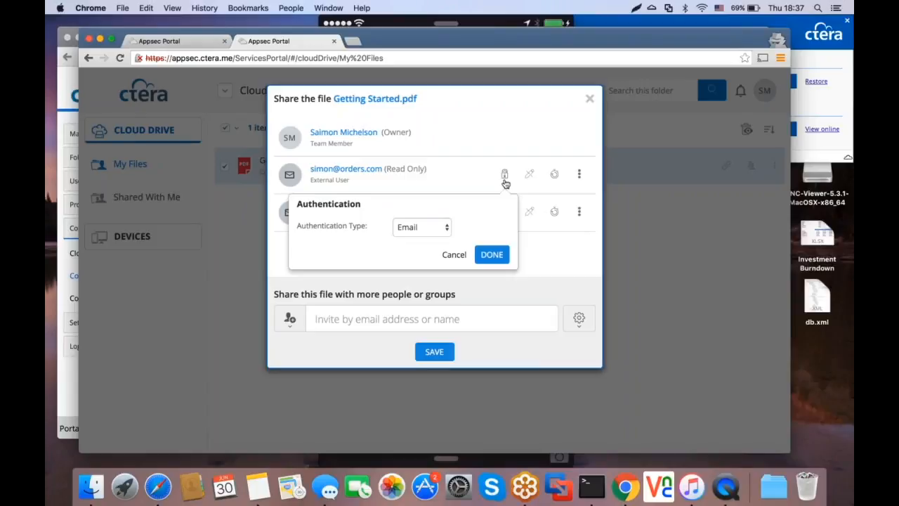
Step: Set the orders.com recipient's authentication type to Email and confirm
click(421, 226)
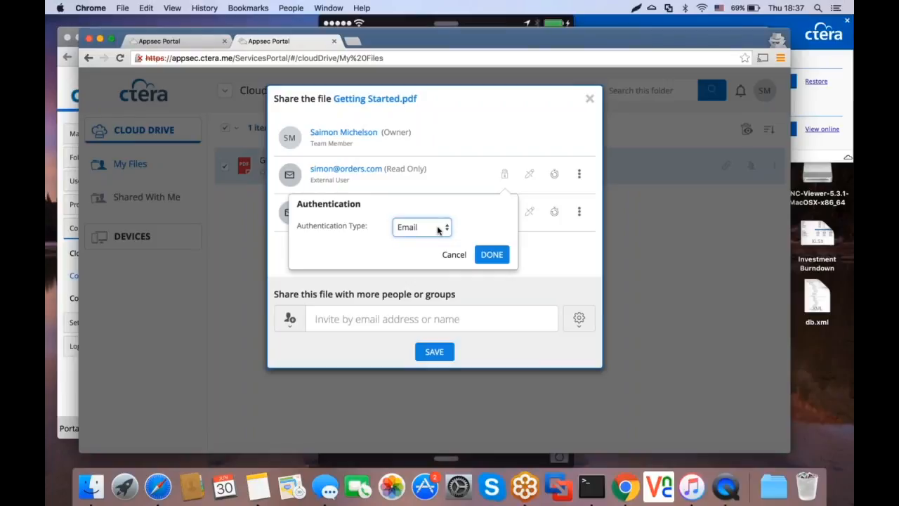
mouse_move(441, 230)
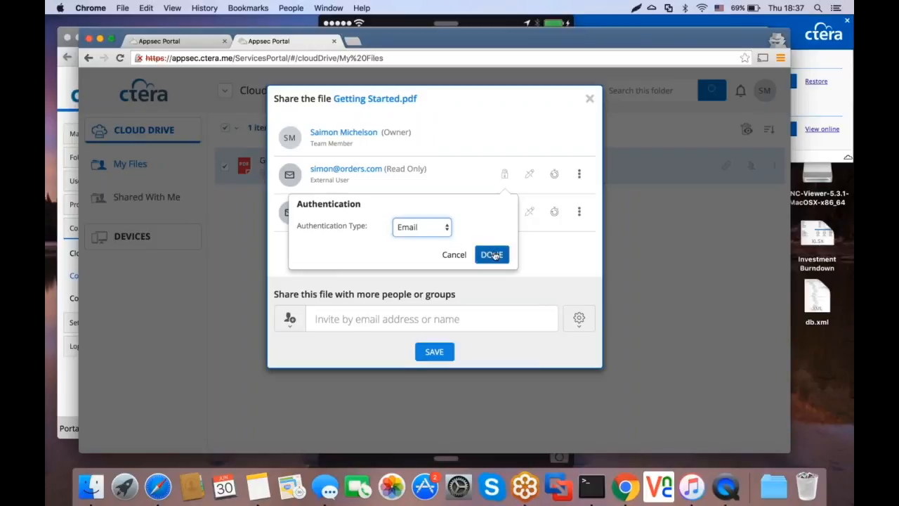
click(491, 254)
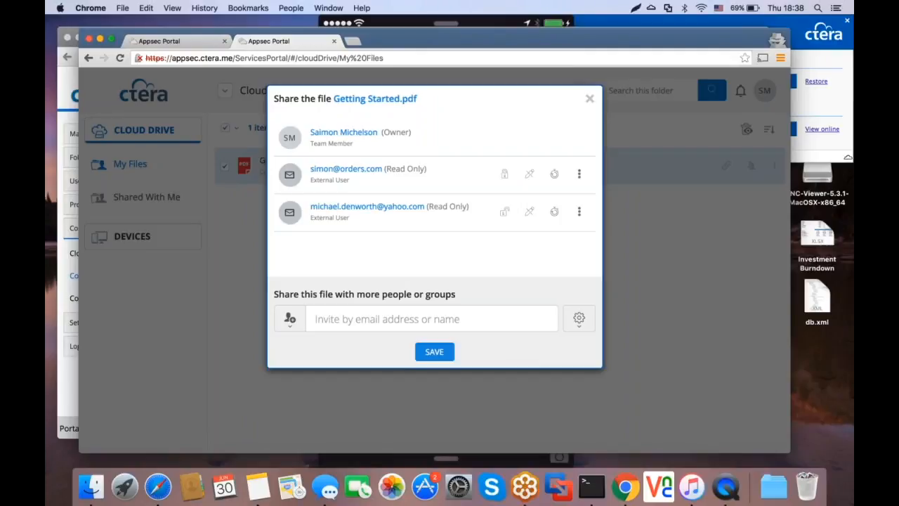
Step: Save the sharing settings for Getting Started.pdf and reload the portal page
click(434, 351)
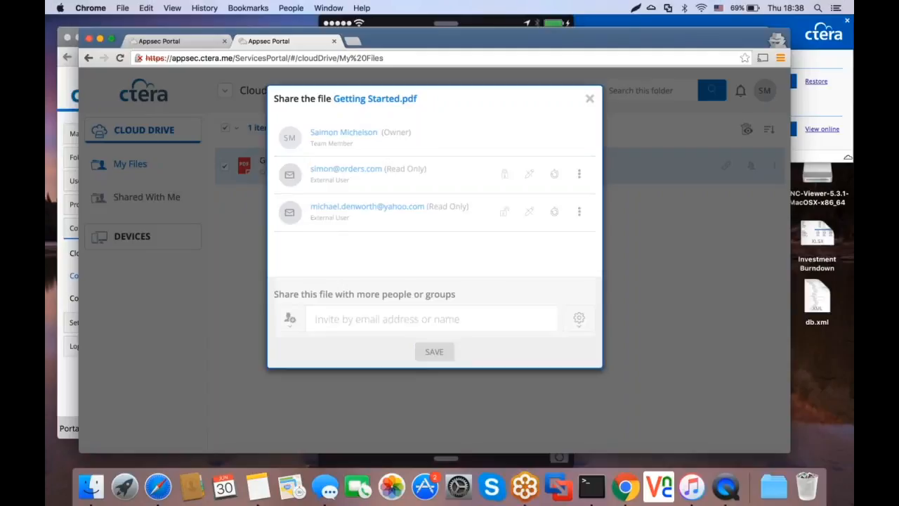
click(432, 351)
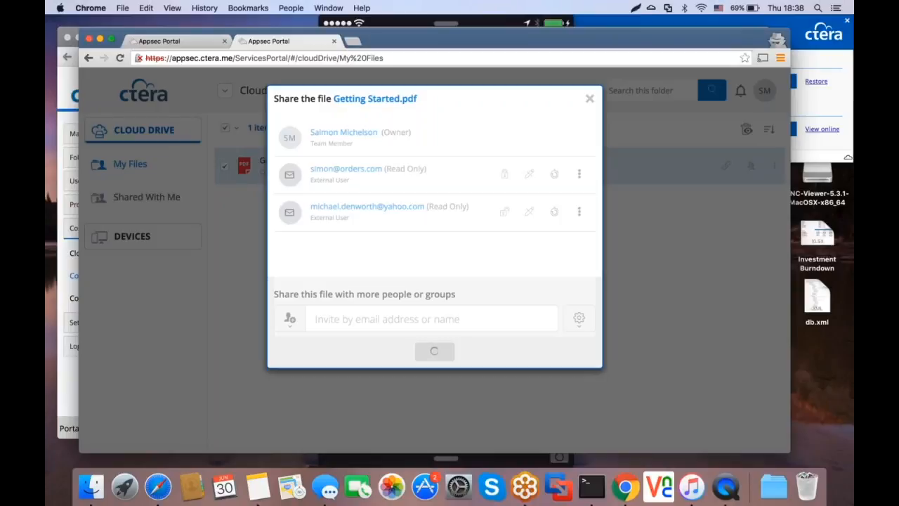
mouse_move(109, 101)
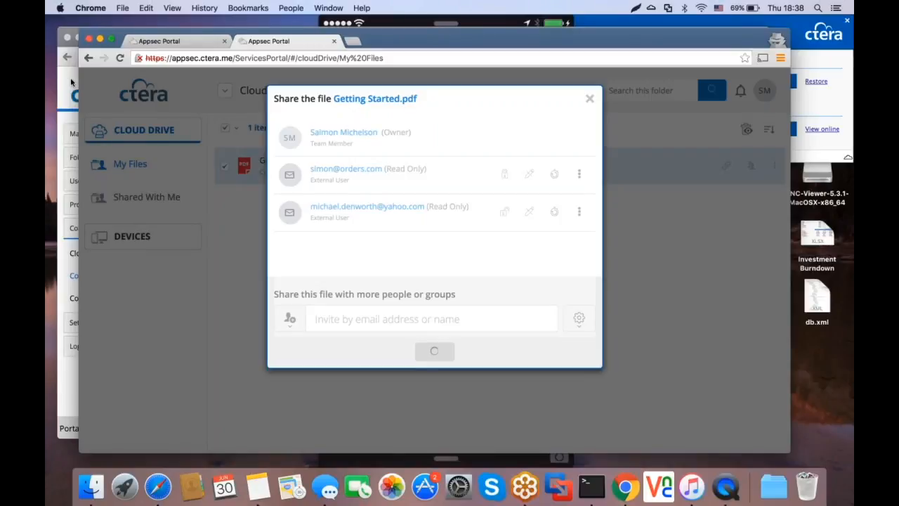
mouse_move(237, 28)
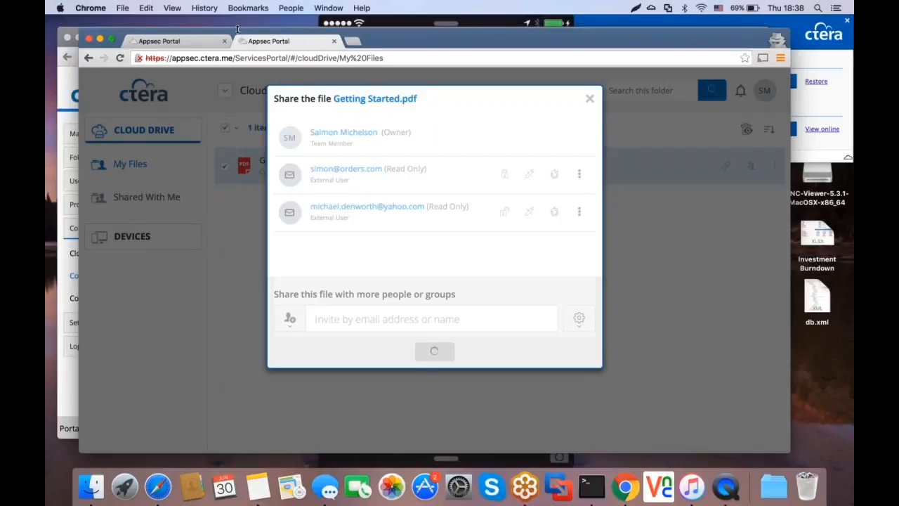
right_click(284, 41)
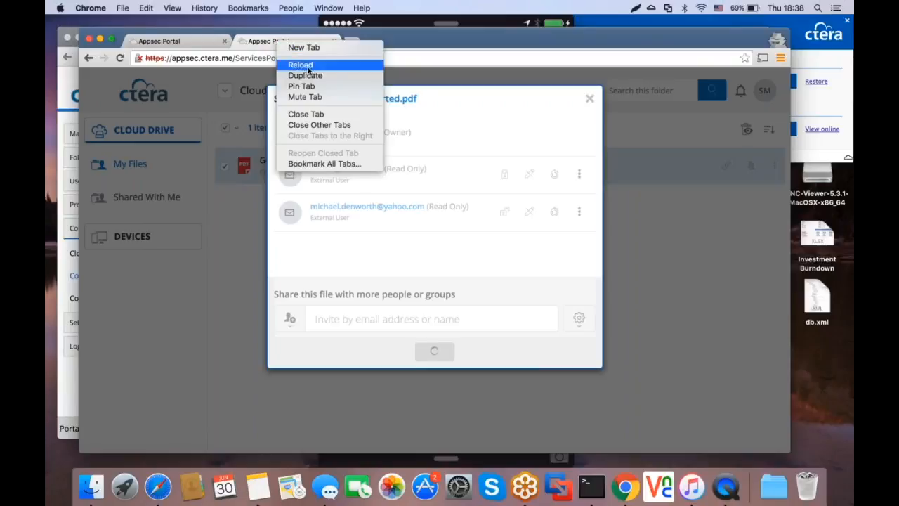
mouse_move(306, 76)
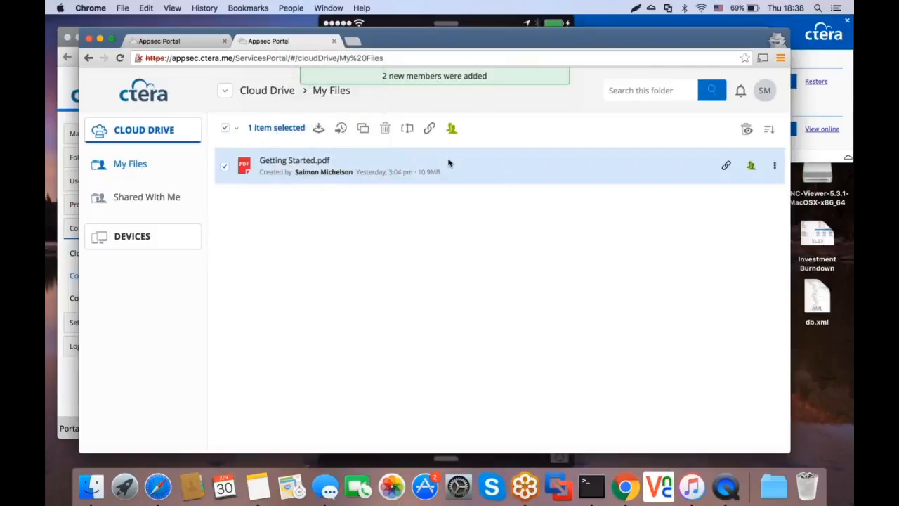
mouse_move(450, 129)
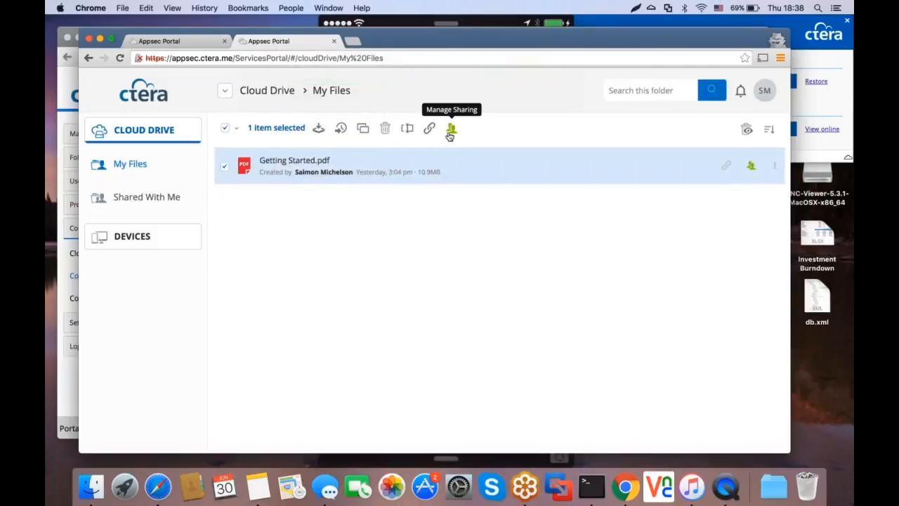
Step: Reopen sharing for Getting Started.pdf and give the first external recipient Preview Only access
click(451, 129)
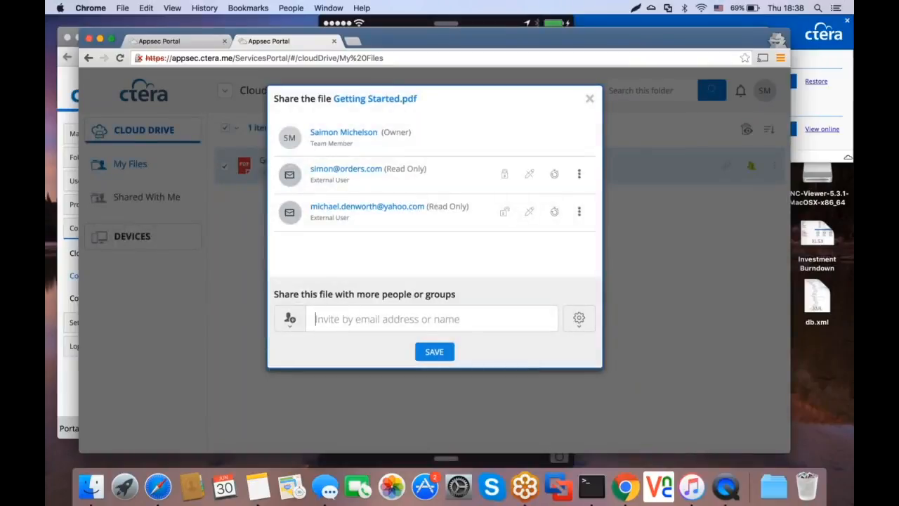
mouse_move(499, 222)
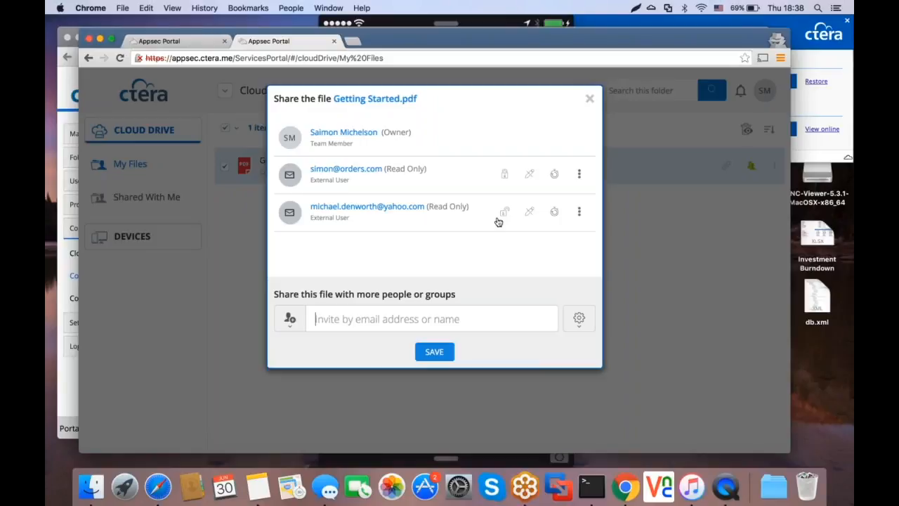
click(530, 174)
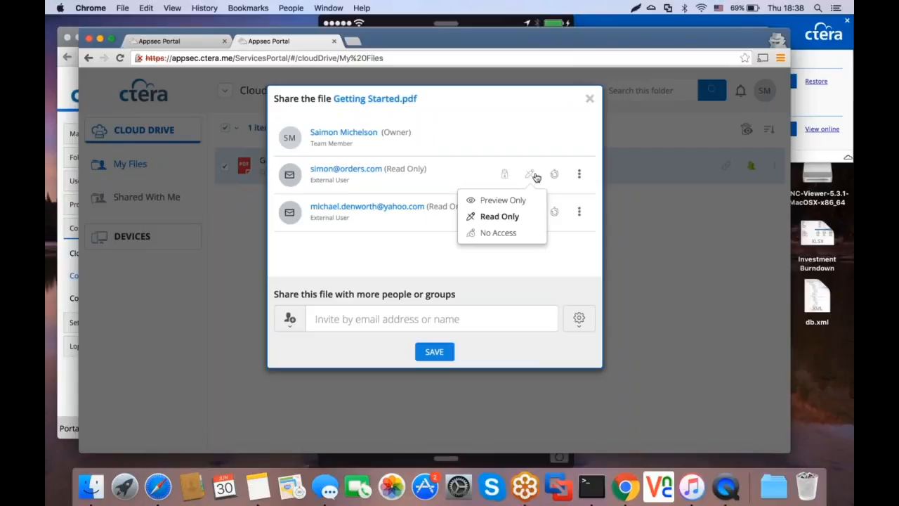
mouse_move(503, 200)
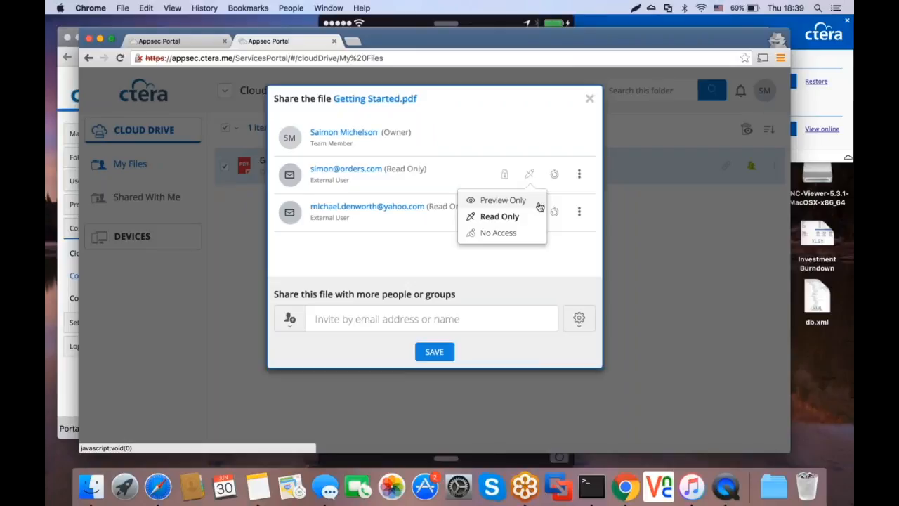
click(502, 199)
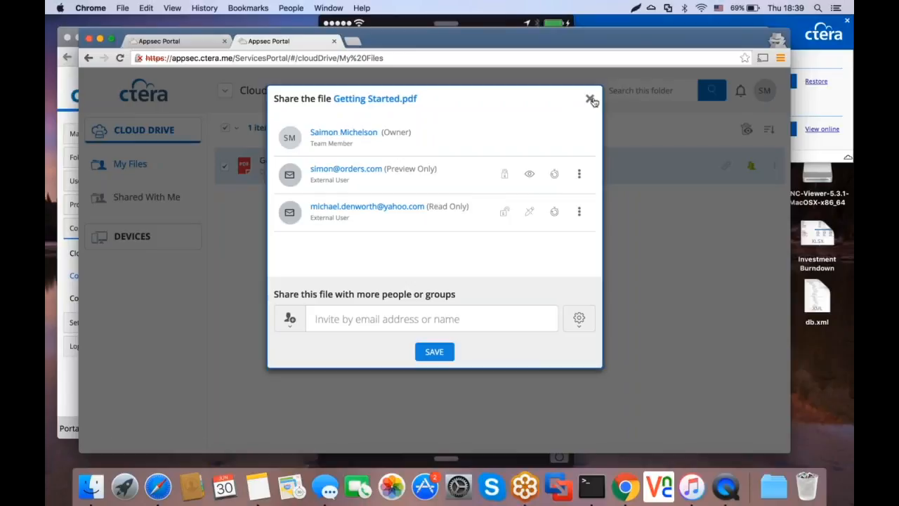
Step: Close sharing, go to Shared With Me and open the Documentation folder
click(590, 99)
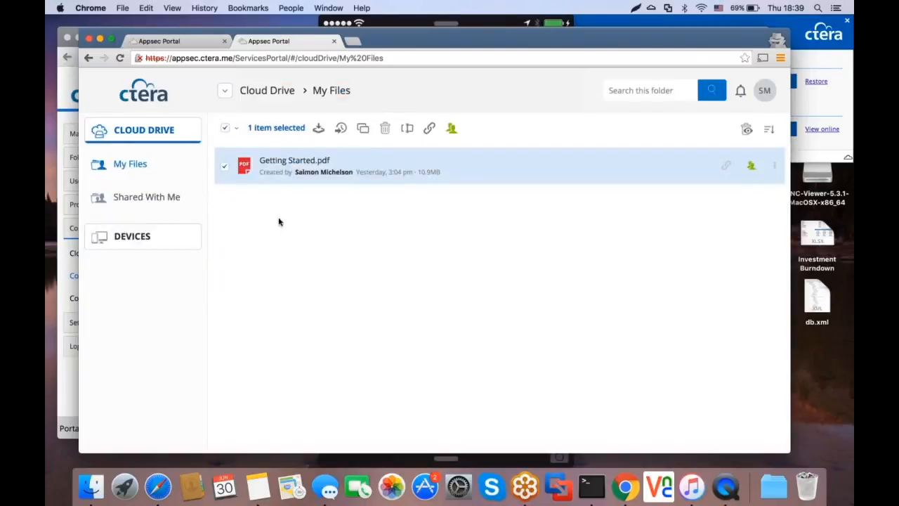
click(146, 196)
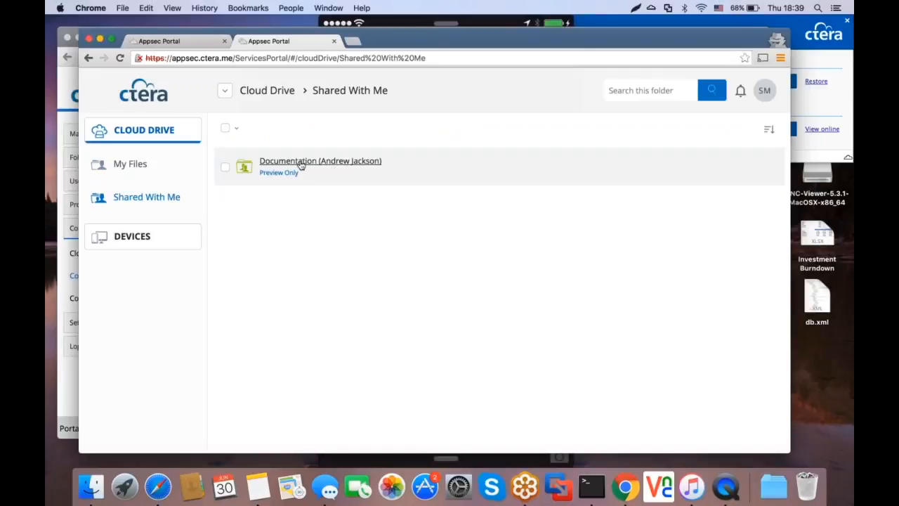
mouse_move(339, 170)
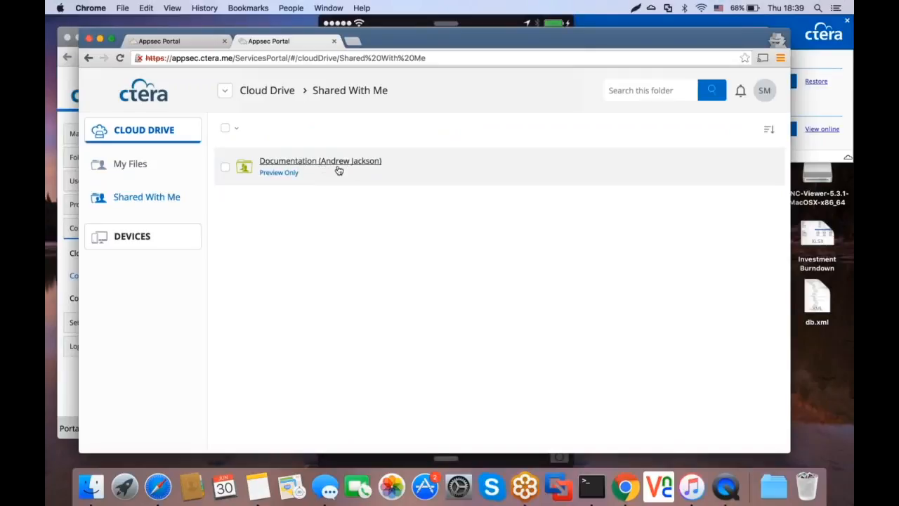
mouse_move(351, 169)
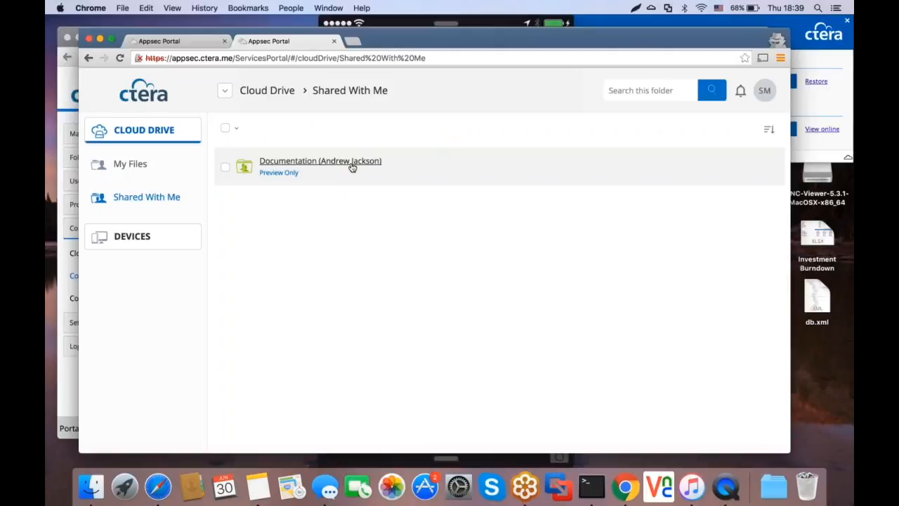
click(320, 160)
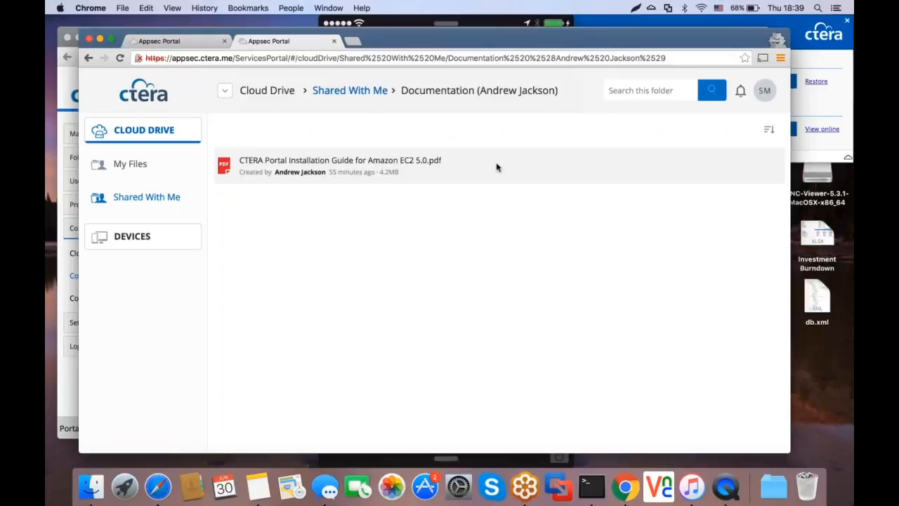
mouse_move(478, 174)
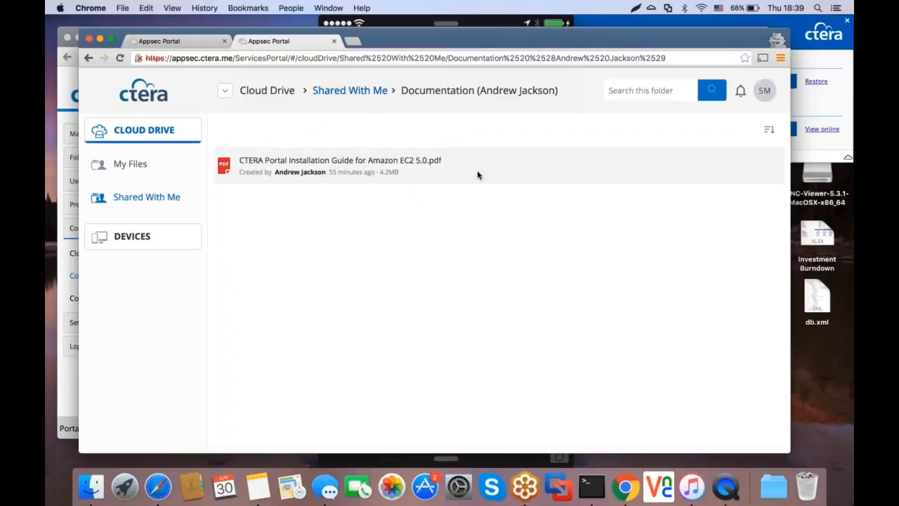
mouse_move(320, 142)
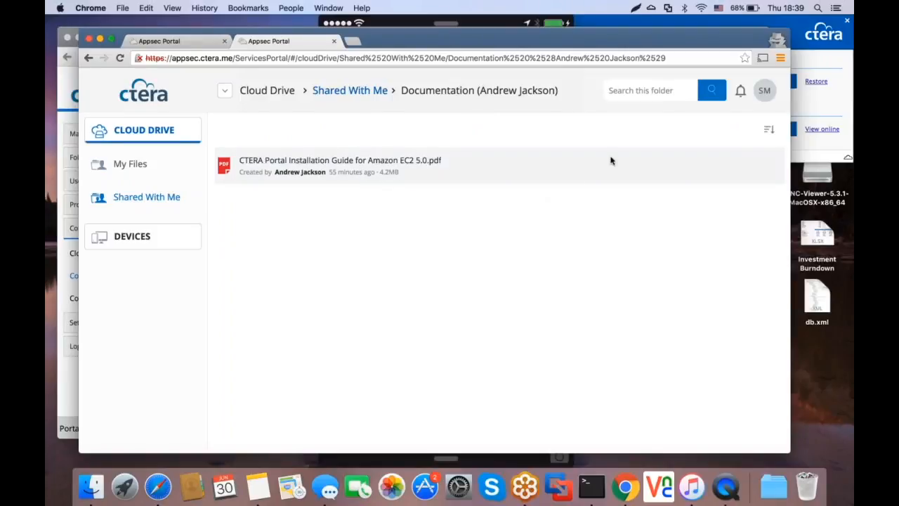
mouse_move(710, 163)
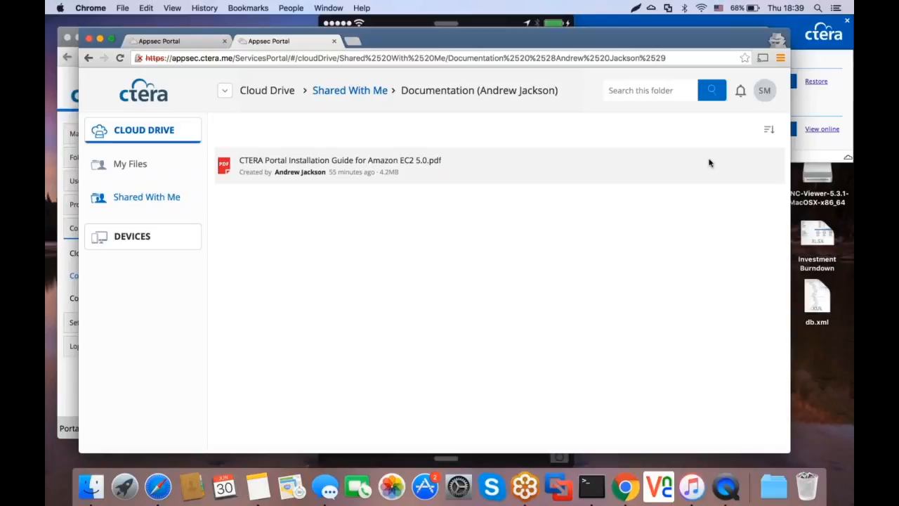
mouse_move(466, 166)
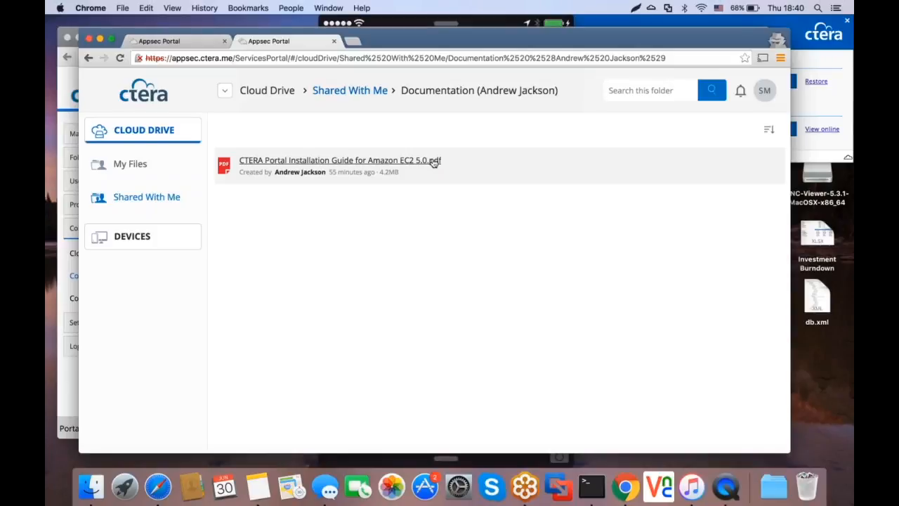
Step: Preview the Amazon EC2 installation guide PDF and scroll through its watermarked pages
click(340, 160)
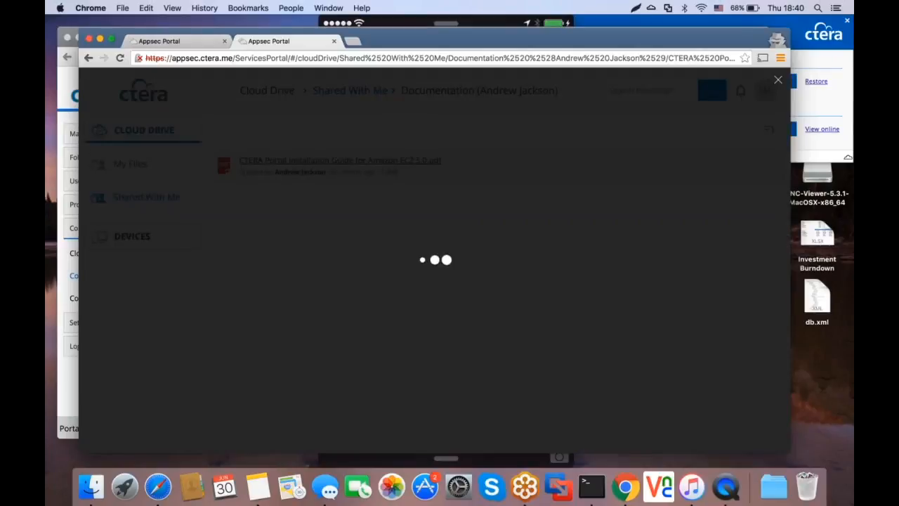
click(338, 161)
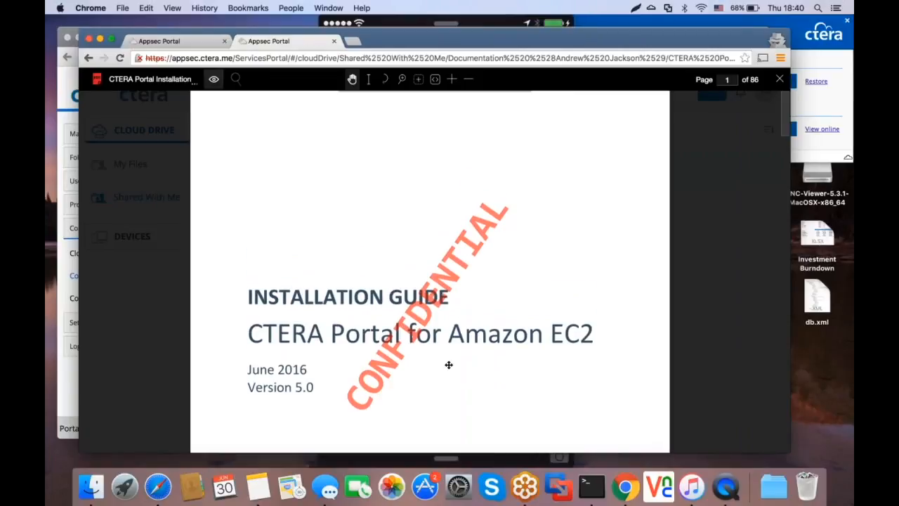
scroll(down, 3)
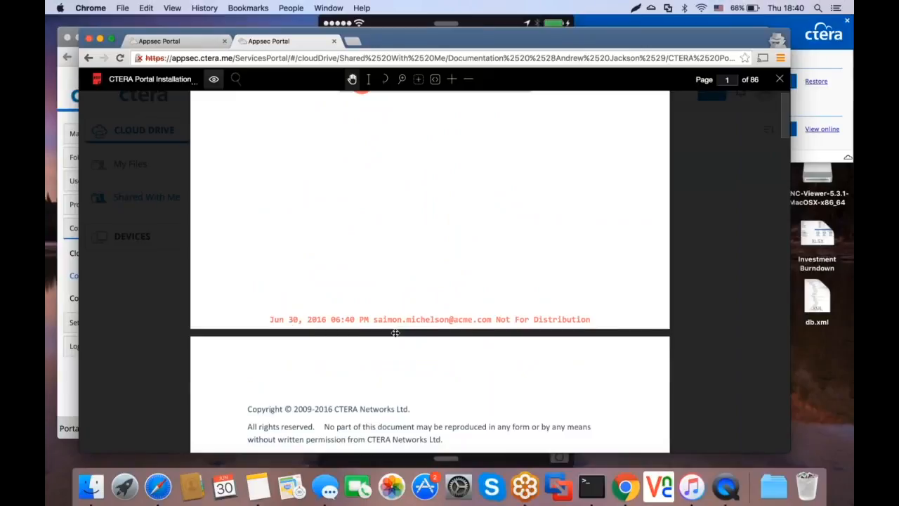
mouse_move(382, 322)
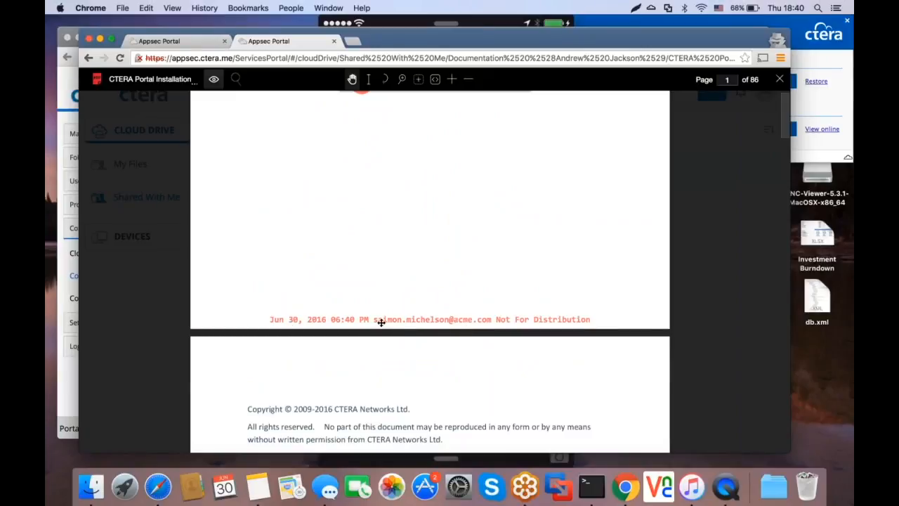
mouse_move(483, 323)
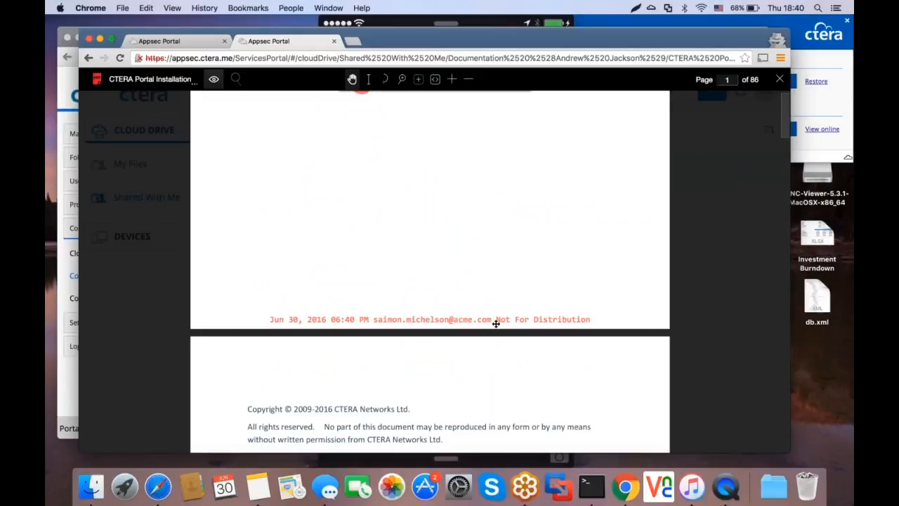
mouse_move(520, 320)
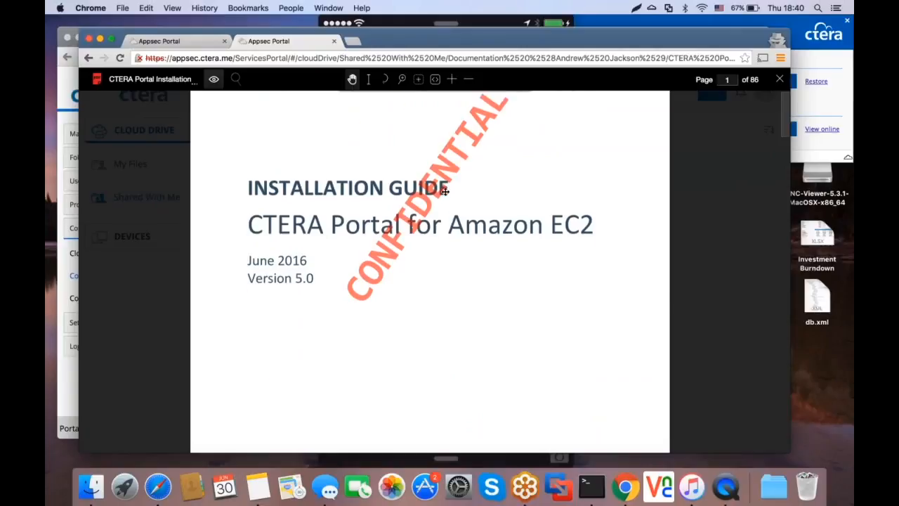
scroll(down, 3)
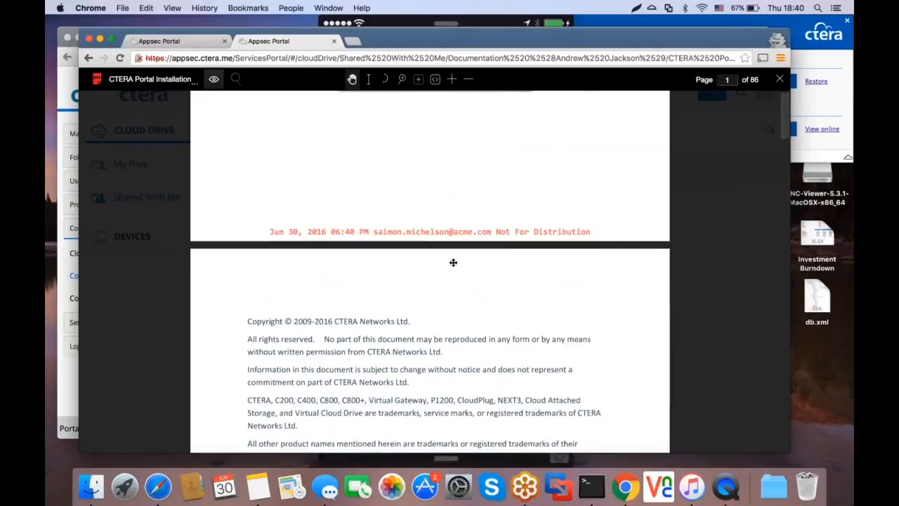
scroll(down, 3)
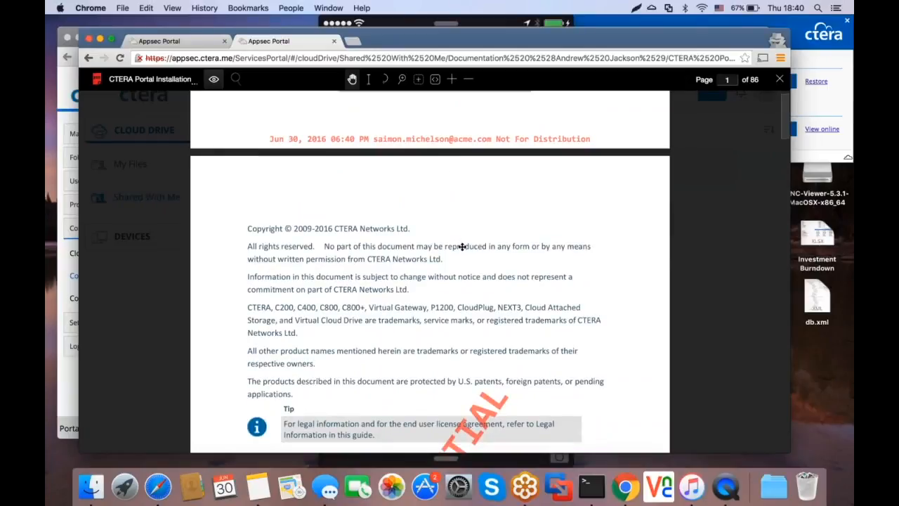
scroll(down, 3)
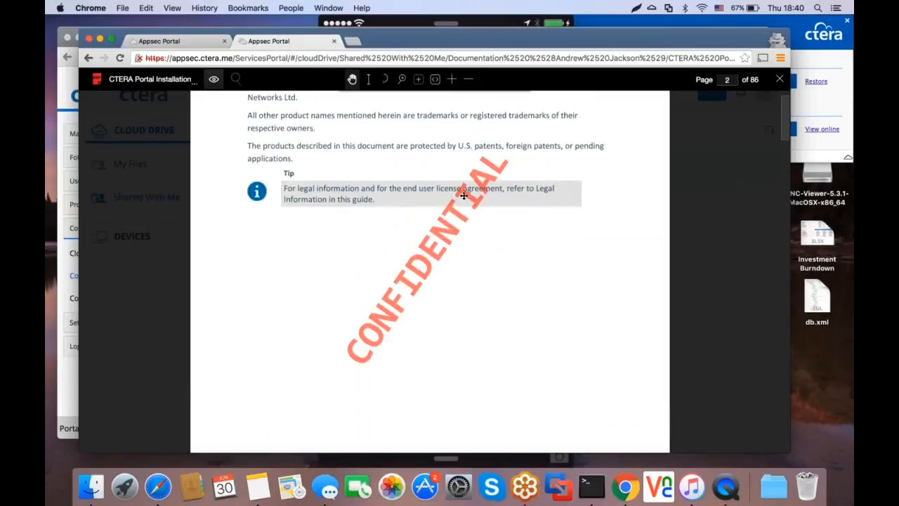
scroll(down, 3)
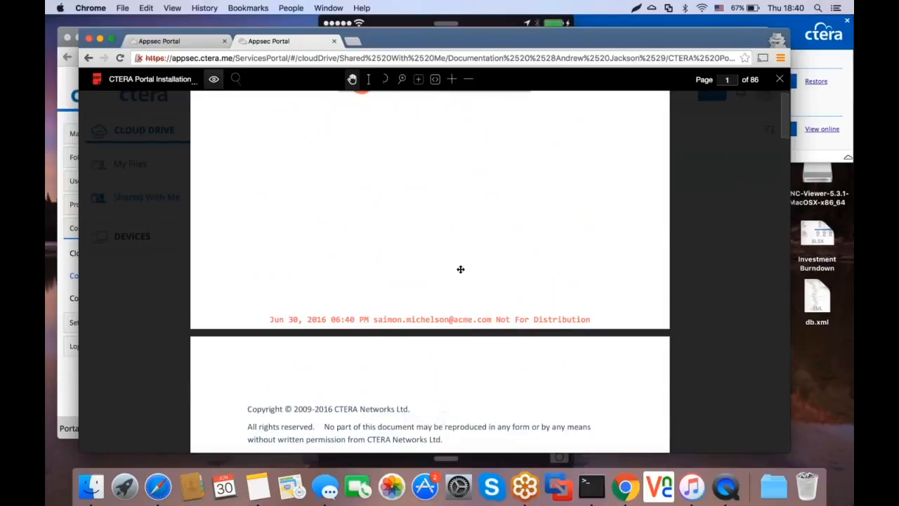
mouse_move(452, 272)
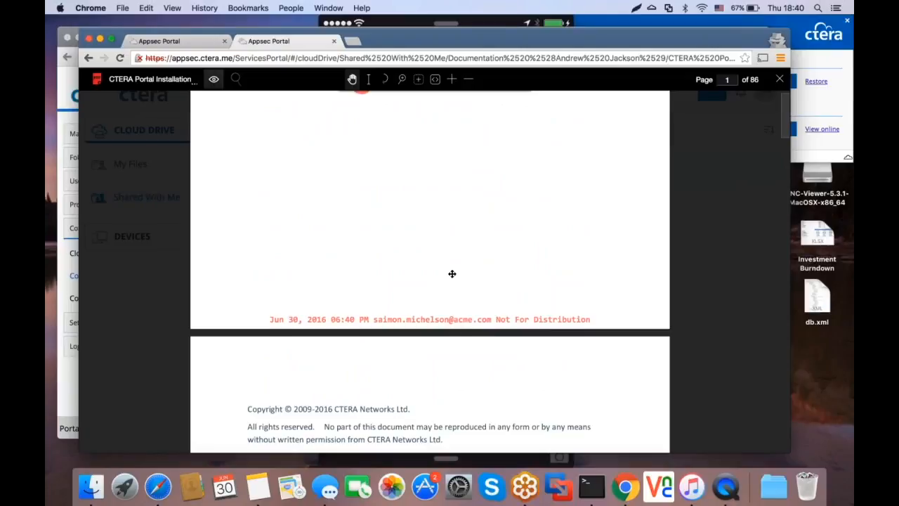
mouse_move(377, 321)
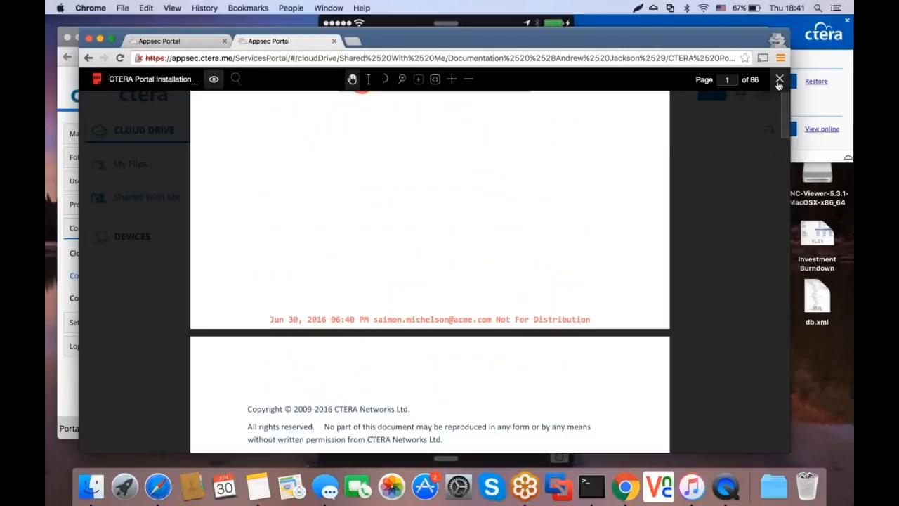
Step: Close the preview and check the CTERA Agent's backup and sync notifications
click(778, 79)
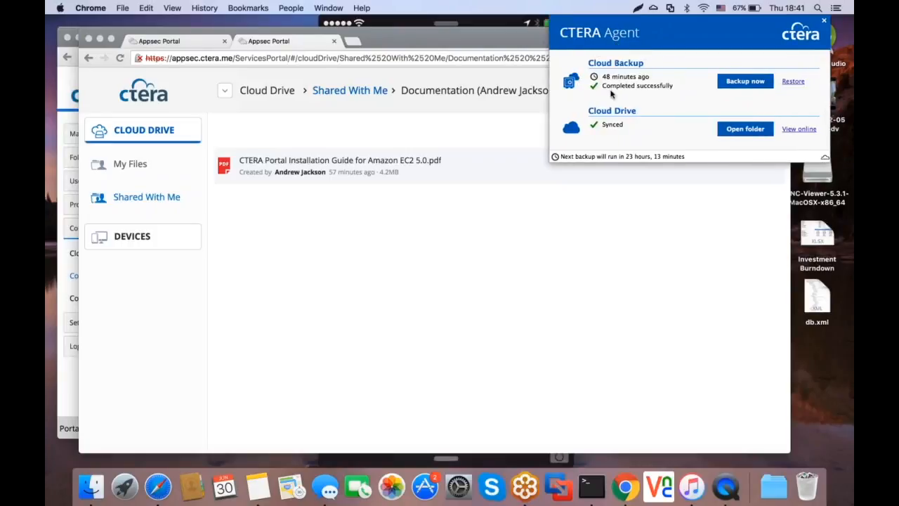
mouse_move(583, 94)
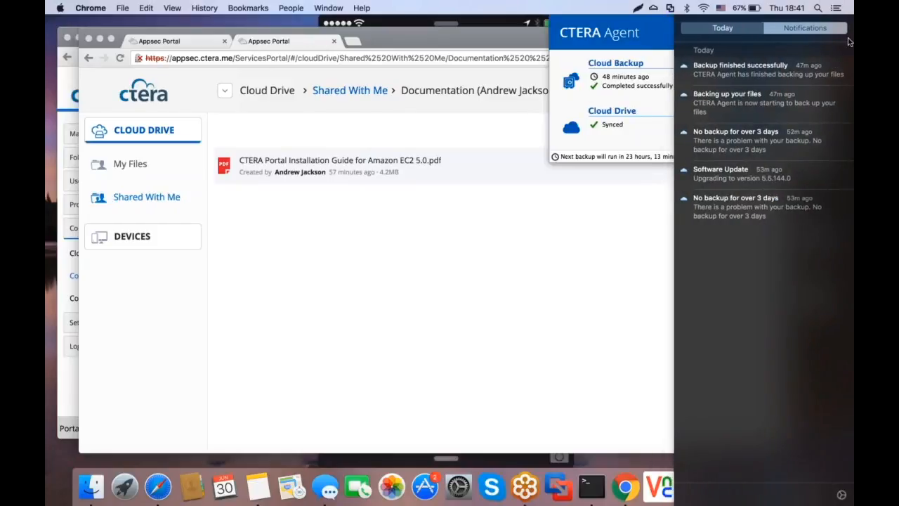
click(722, 28)
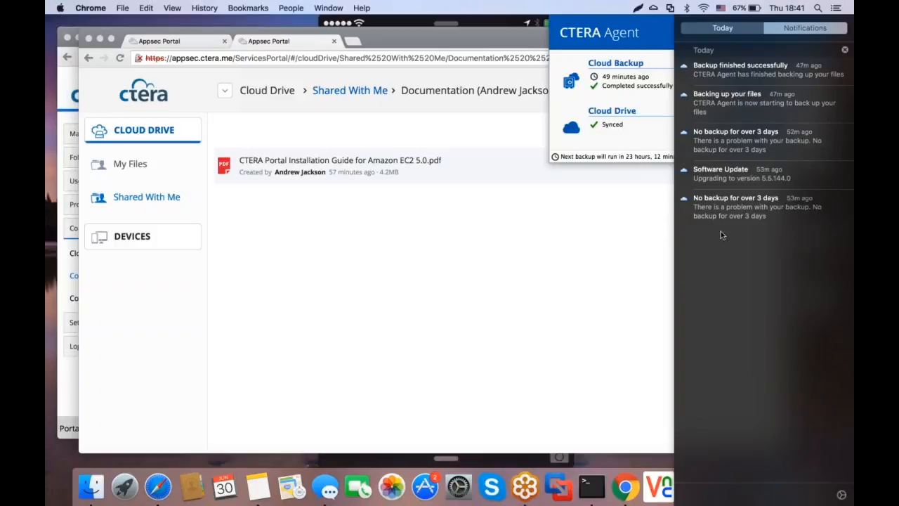
mouse_move(744, 203)
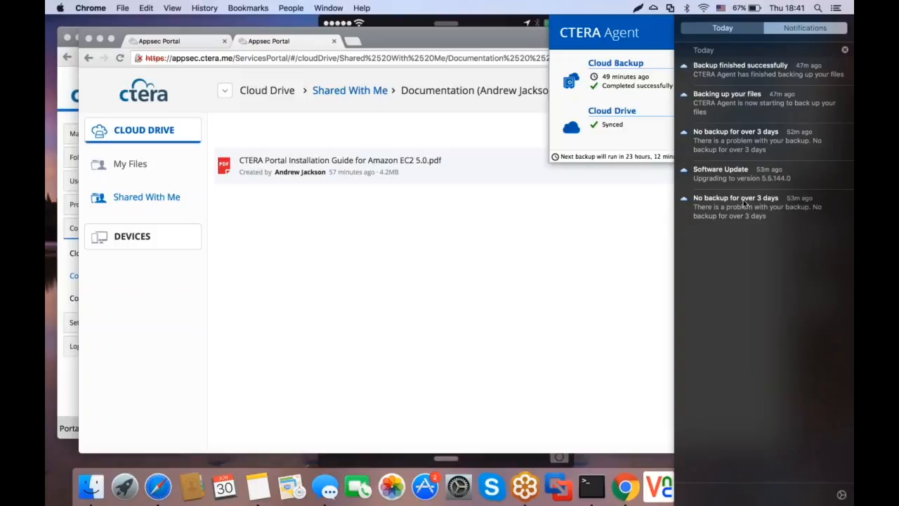
mouse_move(680, 191)
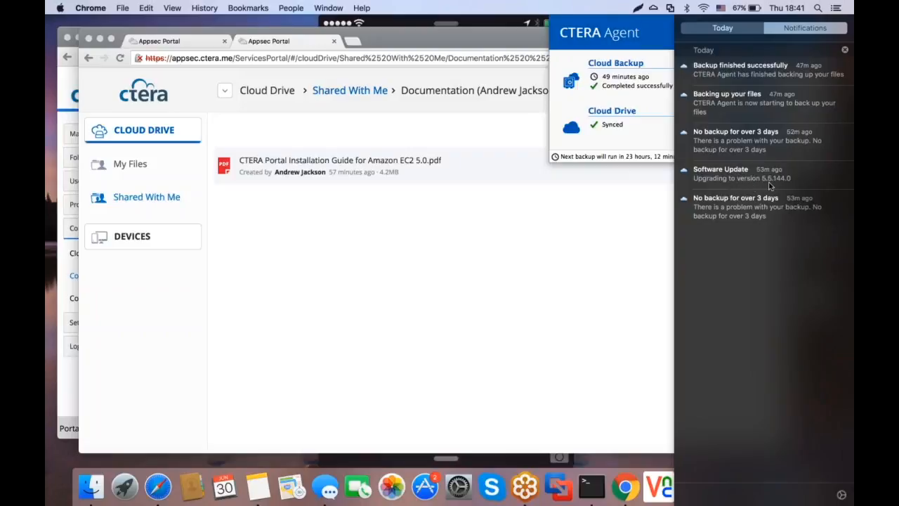
mouse_move(794, 185)
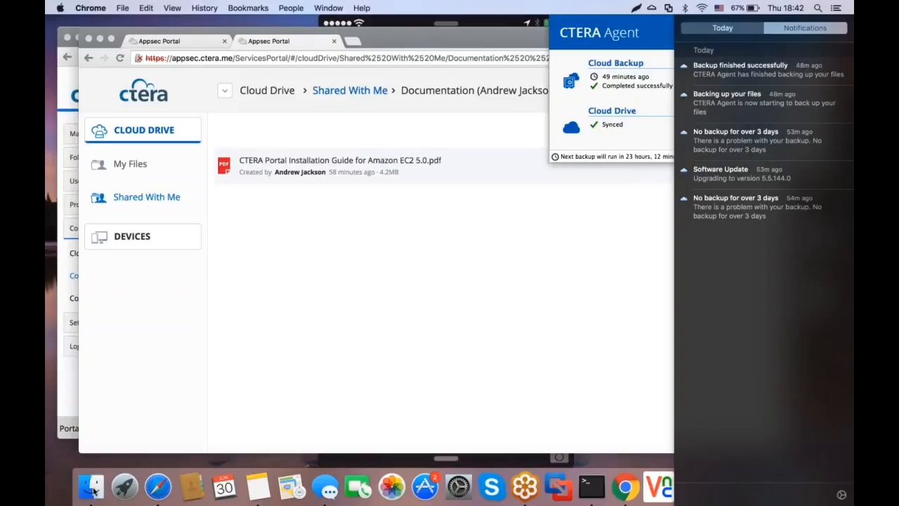
Step: Show the Cloud Drive in Finder and expand My Files into its subfolders
click(91, 486)
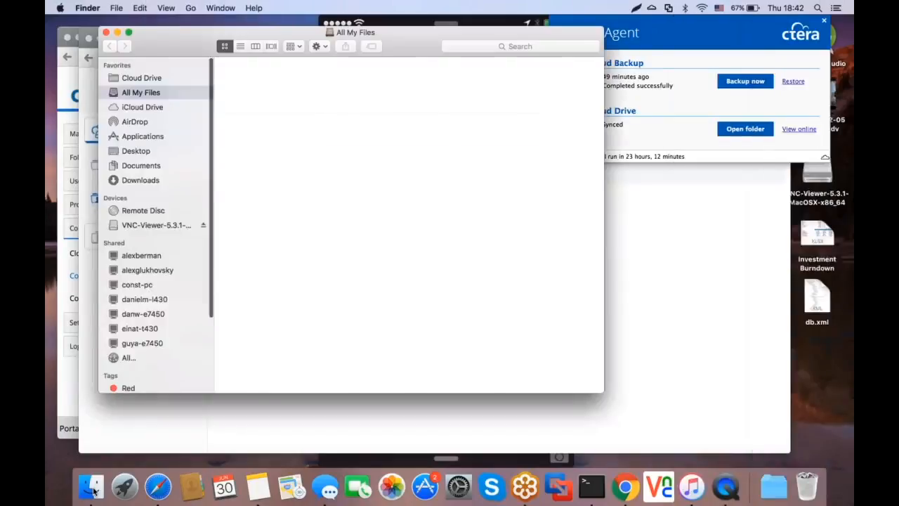
click(141, 77)
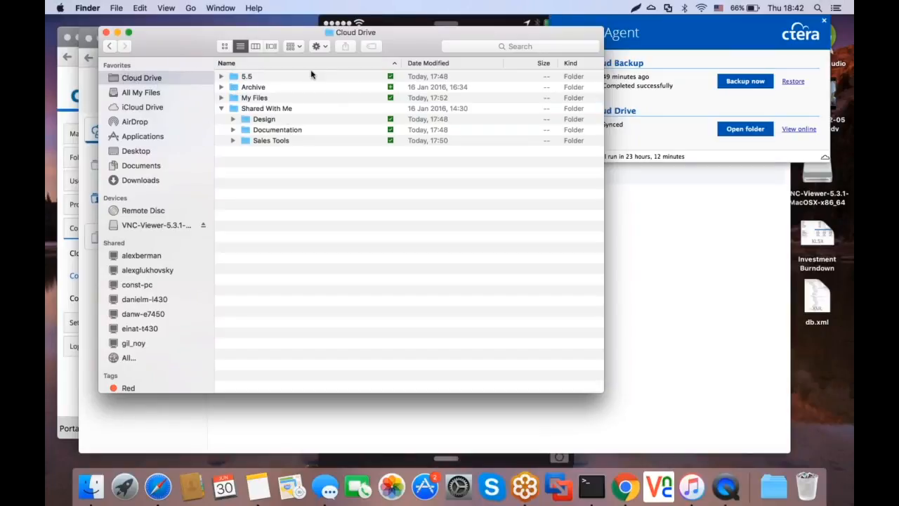
mouse_move(295, 140)
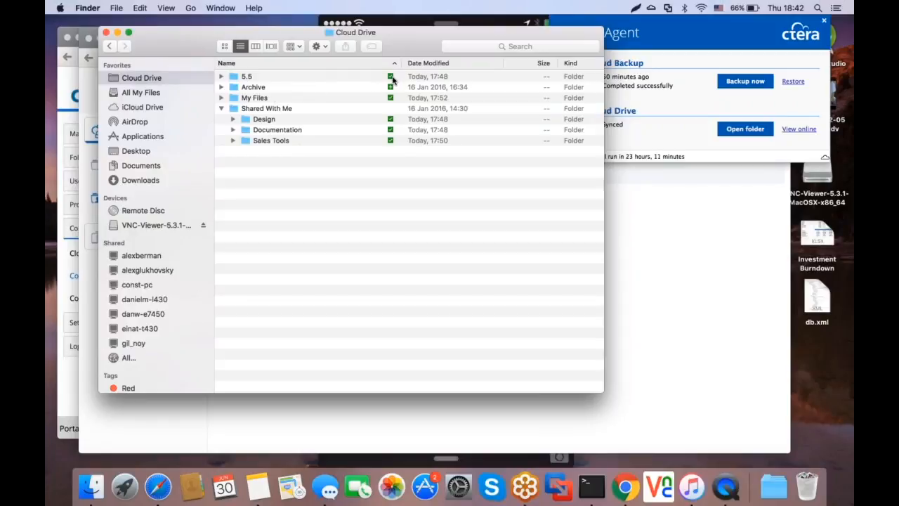
mouse_move(390, 144)
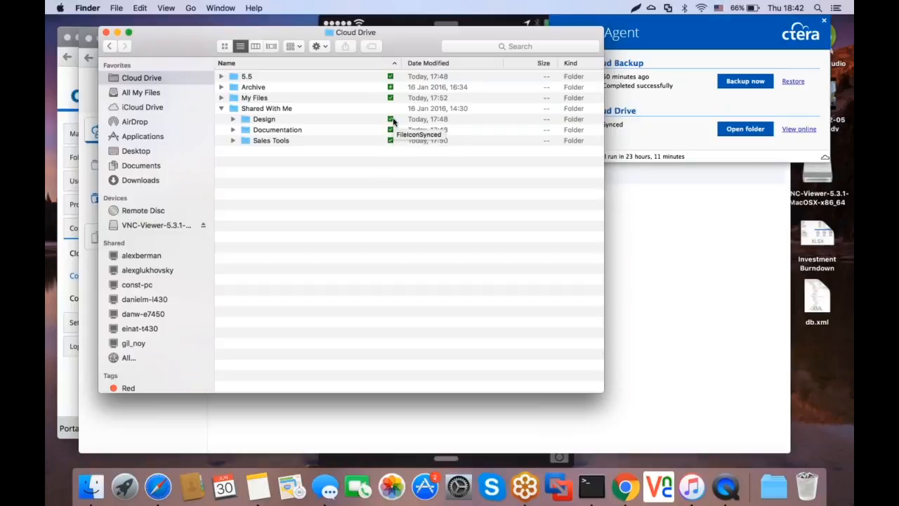
mouse_move(416, 150)
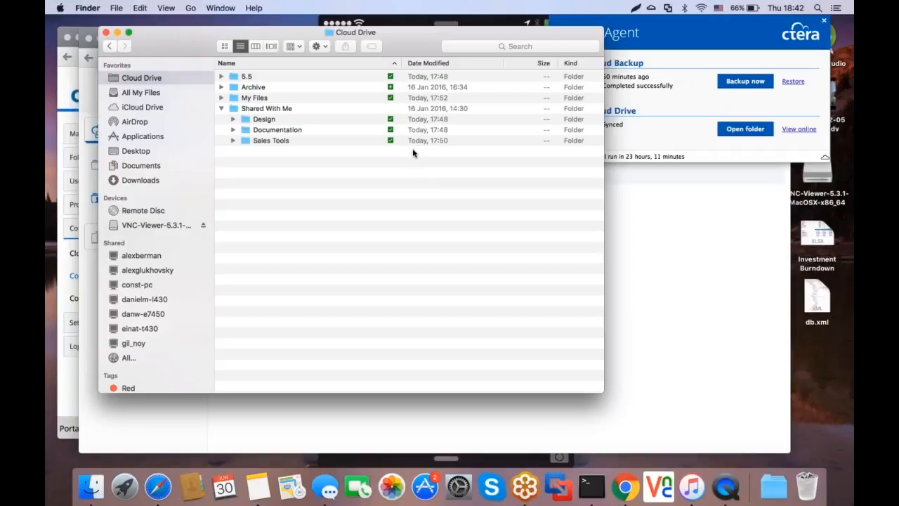
mouse_move(417, 188)
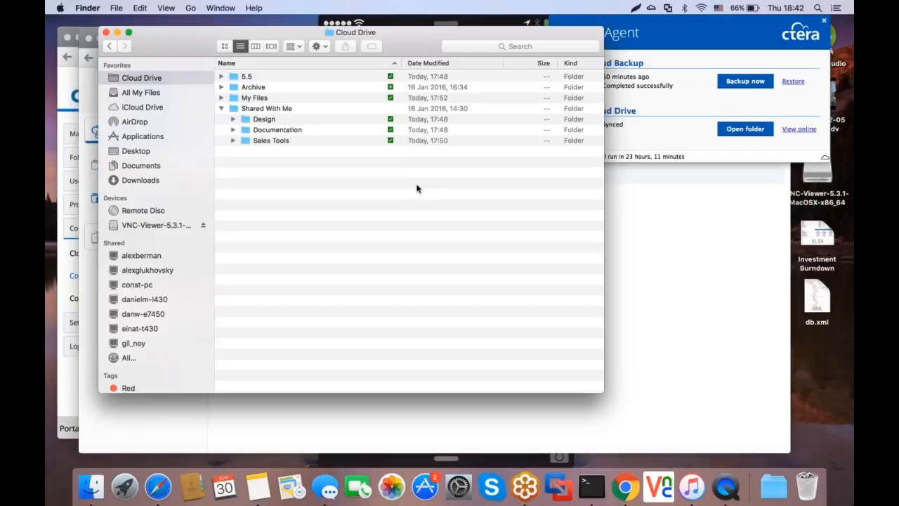
mouse_move(281, 90)
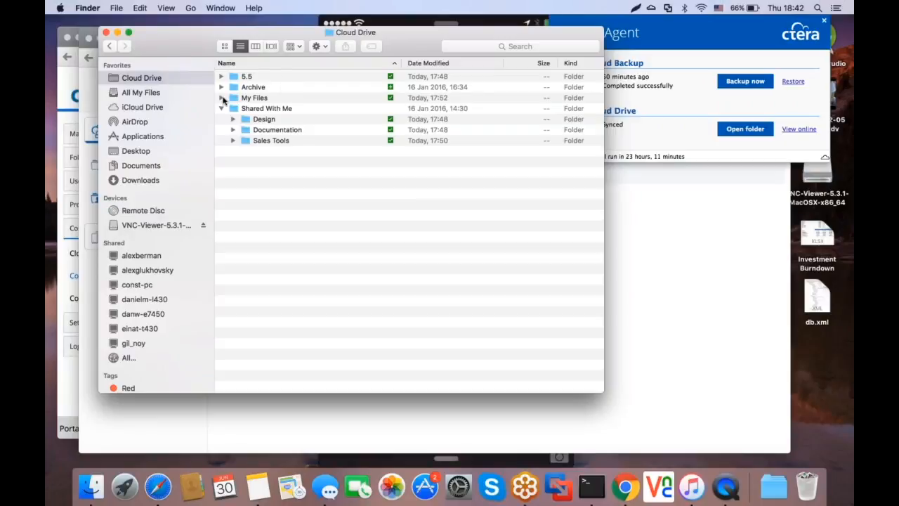
click(222, 98)
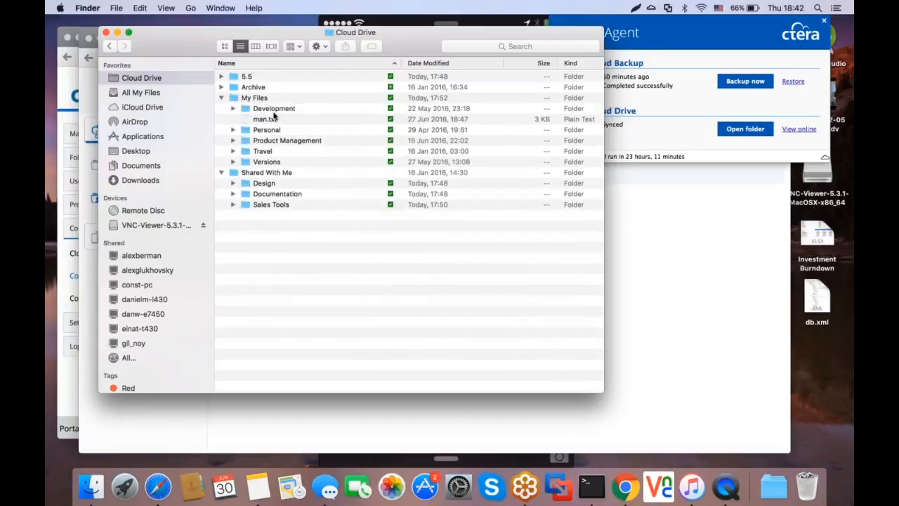
mouse_move(362, 135)
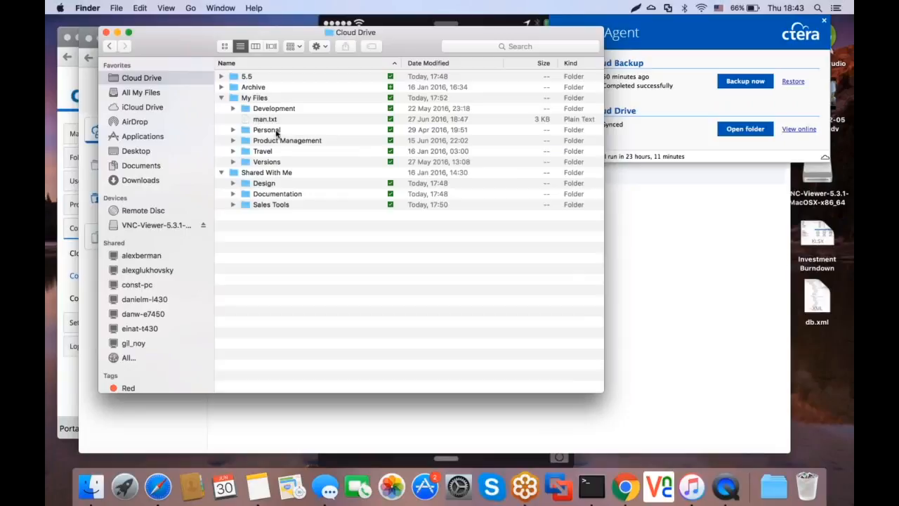
Step: Share the Personal folder from its Finder context menu, bringing up the portal share dialog
right_click(266, 129)
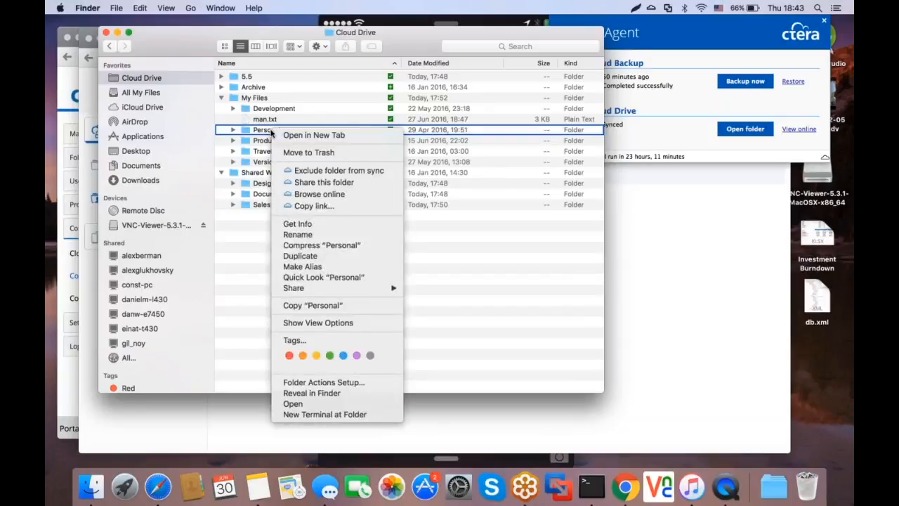
mouse_move(338, 170)
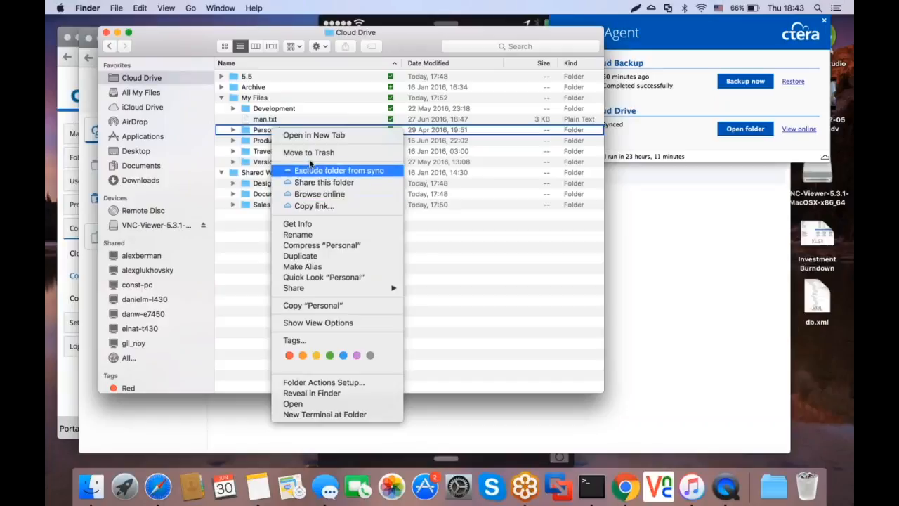
mouse_move(315, 205)
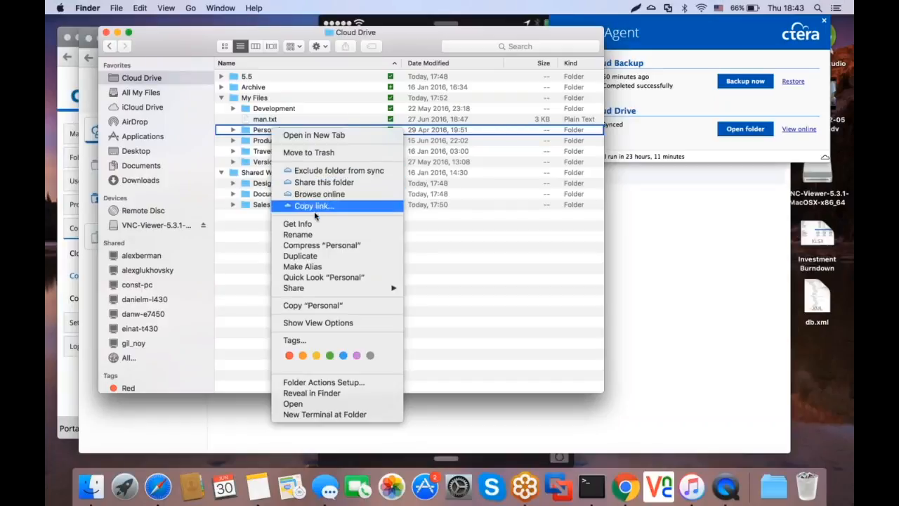
mouse_move(338, 171)
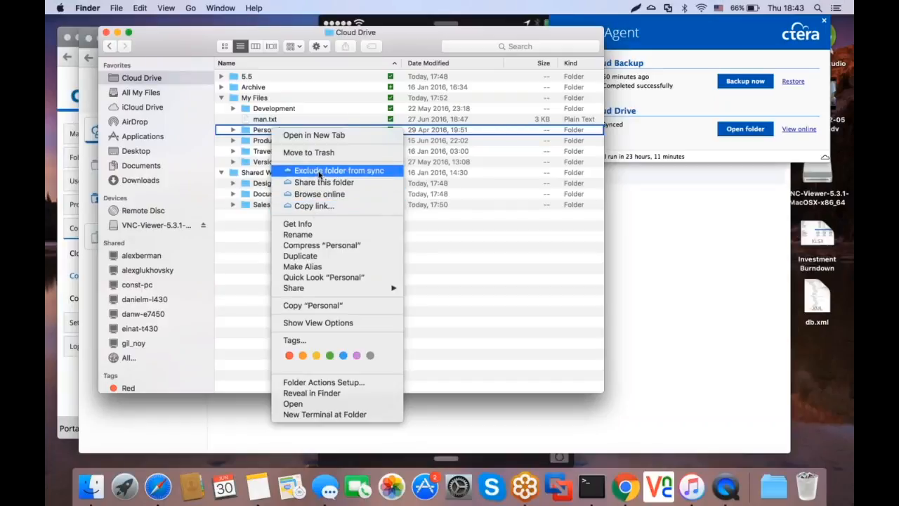
mouse_move(323, 183)
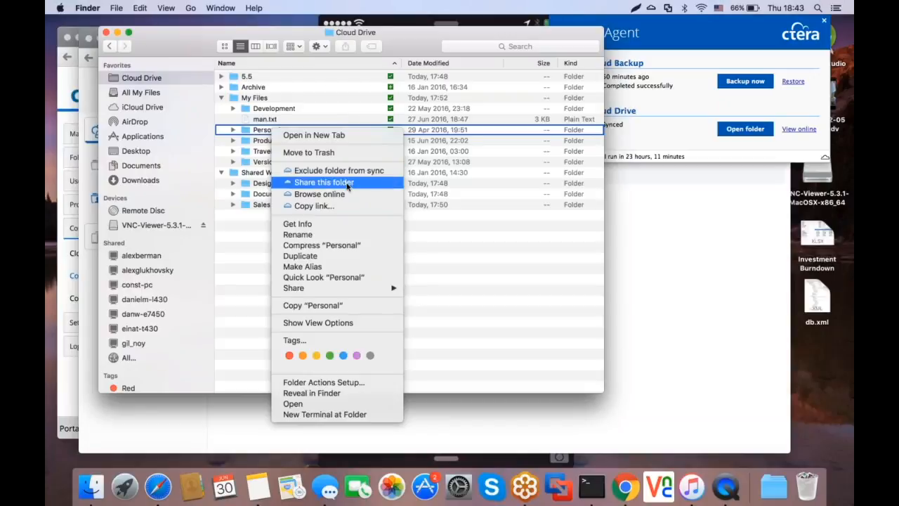
mouse_move(314, 205)
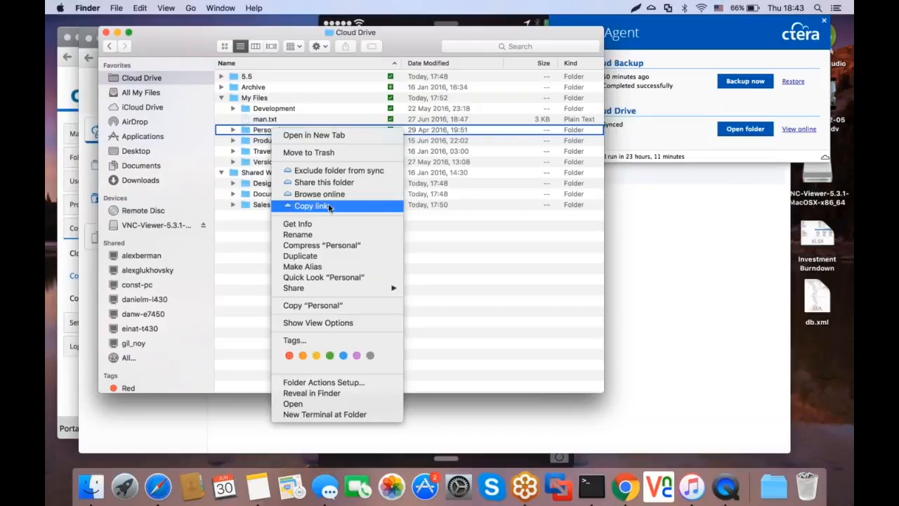
mouse_move(323, 183)
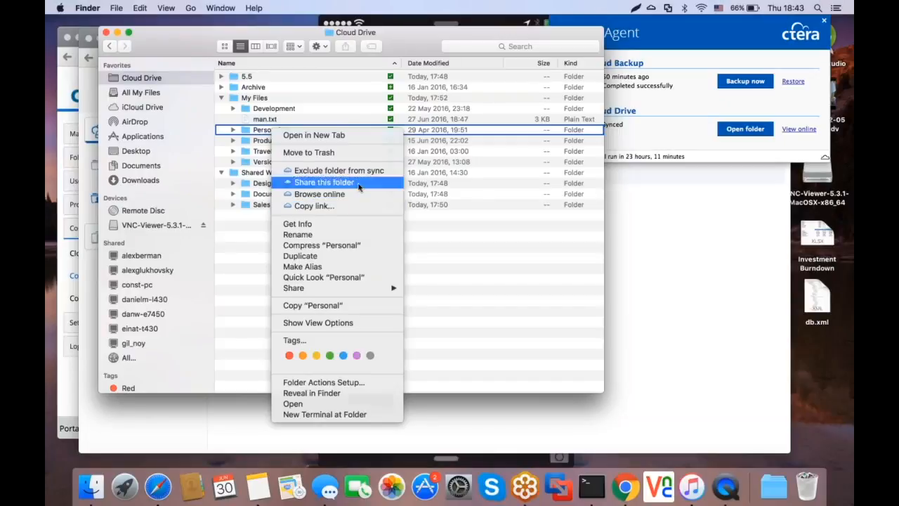
click(320, 194)
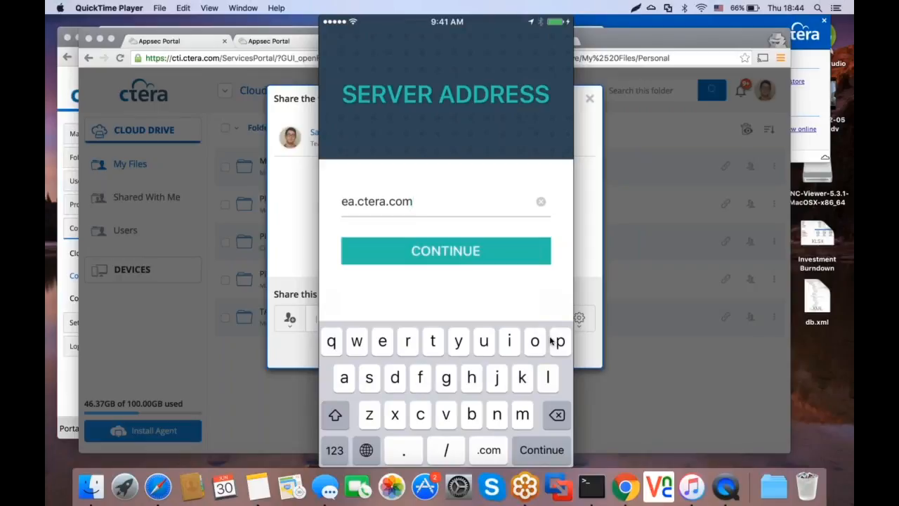
Step: Sign in to the cloud drive from the server address screen as user 'andrew'
click(446, 250)
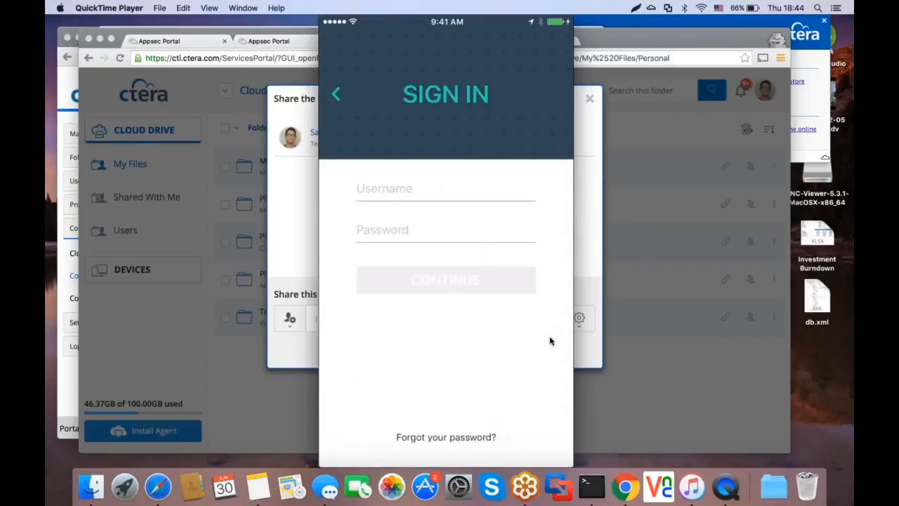
click(445, 188)
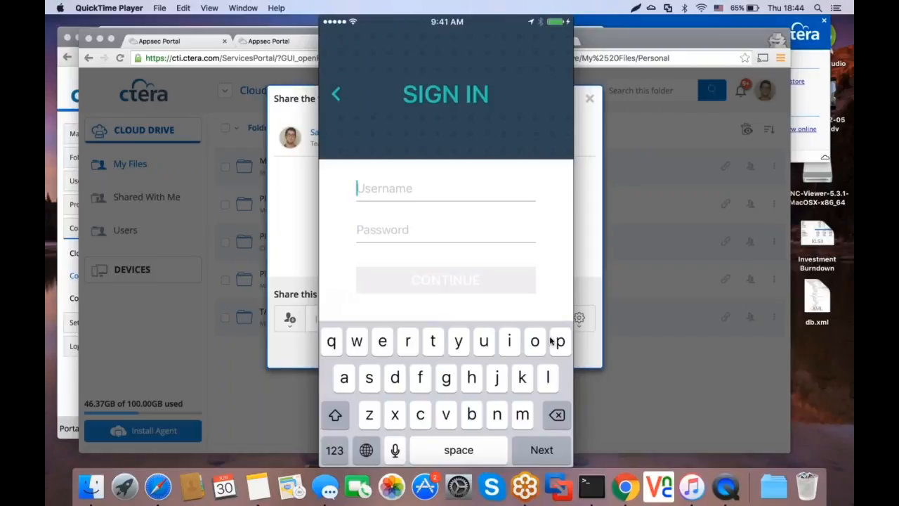
text(an)
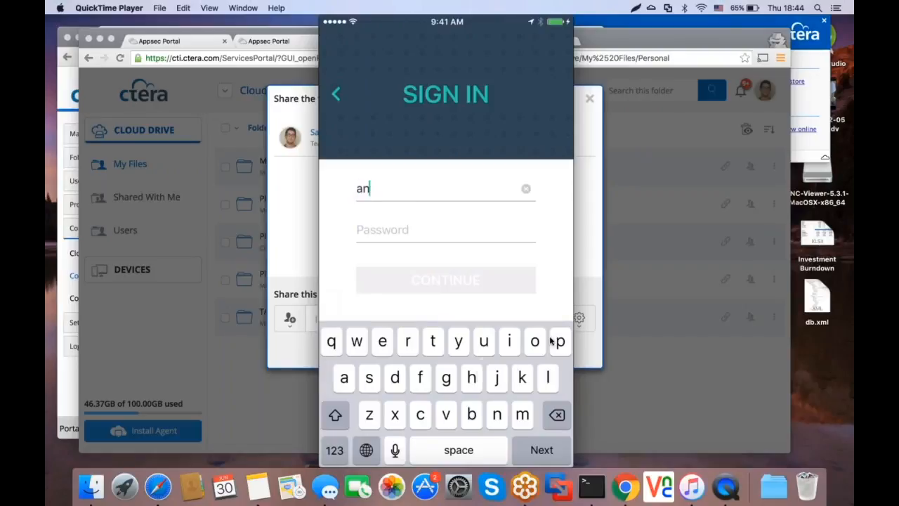
text(drew)
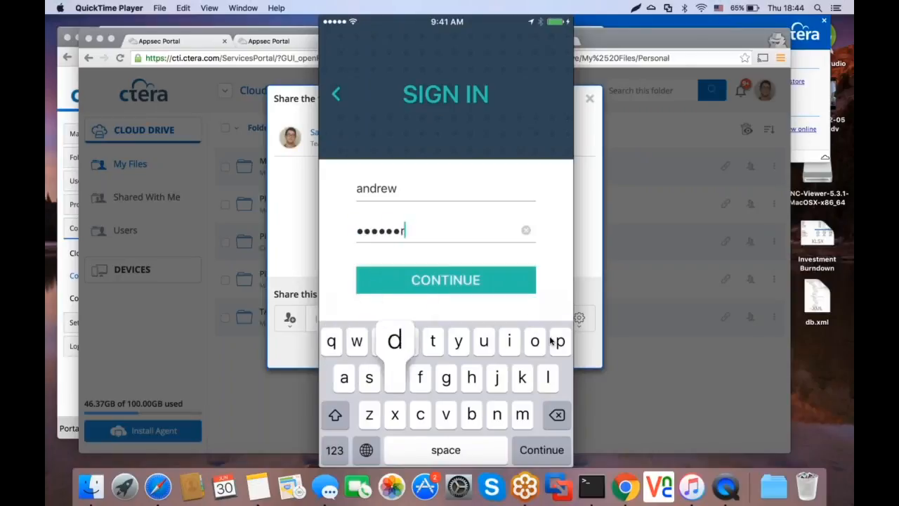
click(446, 280)
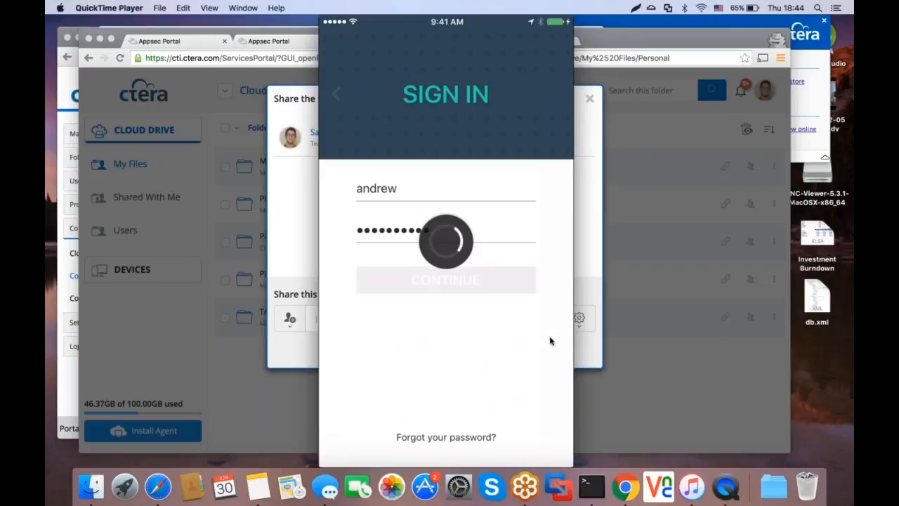
click(445, 280)
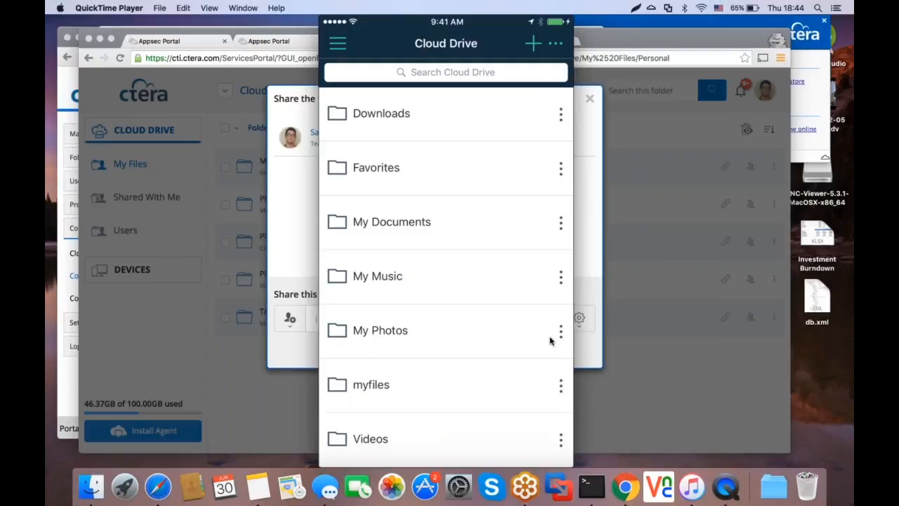
Step: Browse the Cloud Drive root, start a search and cancel it to return to the folder list
scroll(down, 3)
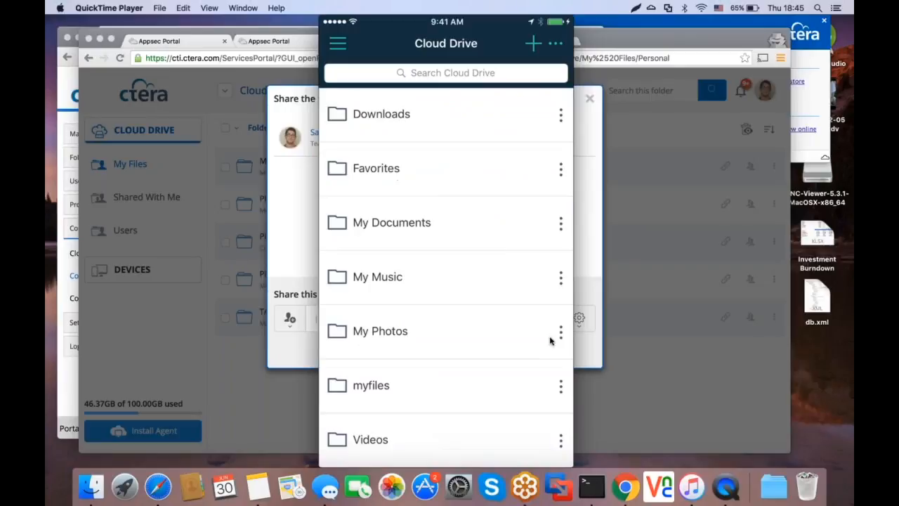
click(445, 73)
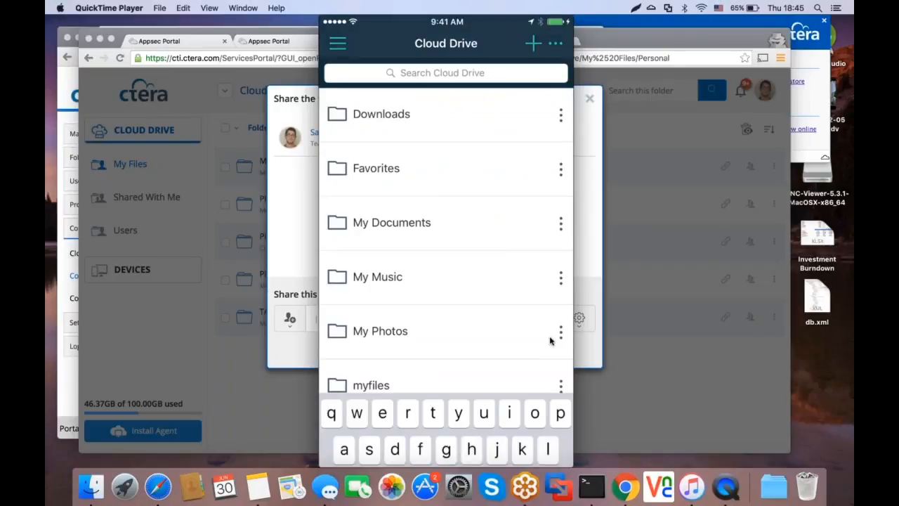
click(445, 73)
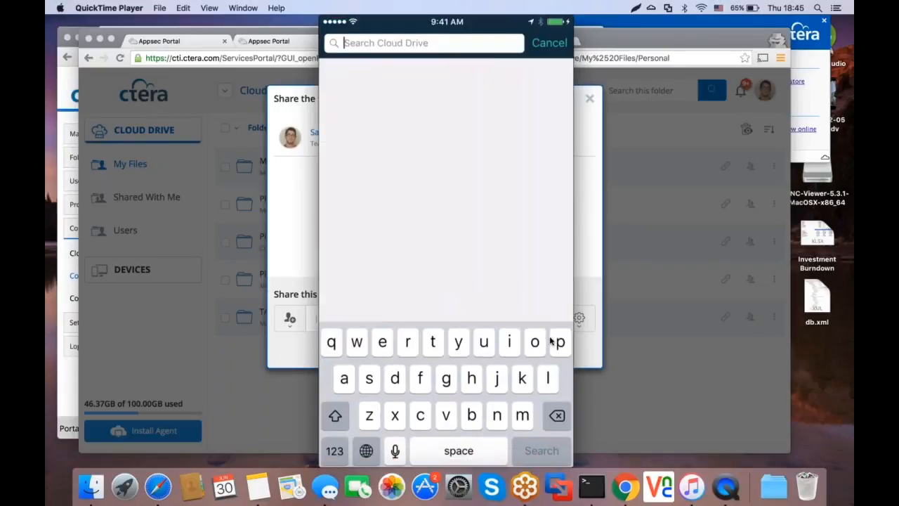
click(549, 42)
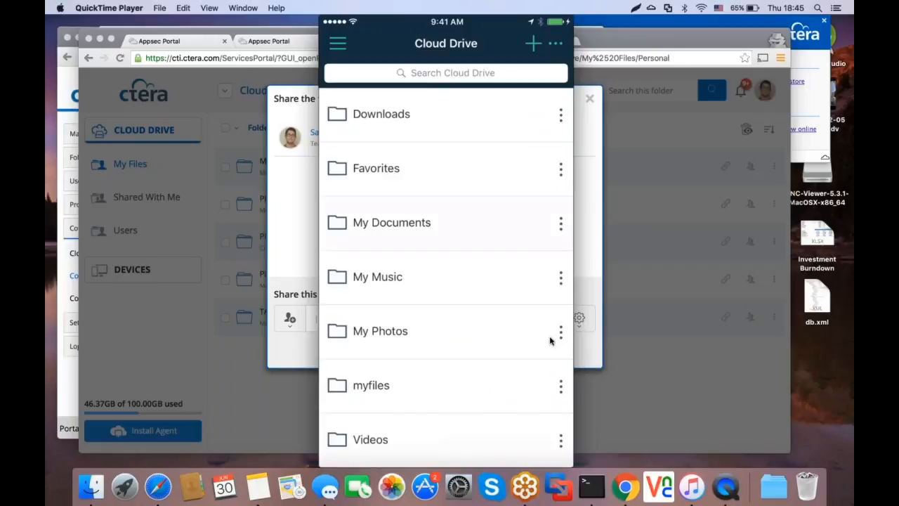
Step: Create a new folder named Personal Docs inside My Documents
click(391, 221)
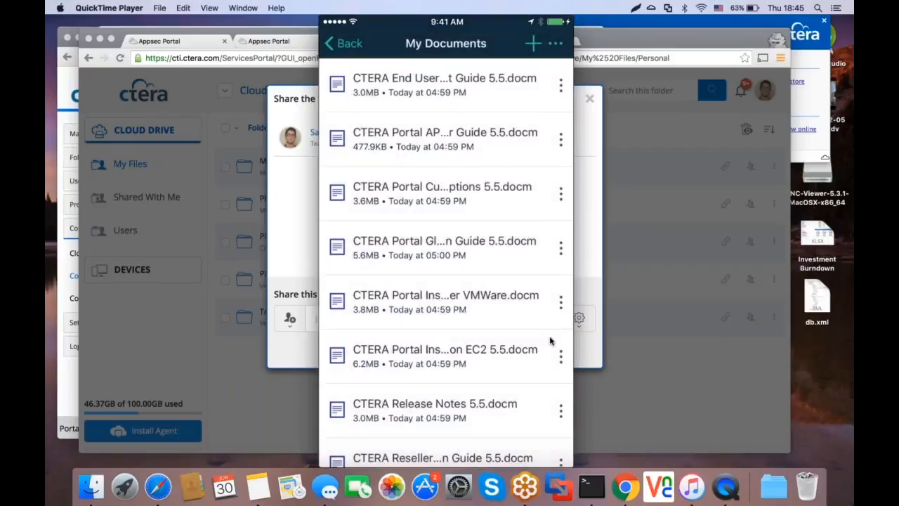
click(532, 43)
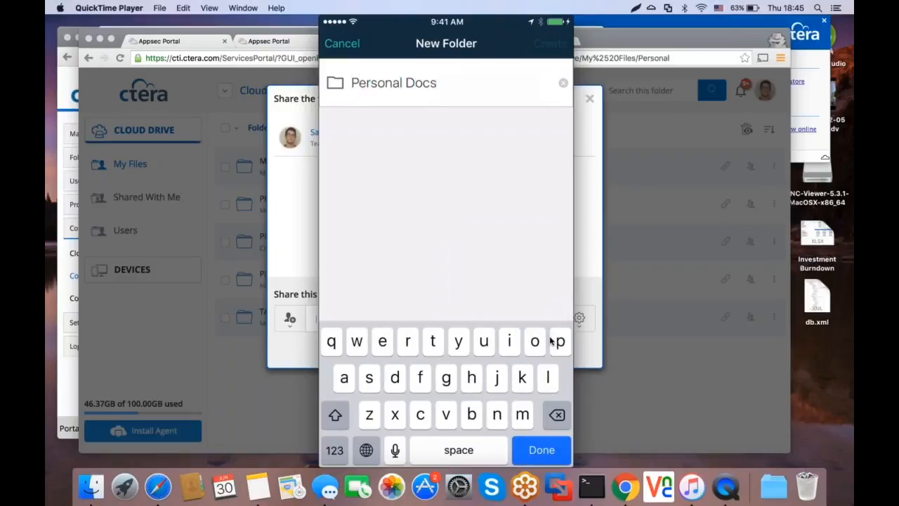
click(551, 42)
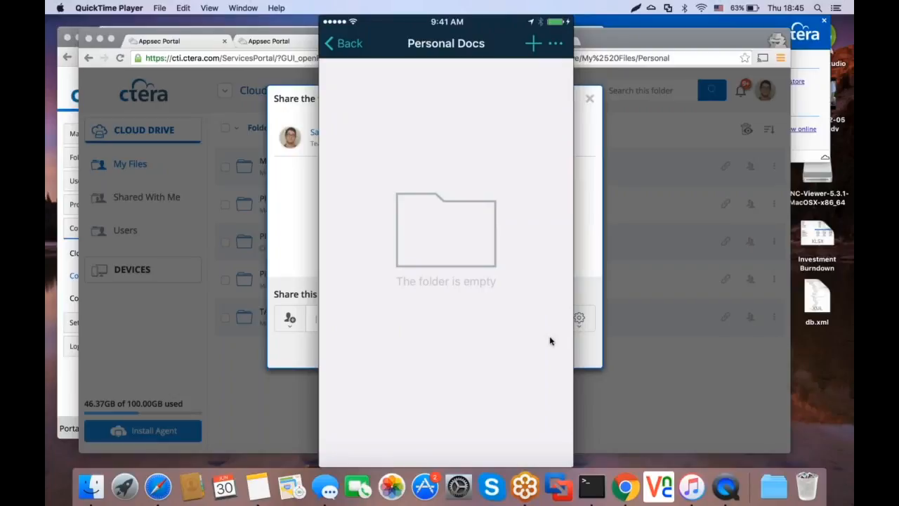
Step: Start uploading a photo from the library into Personal Docs
click(532, 42)
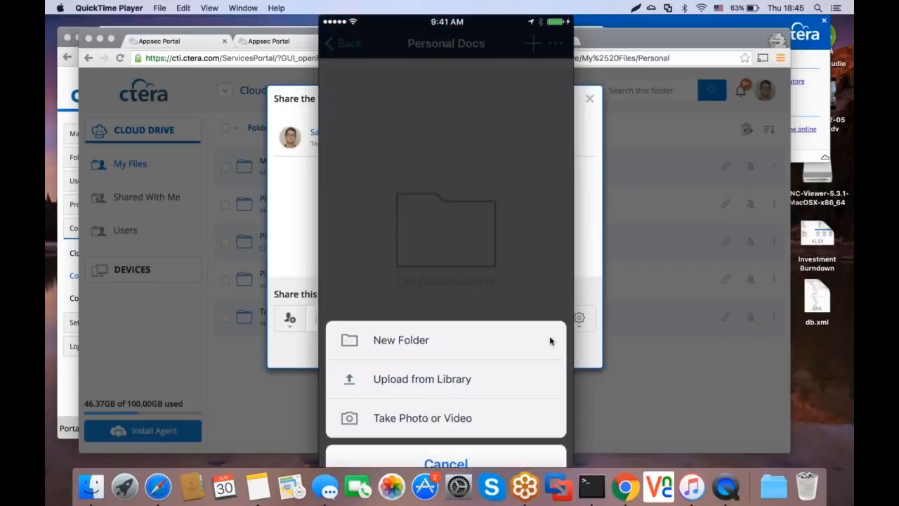
click(421, 418)
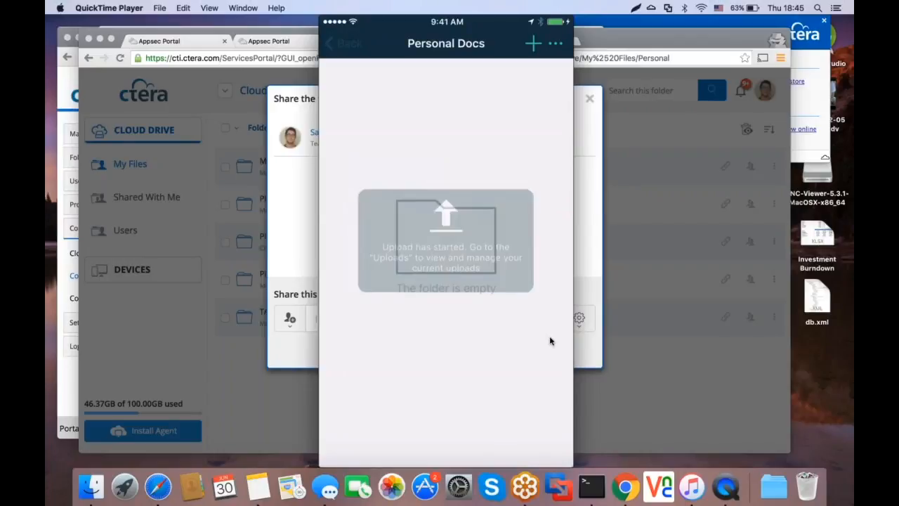
click(342, 42)
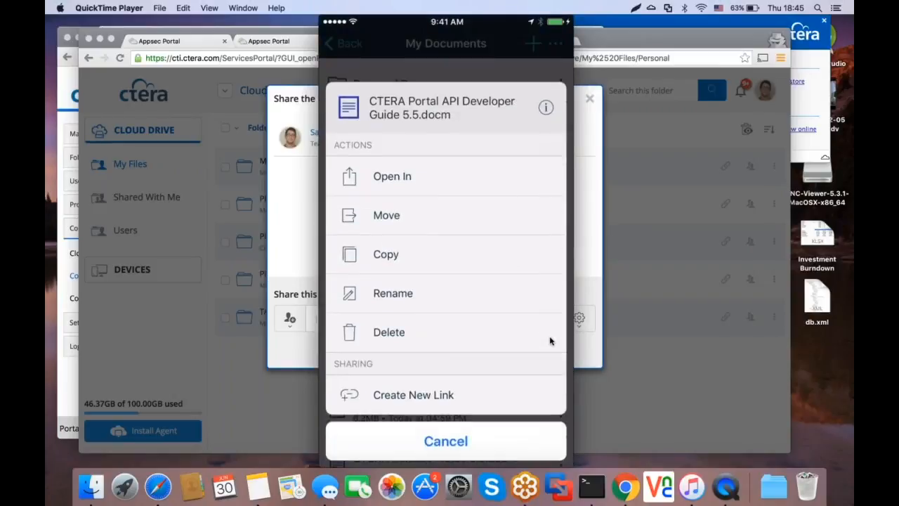
Step: Create a share link for CTERA Portal API Developer Guide 5.5.docm expiring 30 June 2018 and pick a share option
click(445, 441)
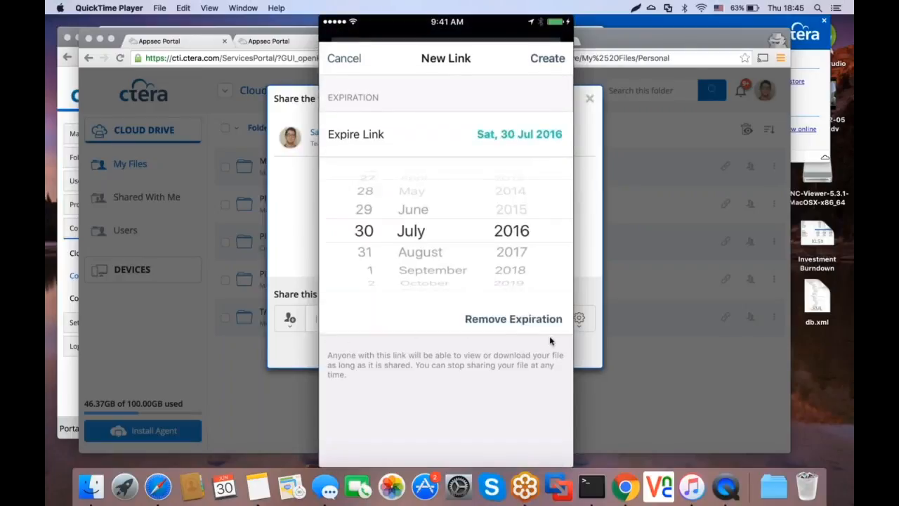
scroll(down, 3)
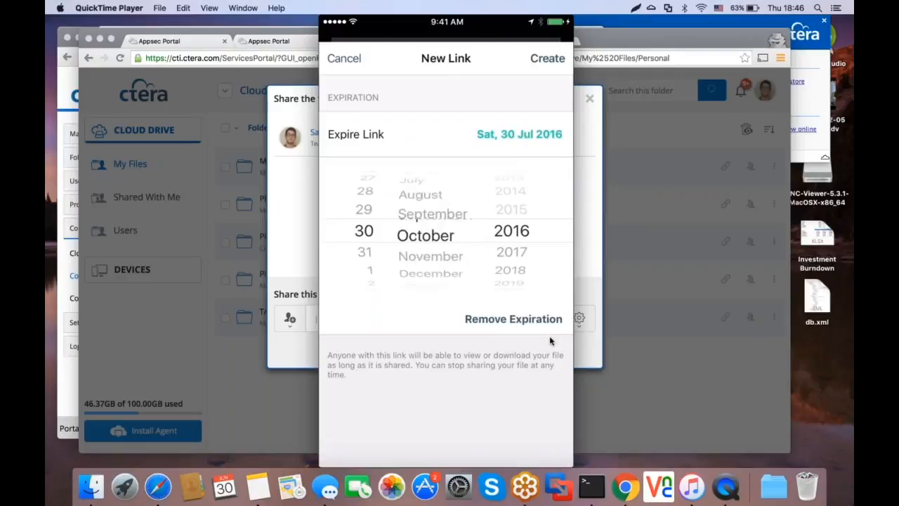
scroll(down, 3)
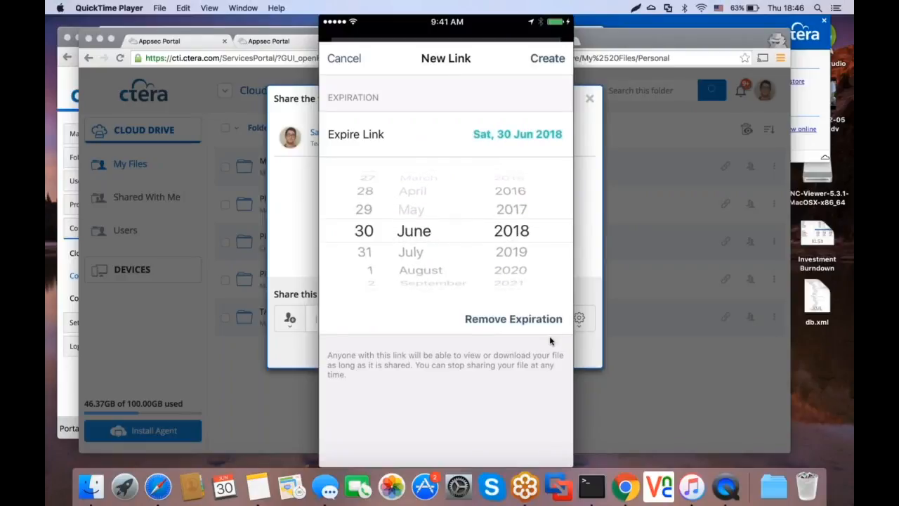
click(548, 57)
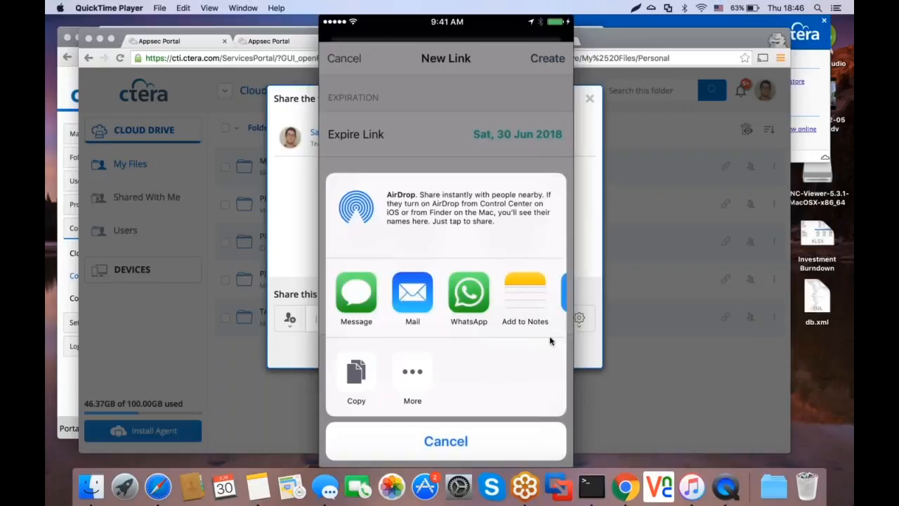
click(413, 291)
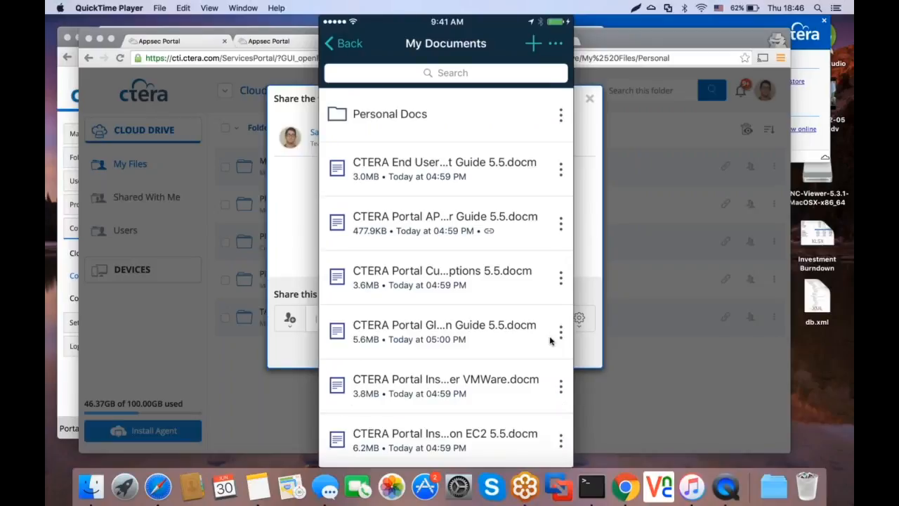
Step: Check Require Passcode is on in the app's Passcode settings, then return to Cloud Drive
click(343, 42)
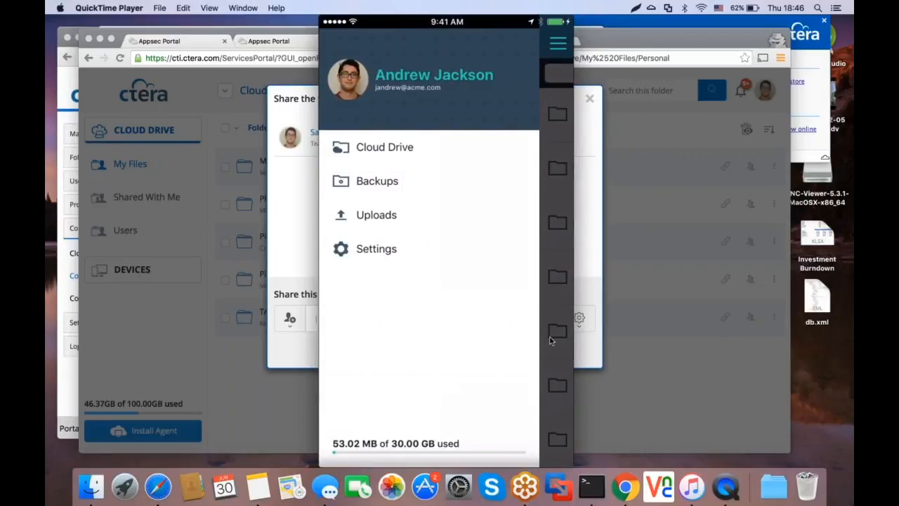
click(376, 248)
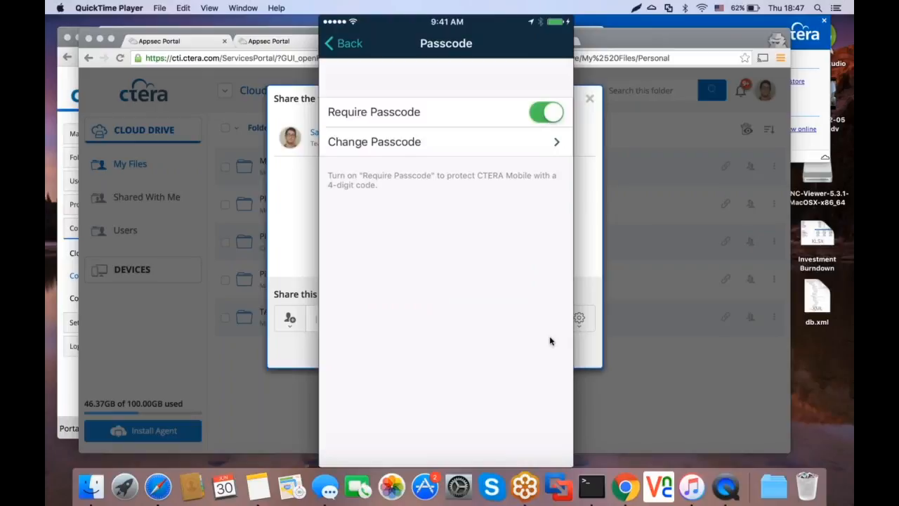
click(344, 42)
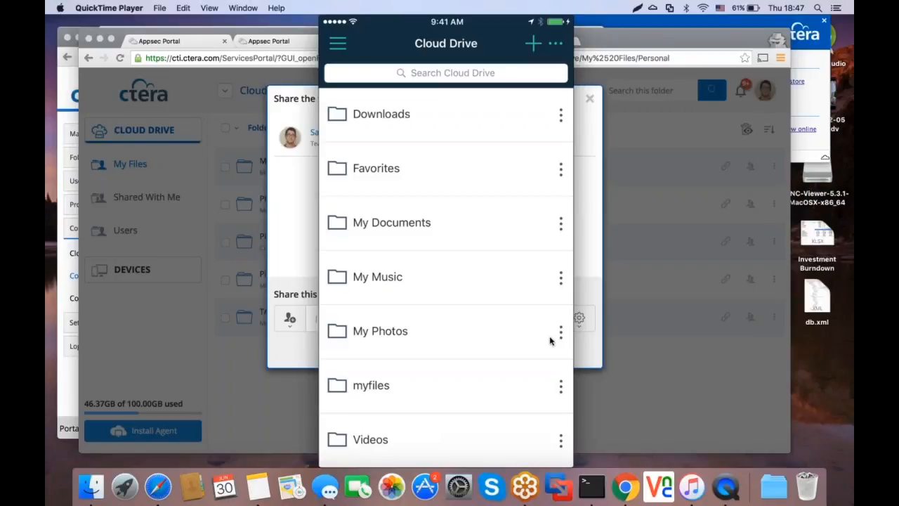
click(337, 42)
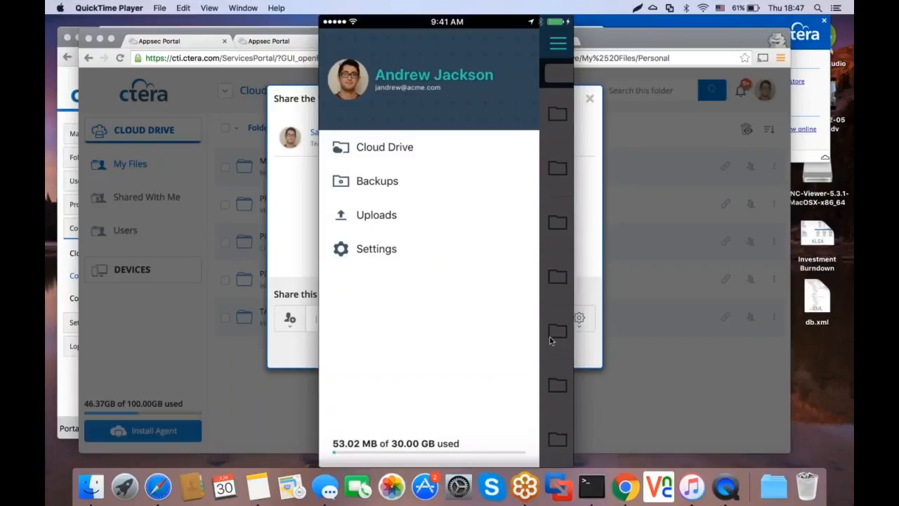
click(376, 214)
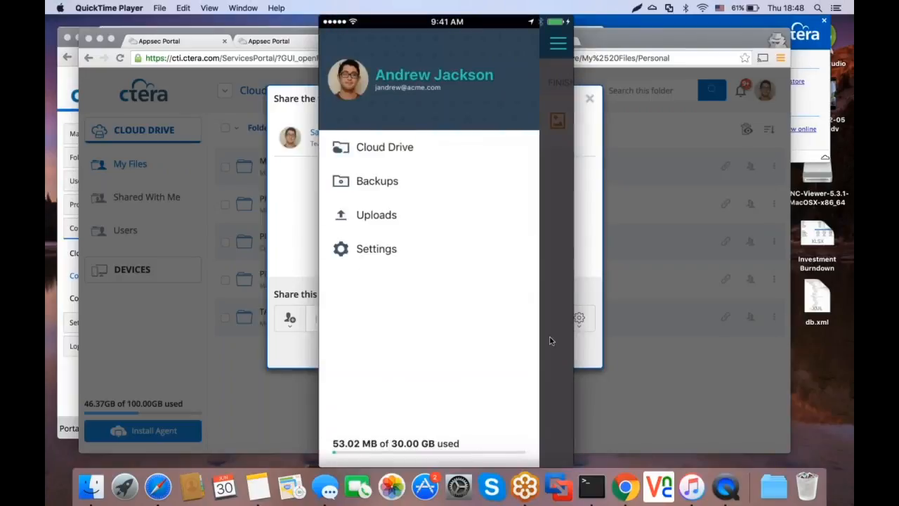
click(385, 147)
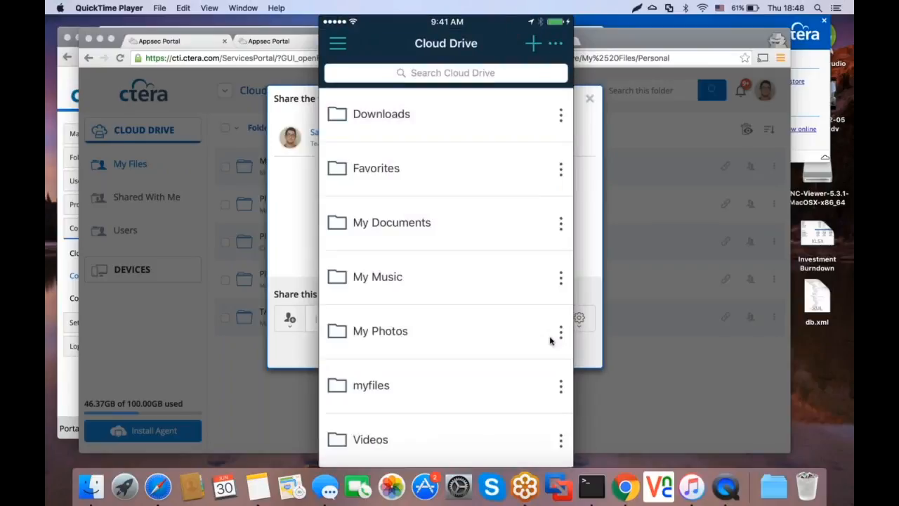